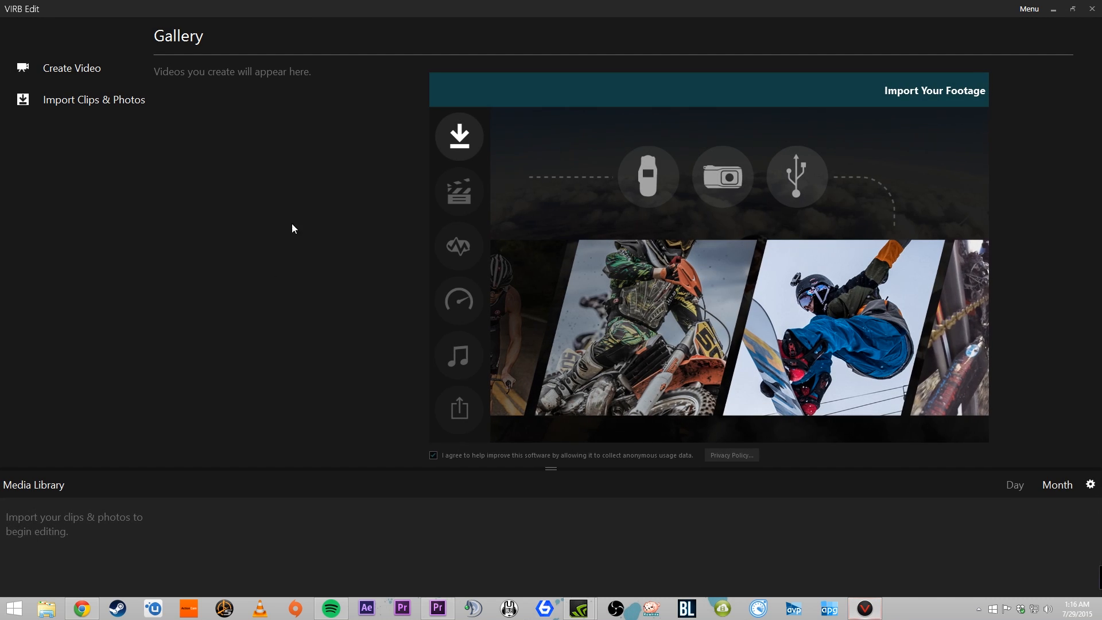
pyautogui.moveTo(827, 347)
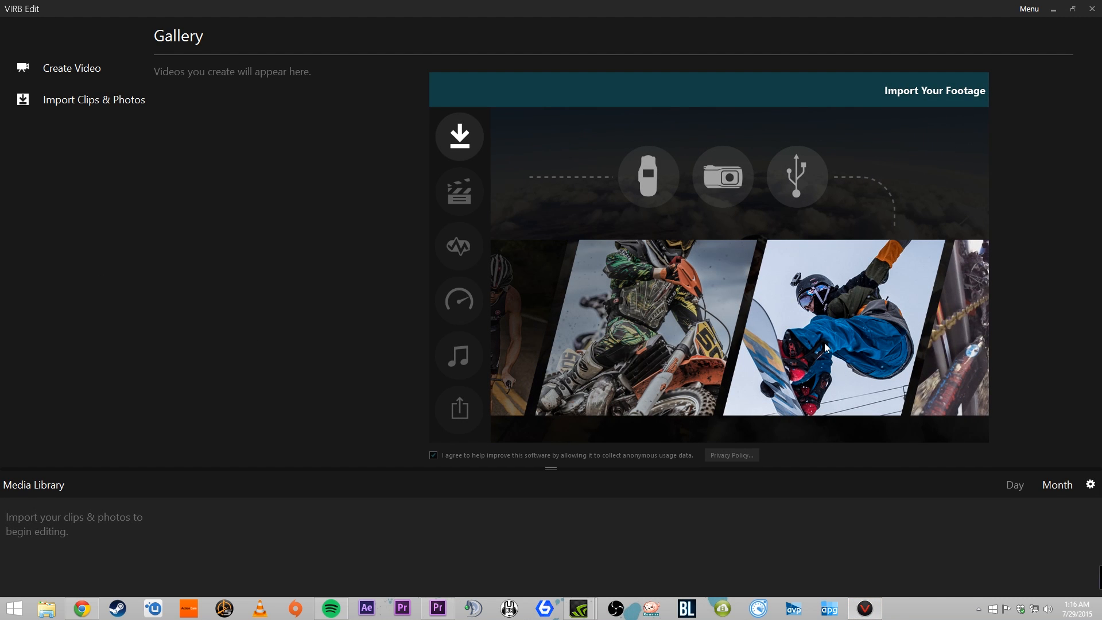
pyautogui.moveTo(286, 308)
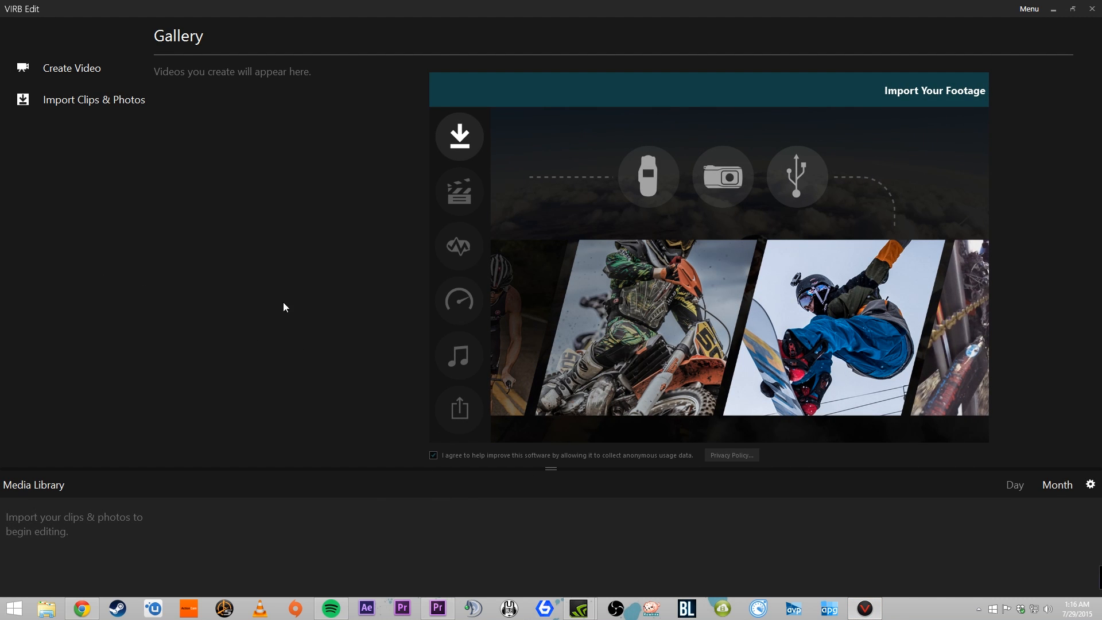
# Step: Create a new video project named Helicopter Demo
pyautogui.click(459, 192)
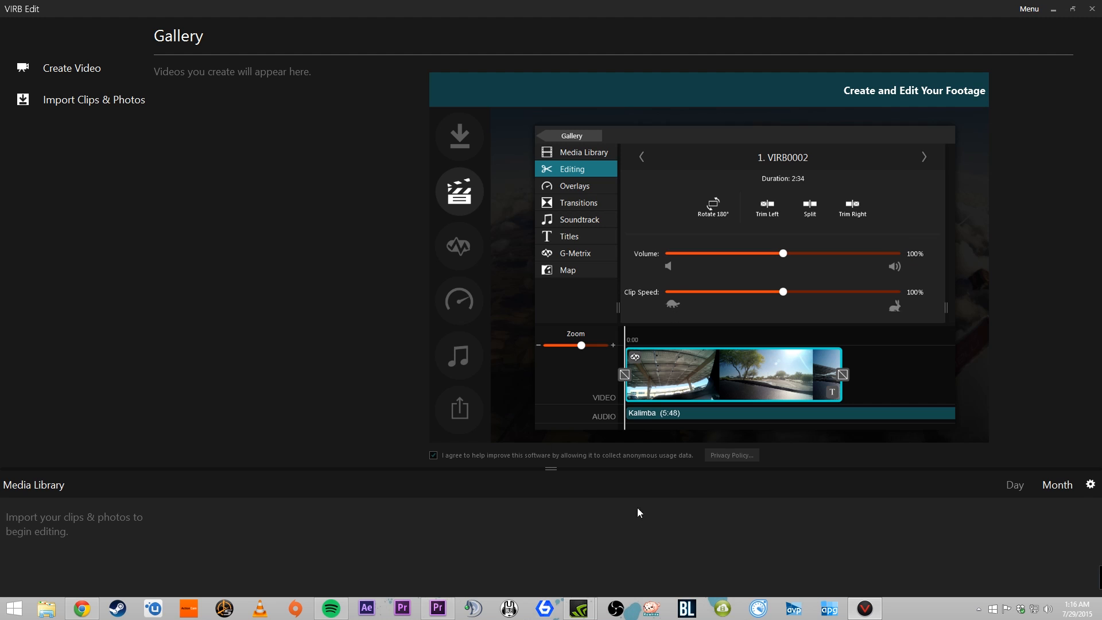
pyautogui.moveTo(804, 558)
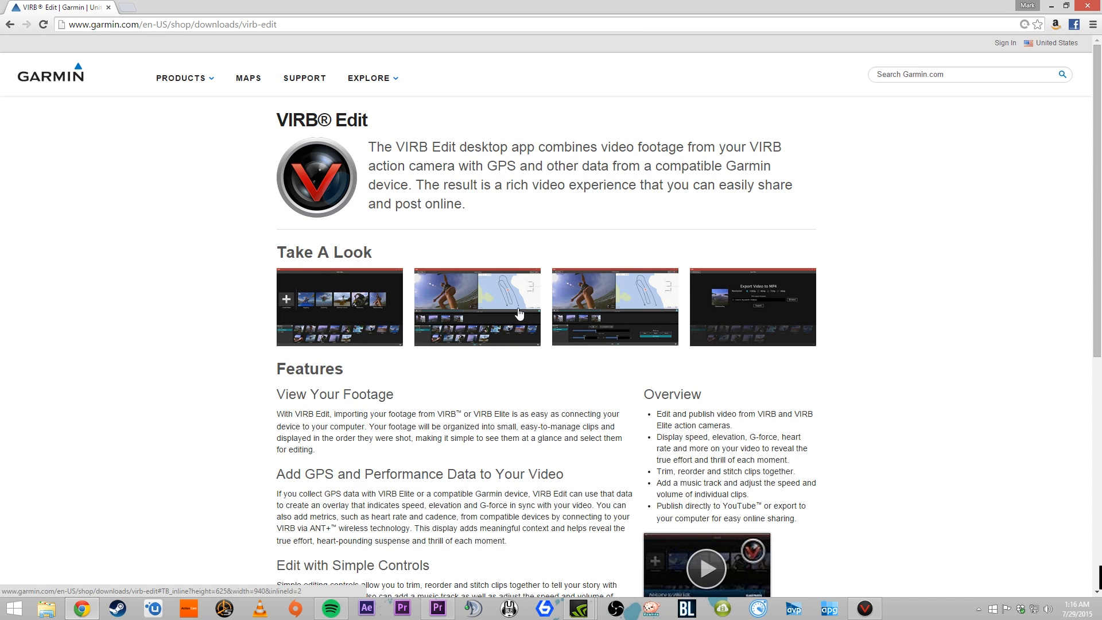
pyautogui.moveTo(829, 226)
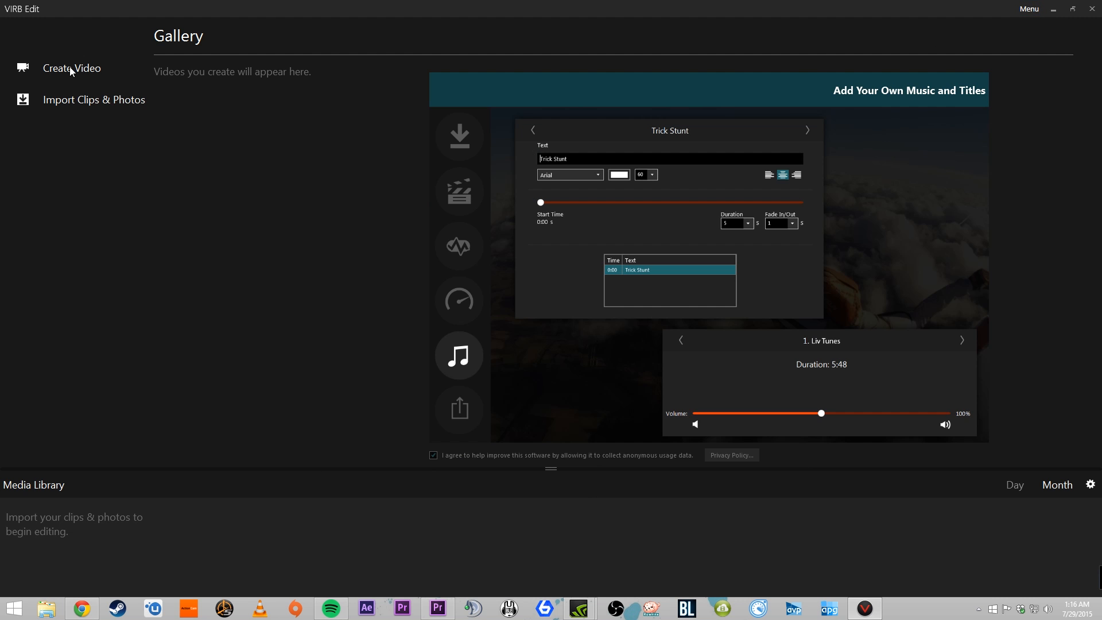
pyautogui.moveTo(70, 68)
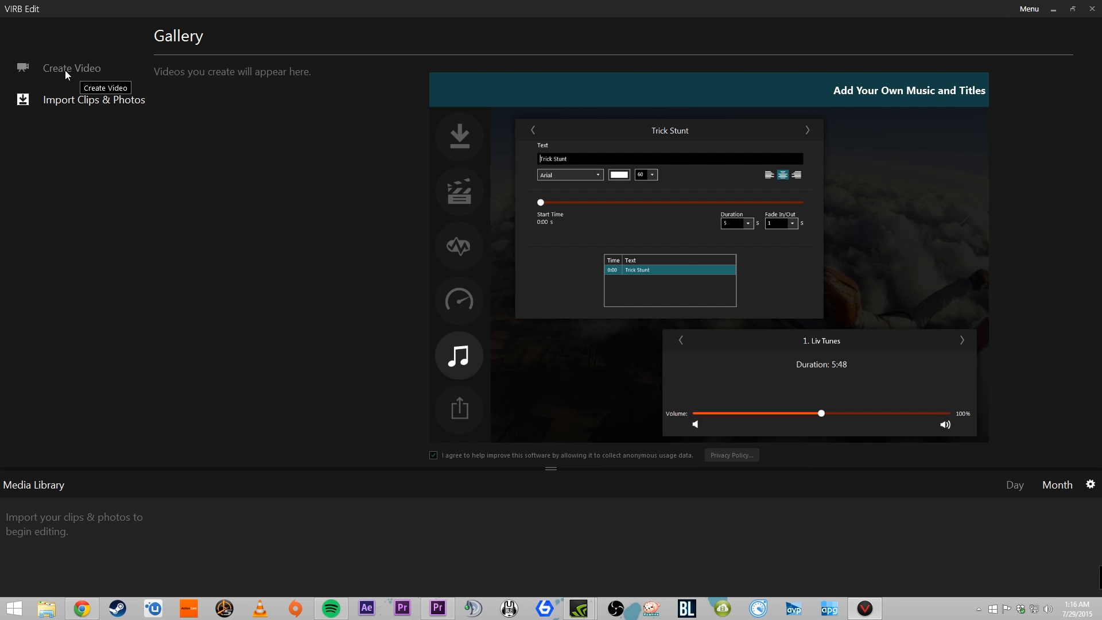
pyautogui.write('Helicopter Demo')
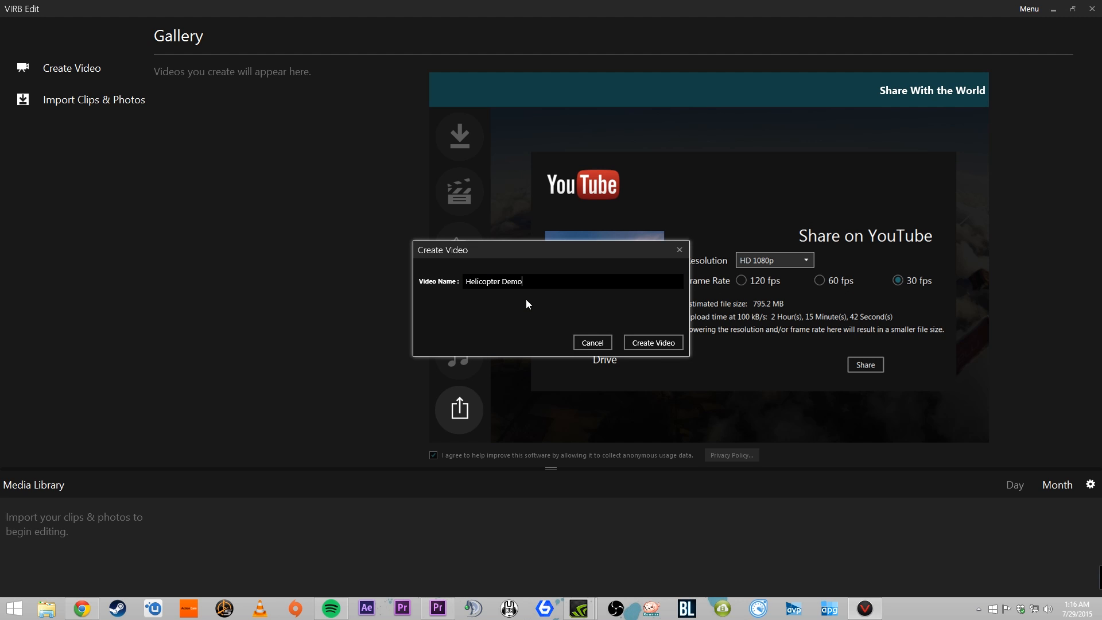
pyautogui.click(652, 344)
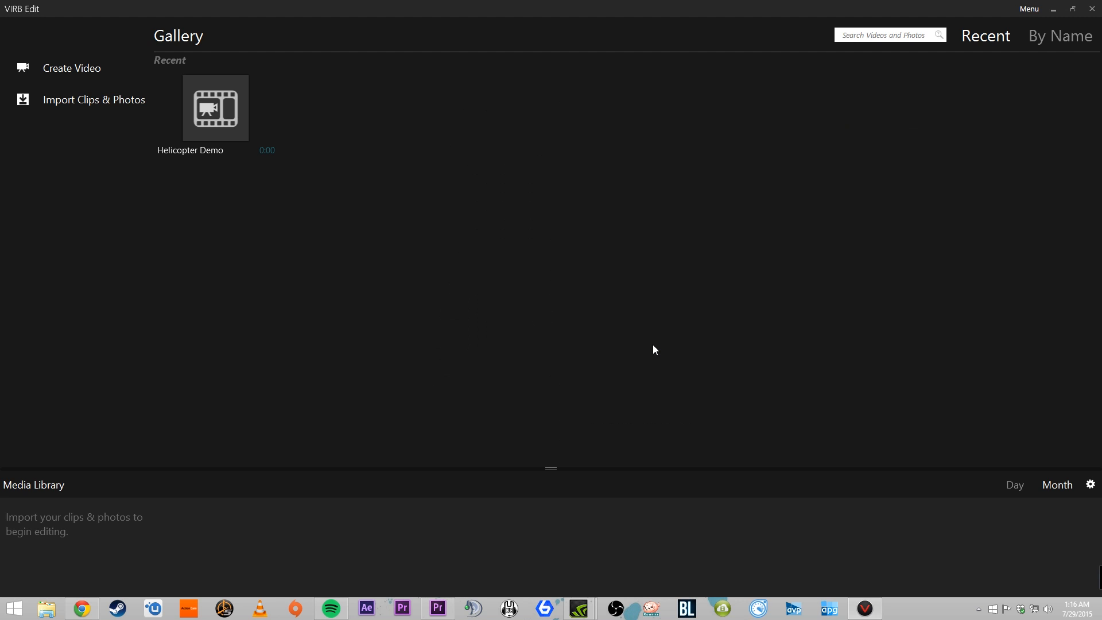
# Step: Open the Helicopter Demo project, then return to the Gallery
pyautogui.doubleClick(216, 108)
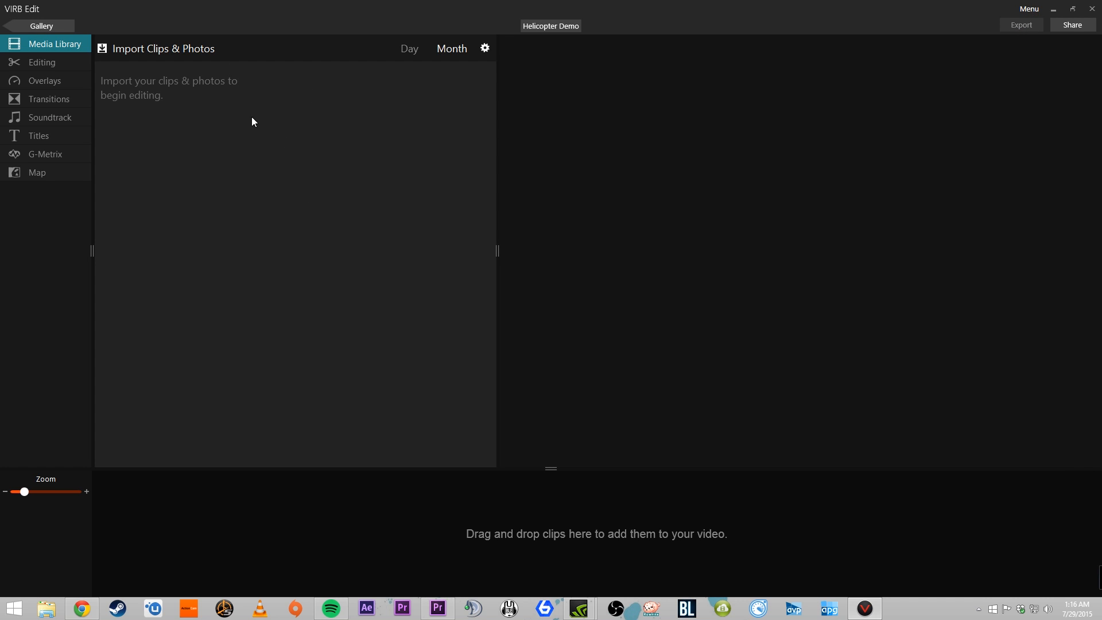
pyautogui.click(41, 26)
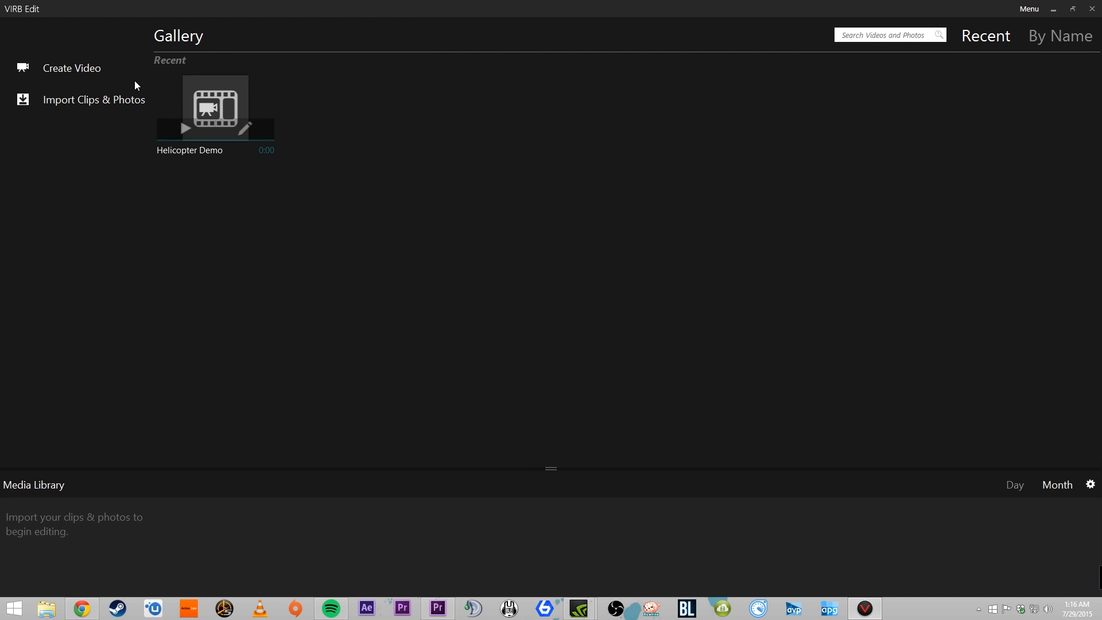
pyautogui.moveTo(65, 517)
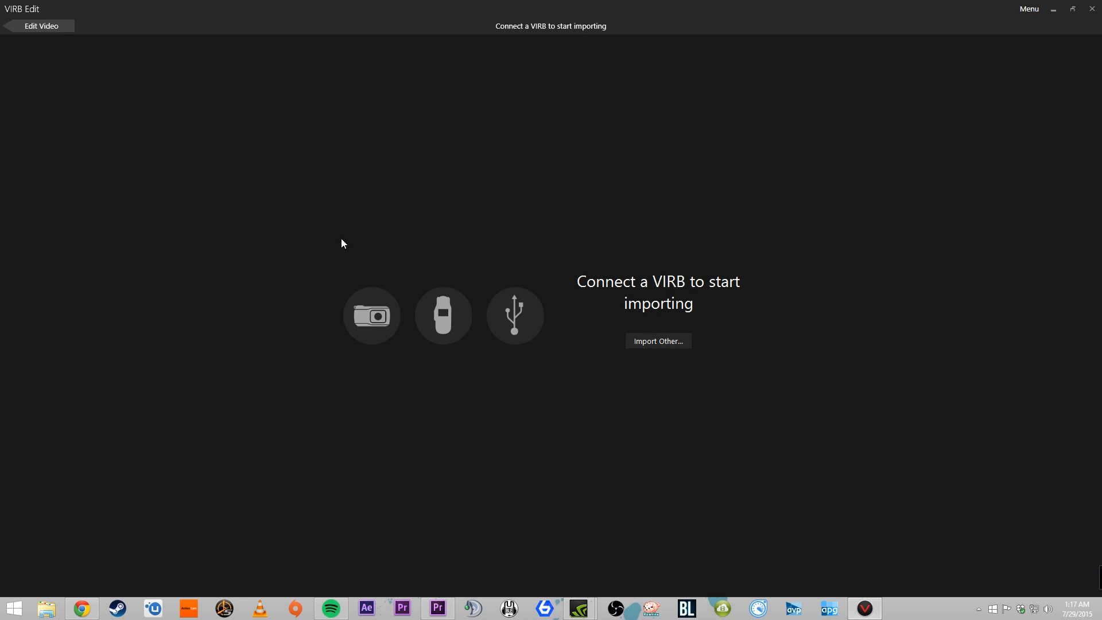
pyautogui.moveTo(256, 378)
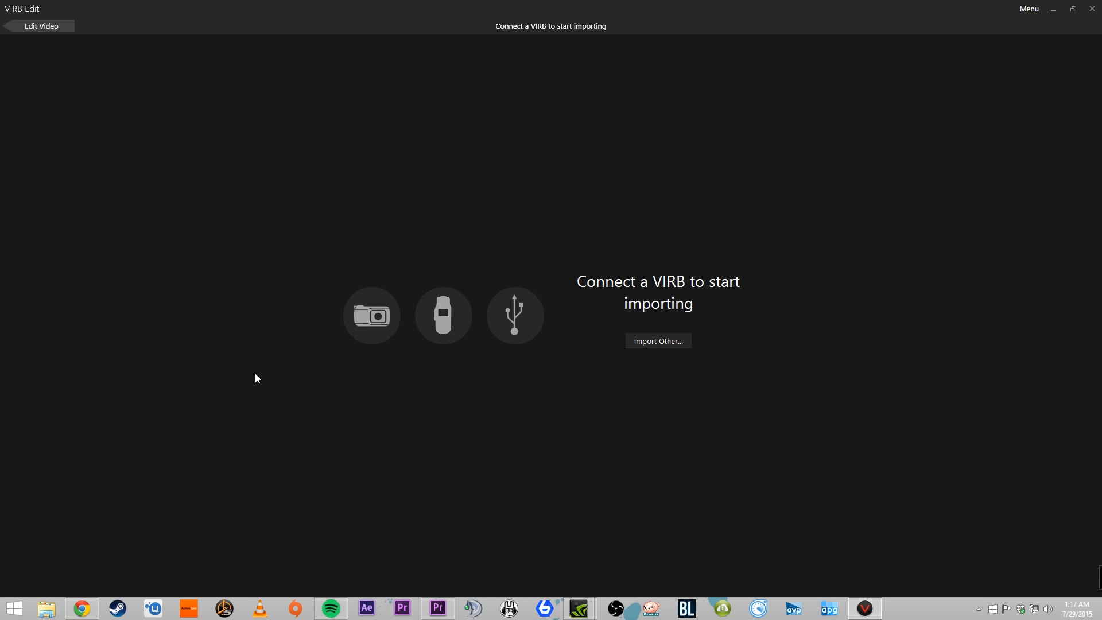
pyautogui.moveTo(298, 331)
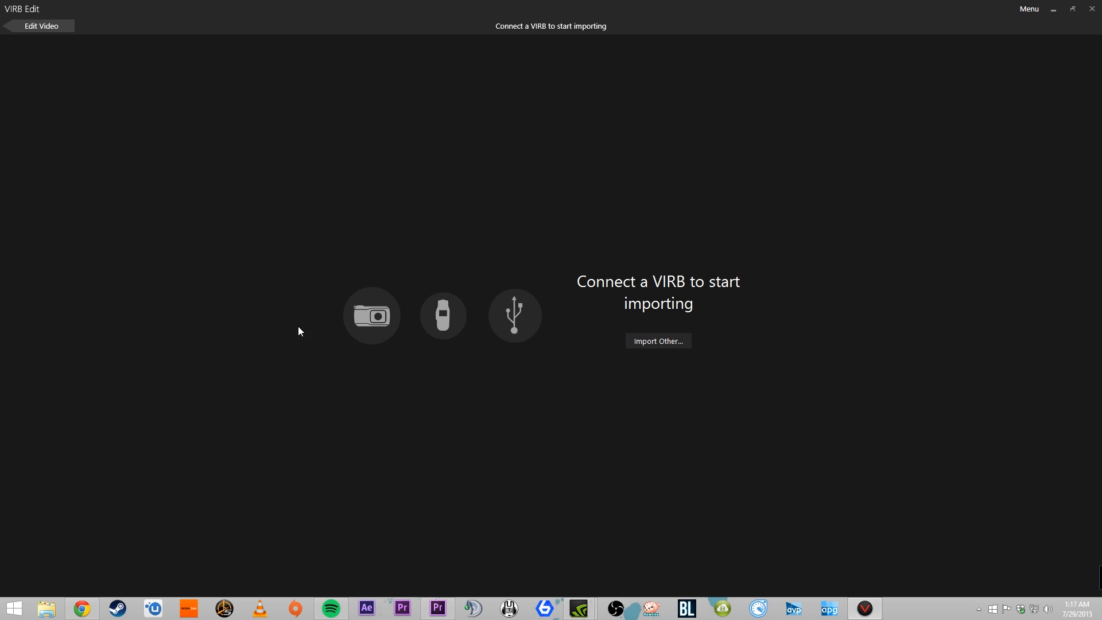
pyautogui.moveTo(543, 283)
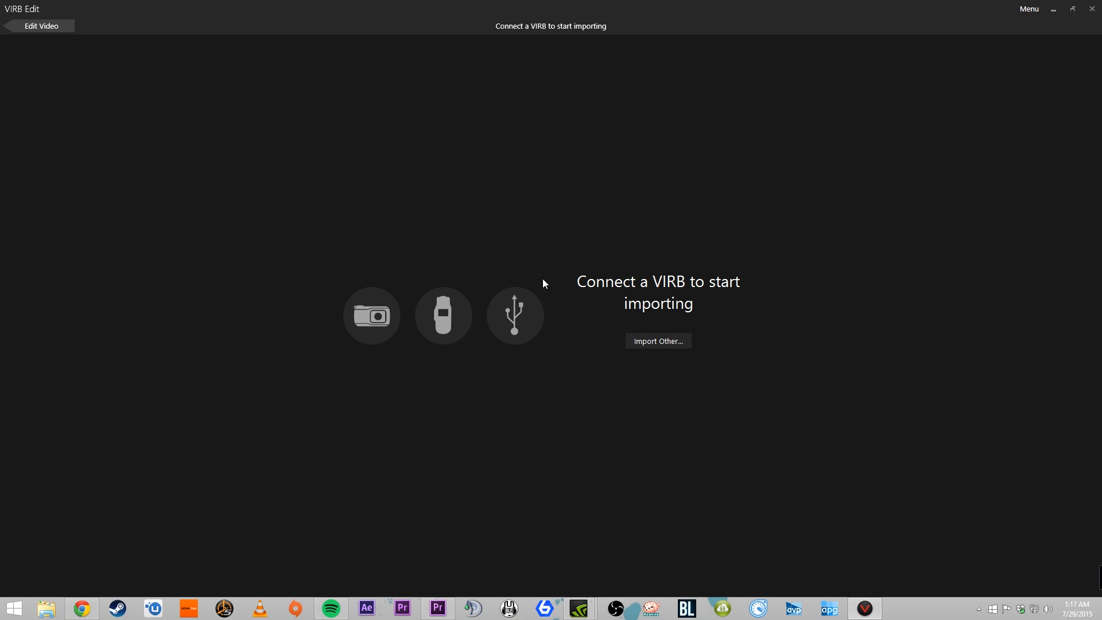
pyautogui.click(657, 341)
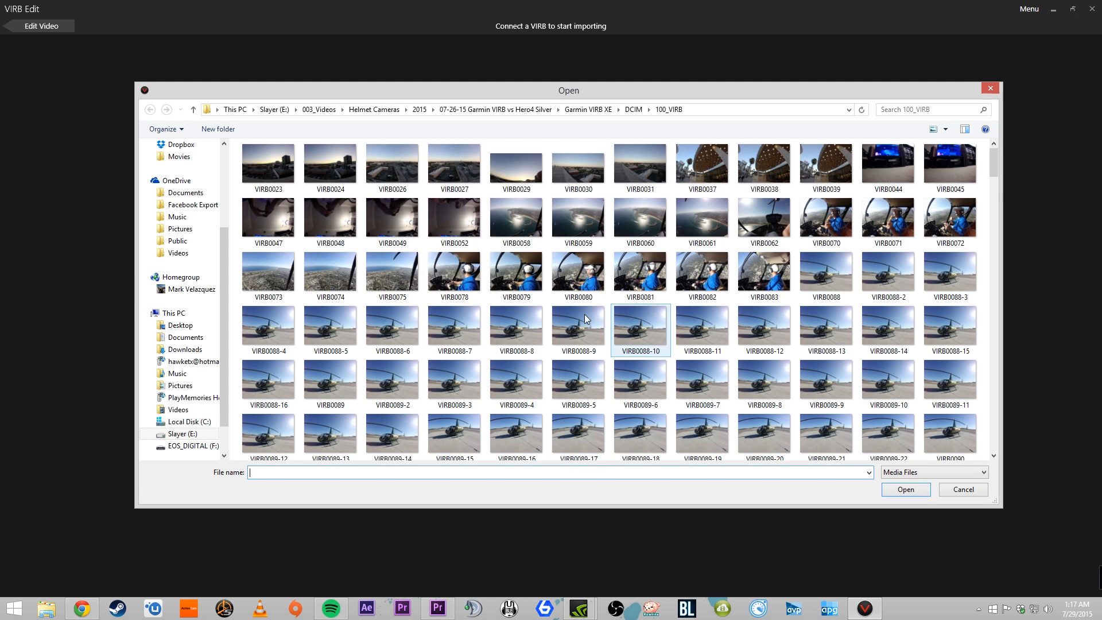
pyautogui.moveTo(568, 90); pyautogui.dragTo(568, 76)
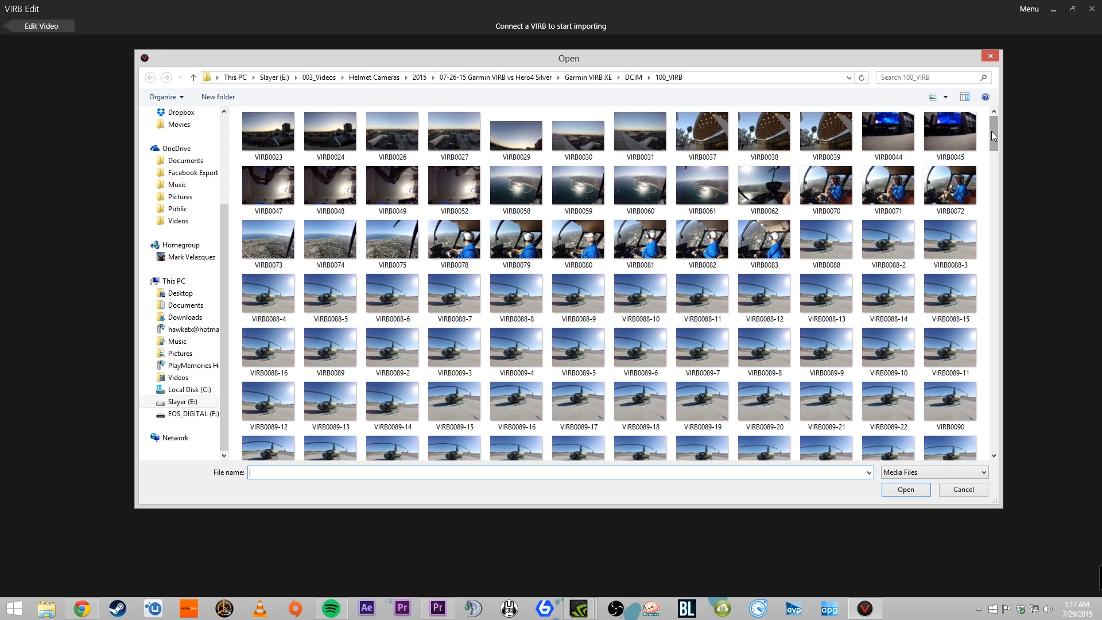
pyautogui.click(825, 232)
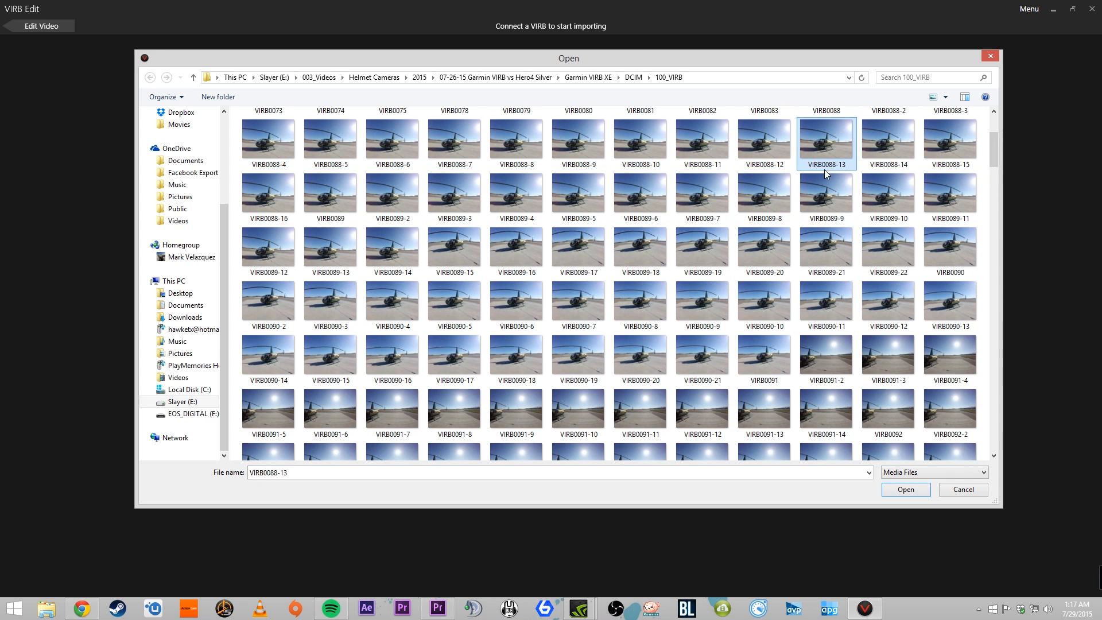
pyautogui.moveTo(856, 196)
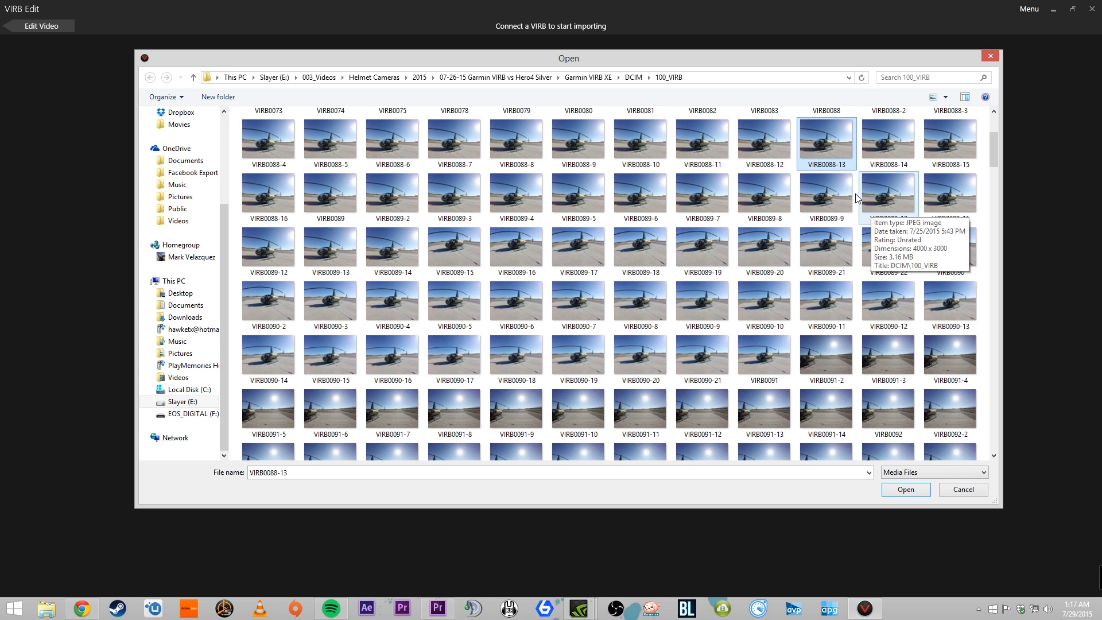
pyautogui.moveTo(826, 308)
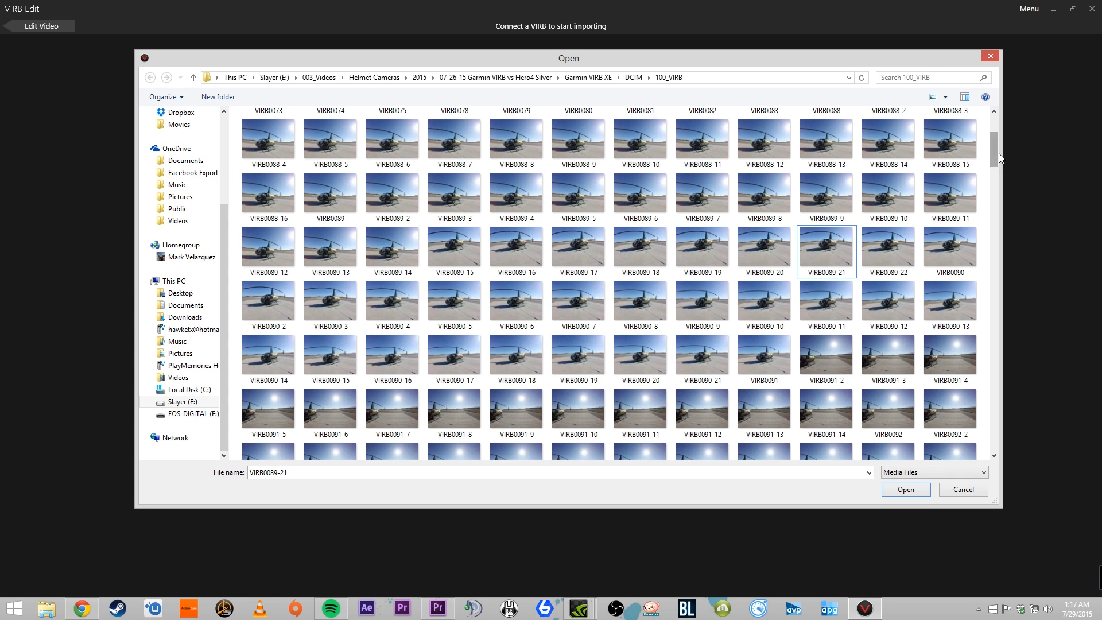
pyautogui.click(826, 145)
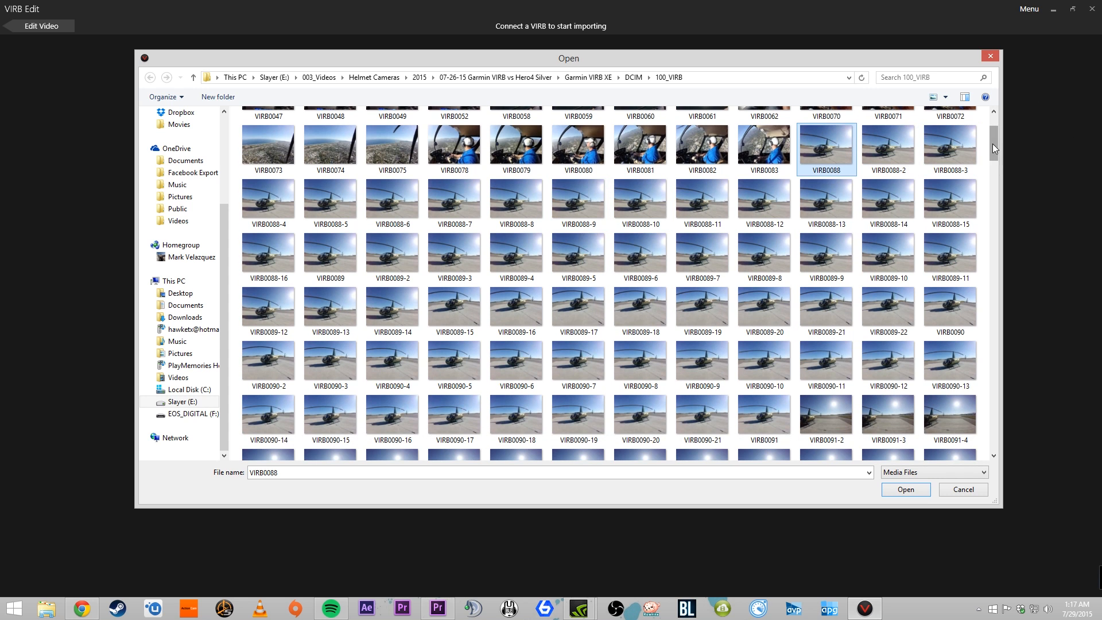
pyautogui.scroll(-3)
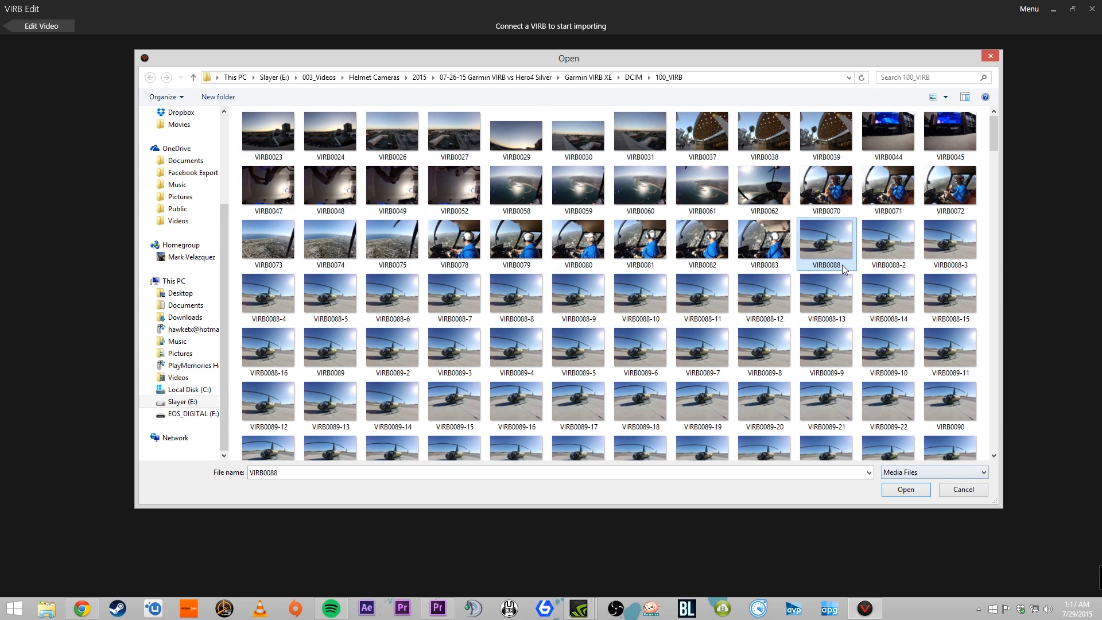
pyautogui.click(949, 243)
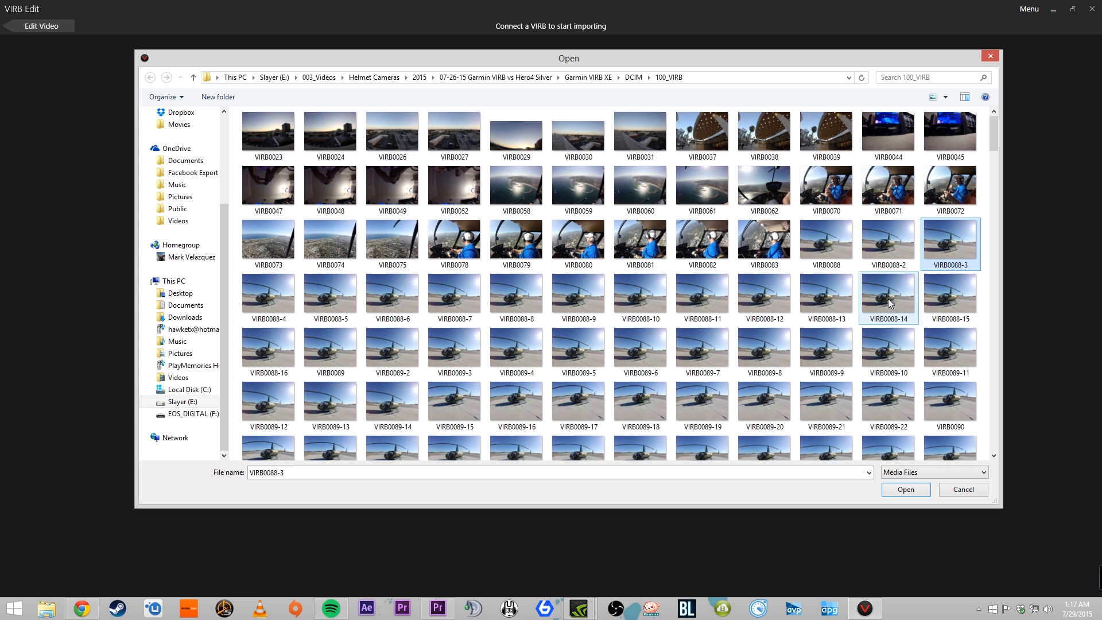
pyautogui.click(905, 489)
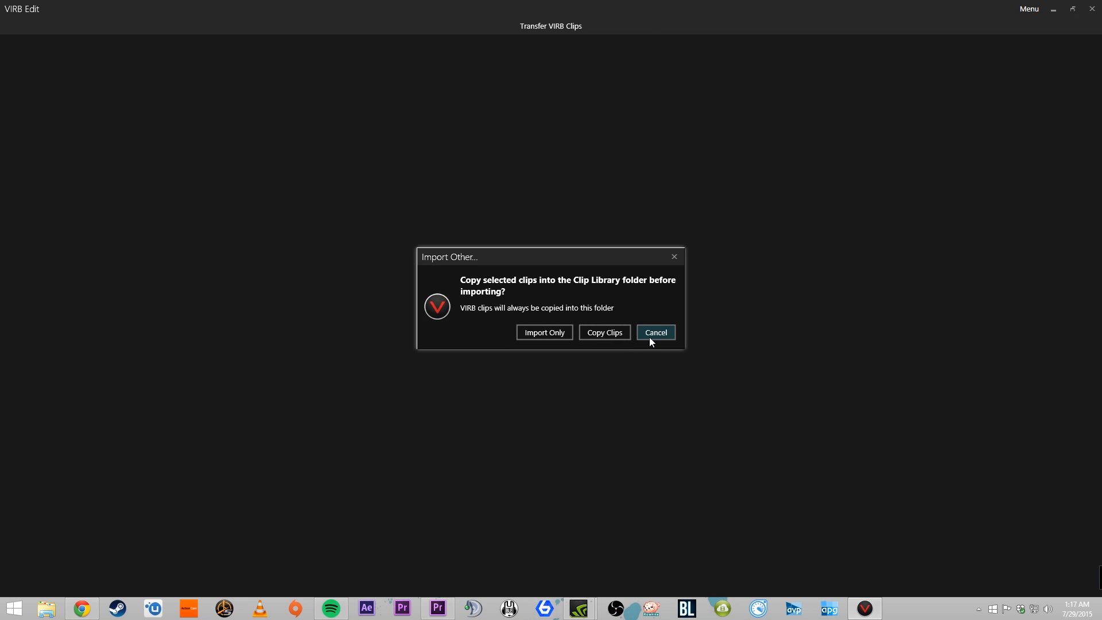
pyautogui.click(654, 332)
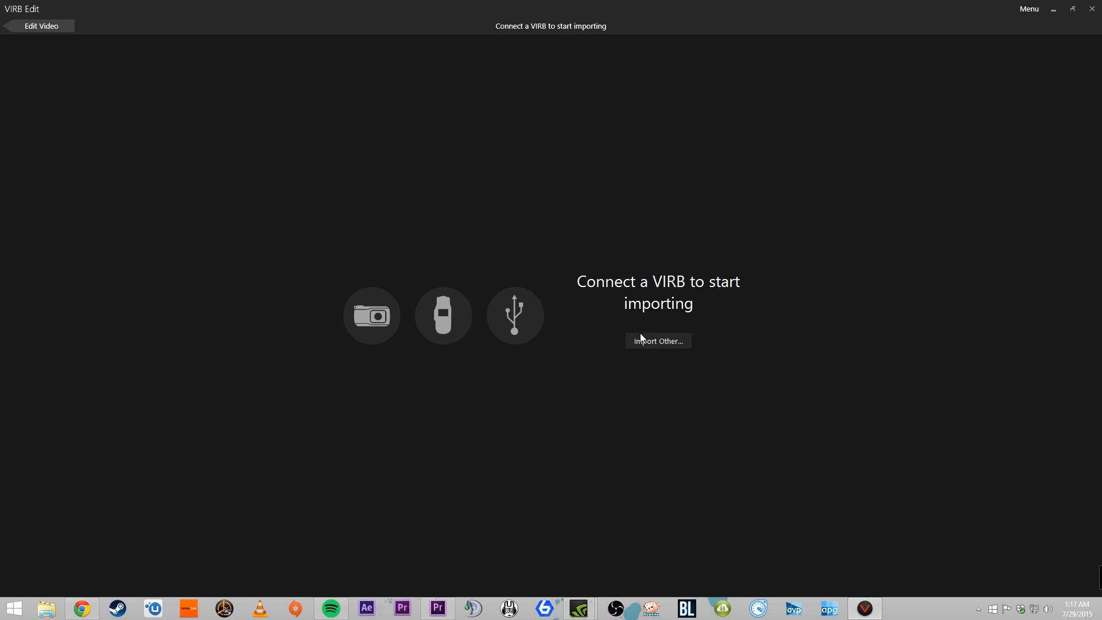
# Step: Browse the computer's VIRB folder and look over several helicopter clips
pyautogui.click(657, 341)
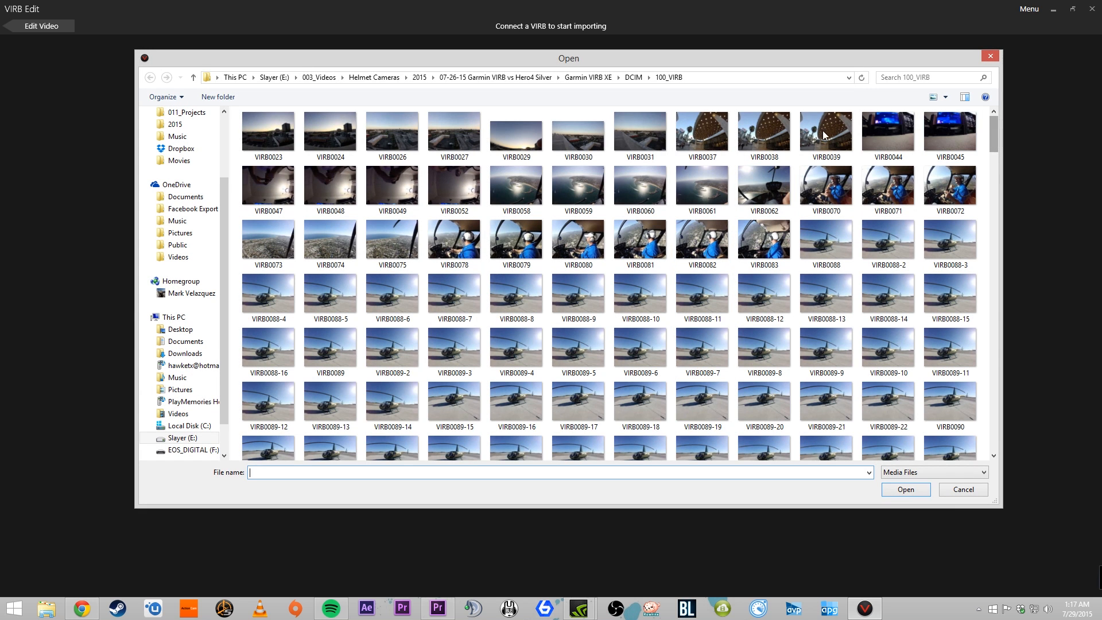
pyautogui.click(454, 183)
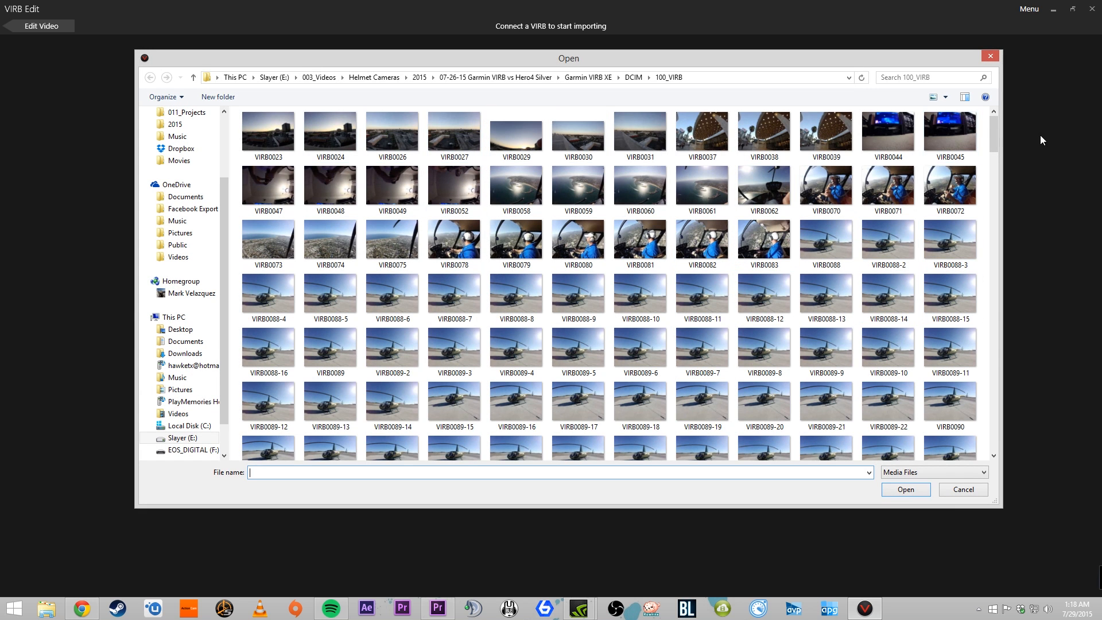
pyautogui.scroll(-3)
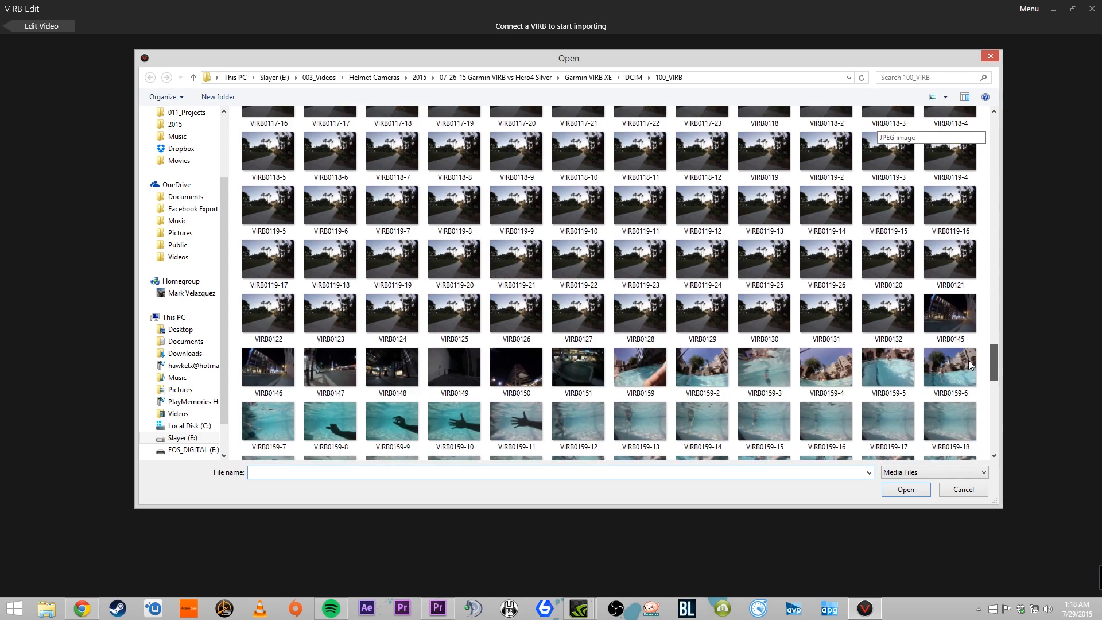
pyautogui.scroll(-3)
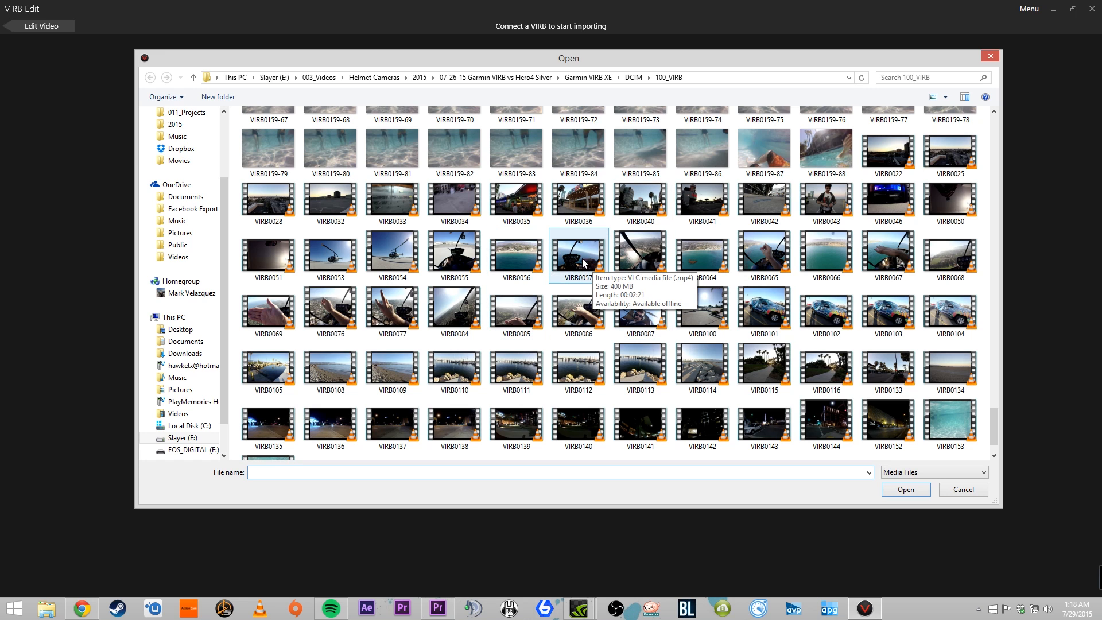
pyautogui.click(887, 153)
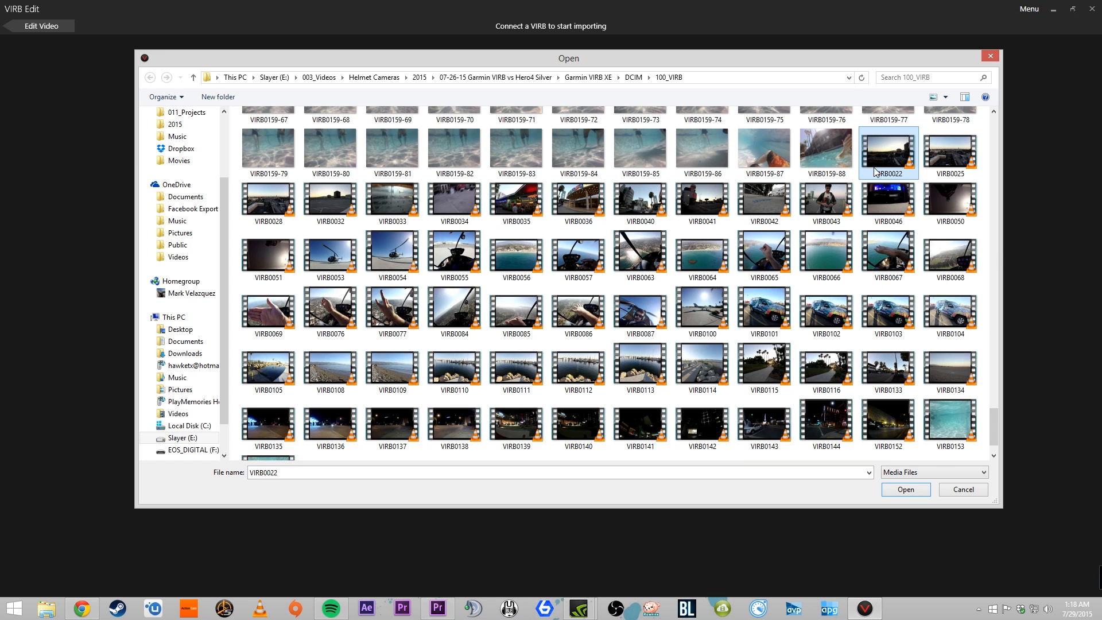
pyautogui.moveTo(902, 183)
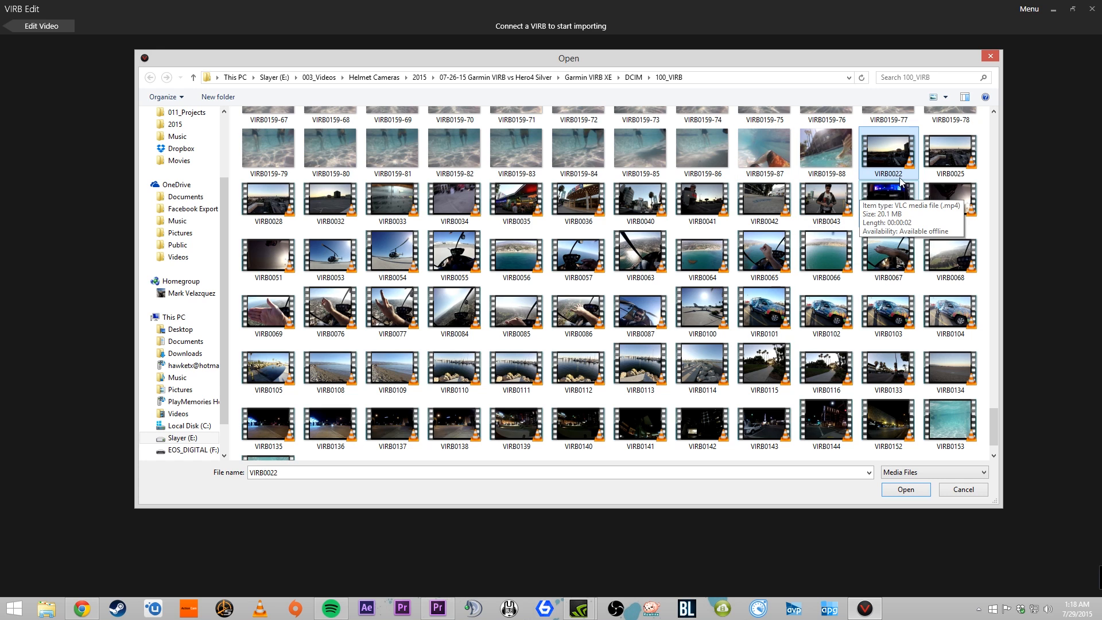
pyautogui.moveTo(871, 184)
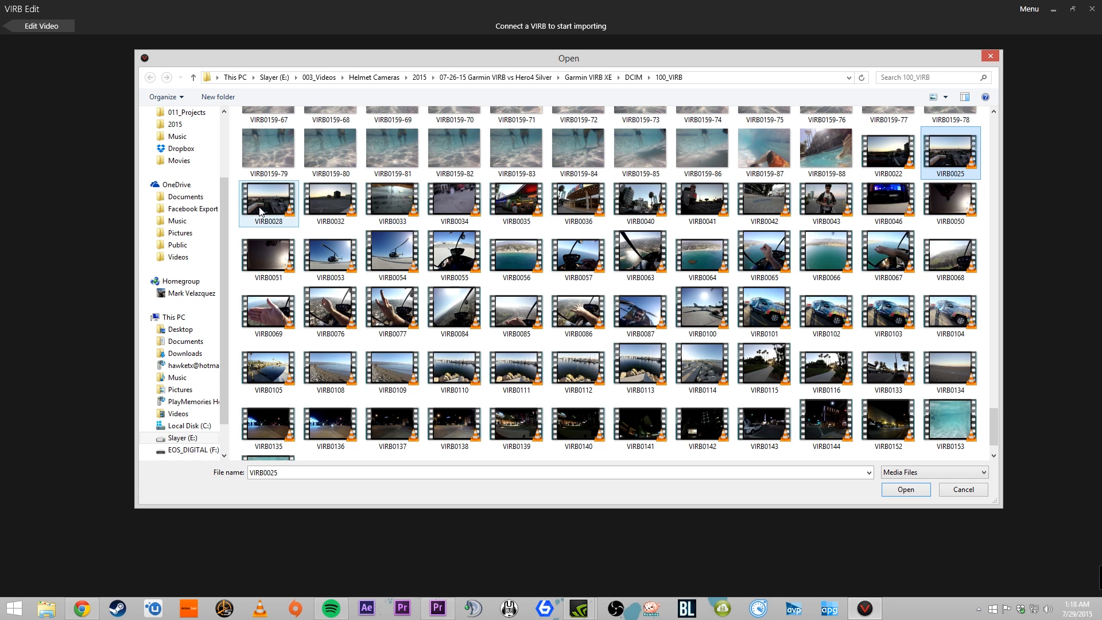
pyautogui.click(453, 199)
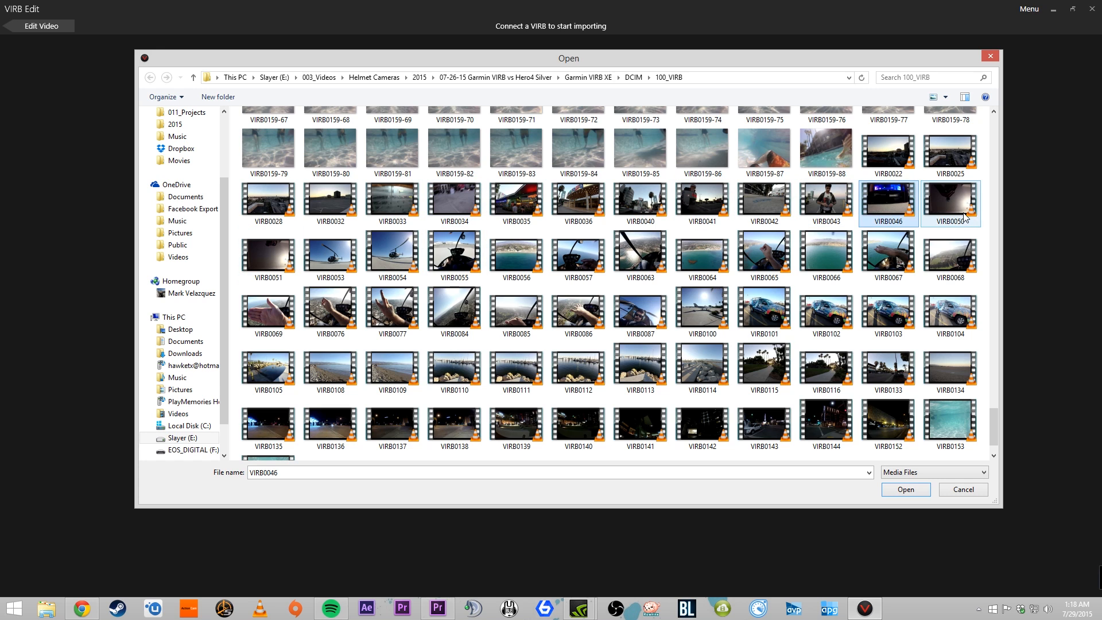
pyautogui.click(392, 255)
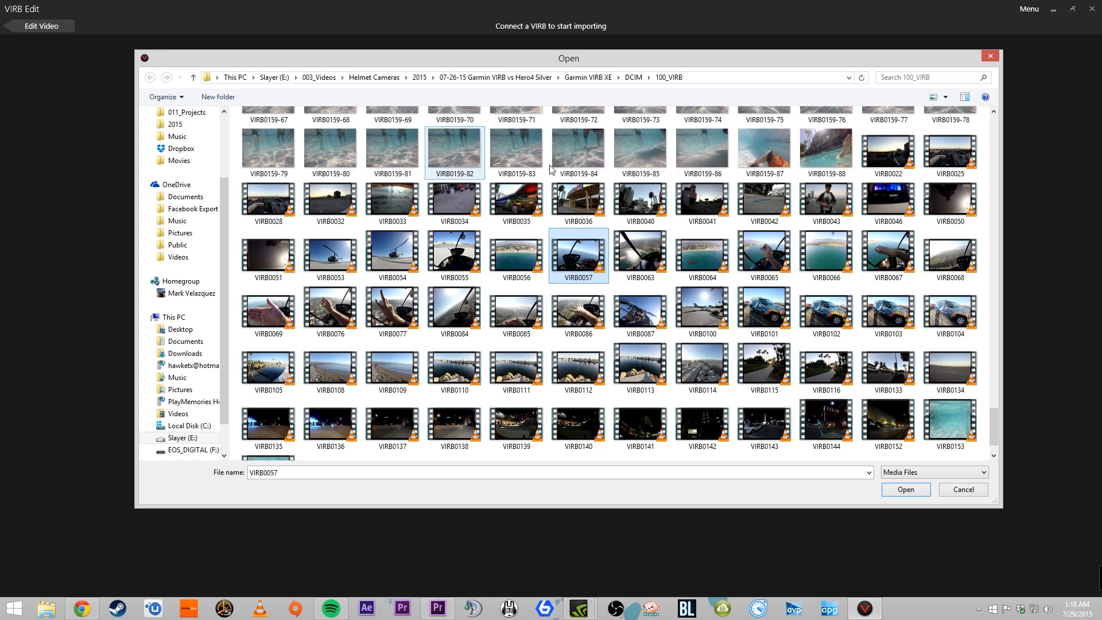
pyautogui.click(454, 311)
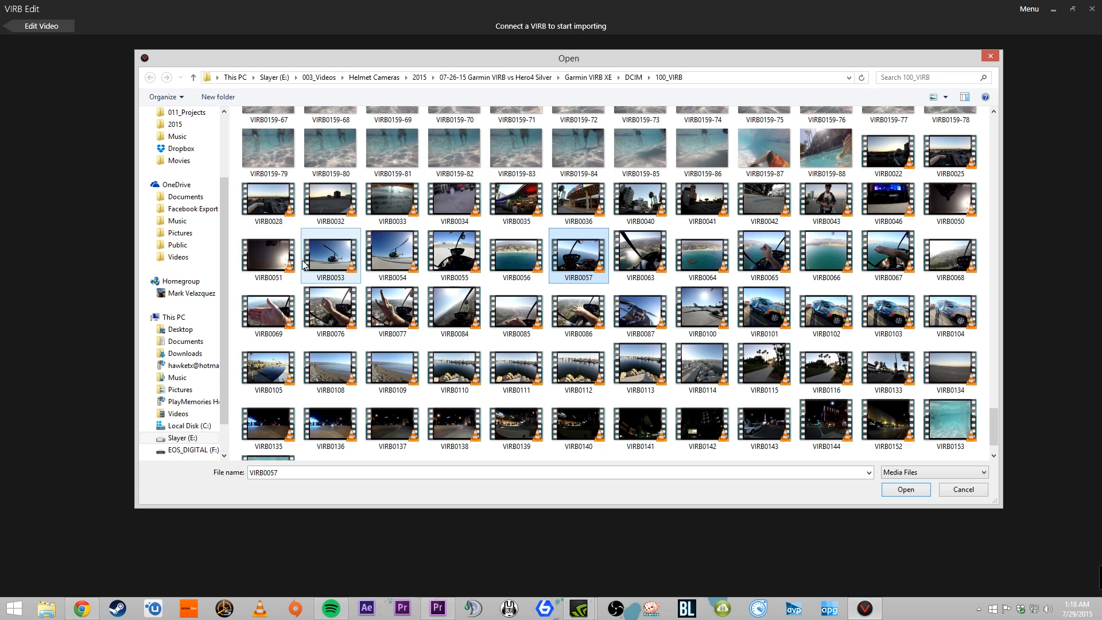
pyautogui.moveTo(327, 272)
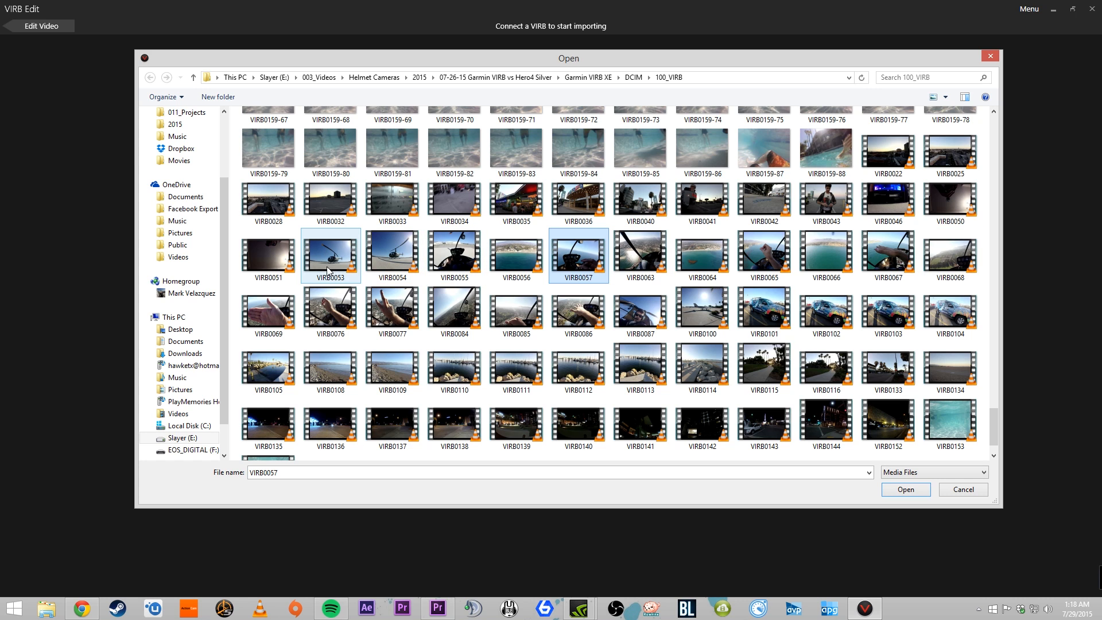
# Step: Select the range VIRB0053 through VIRB0100 and start importing the 19 clips
pyautogui.click(330, 255)
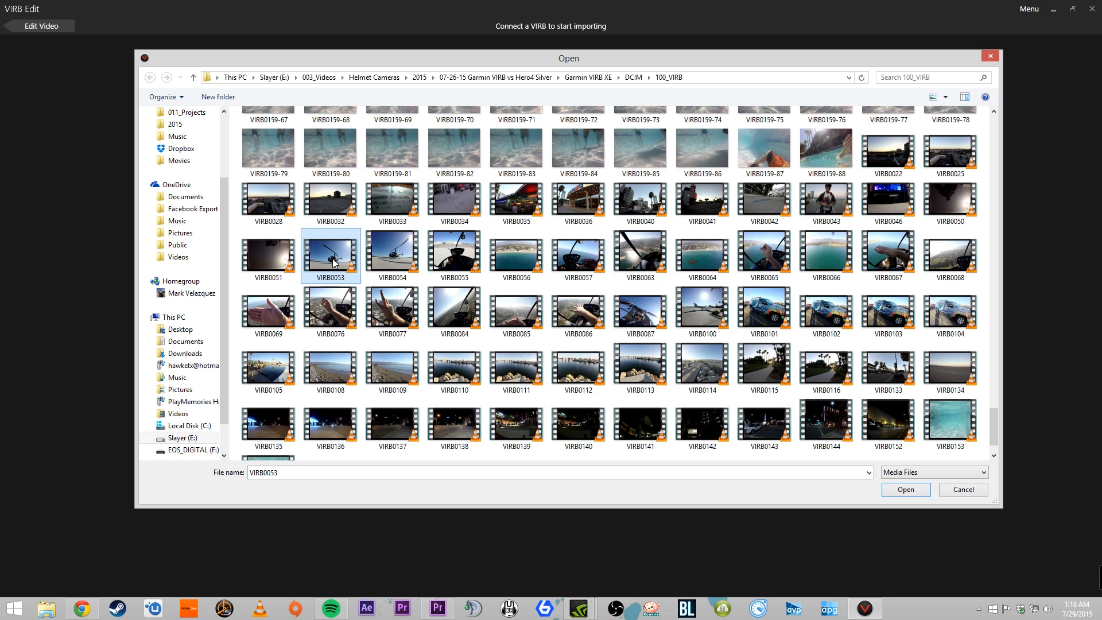
pyautogui.click(701, 312)
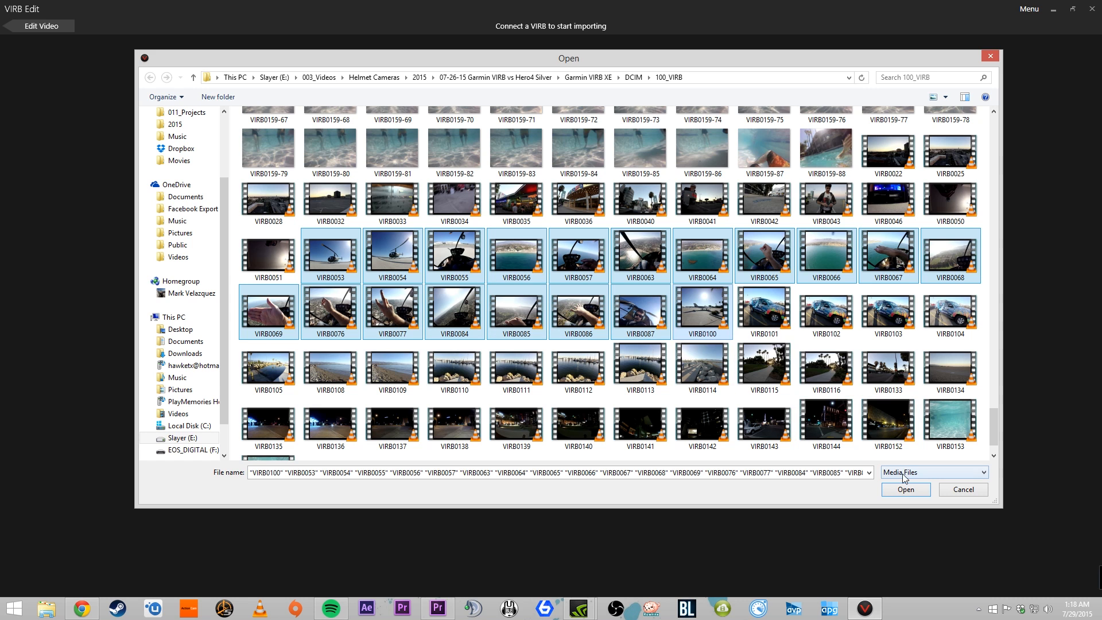
pyautogui.click(906, 489)
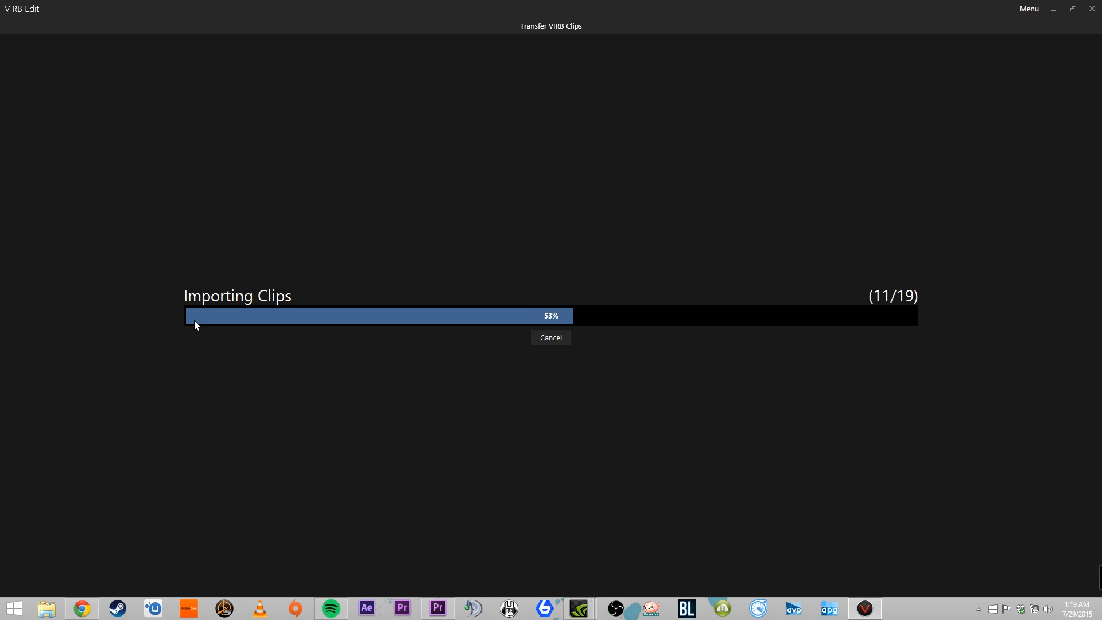
pyautogui.moveTo(258, 217)
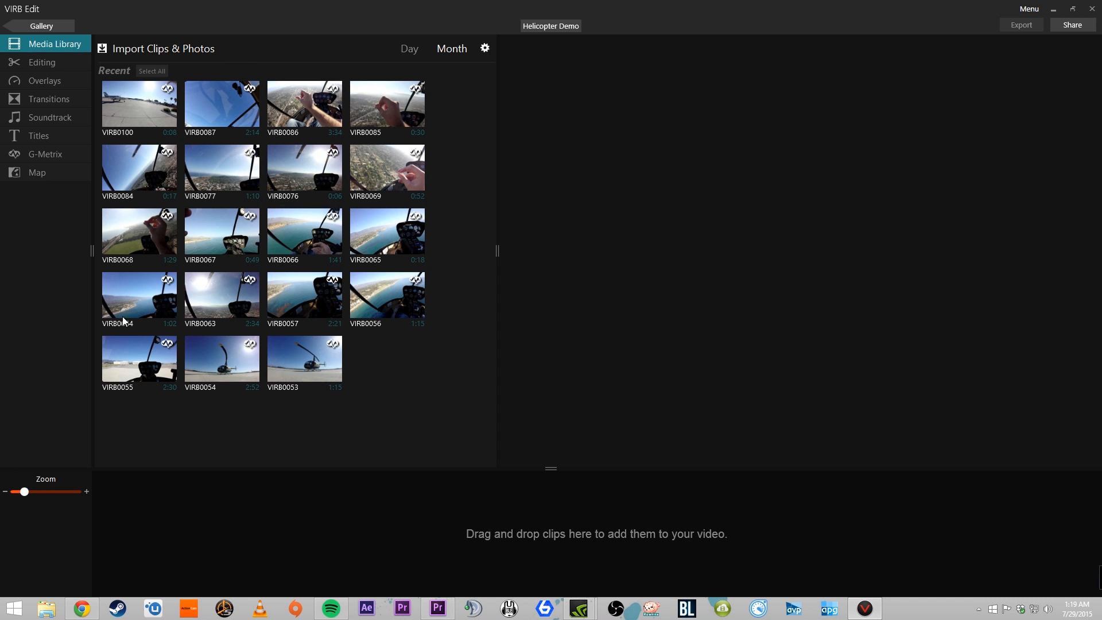
pyautogui.moveTo(33, 89)
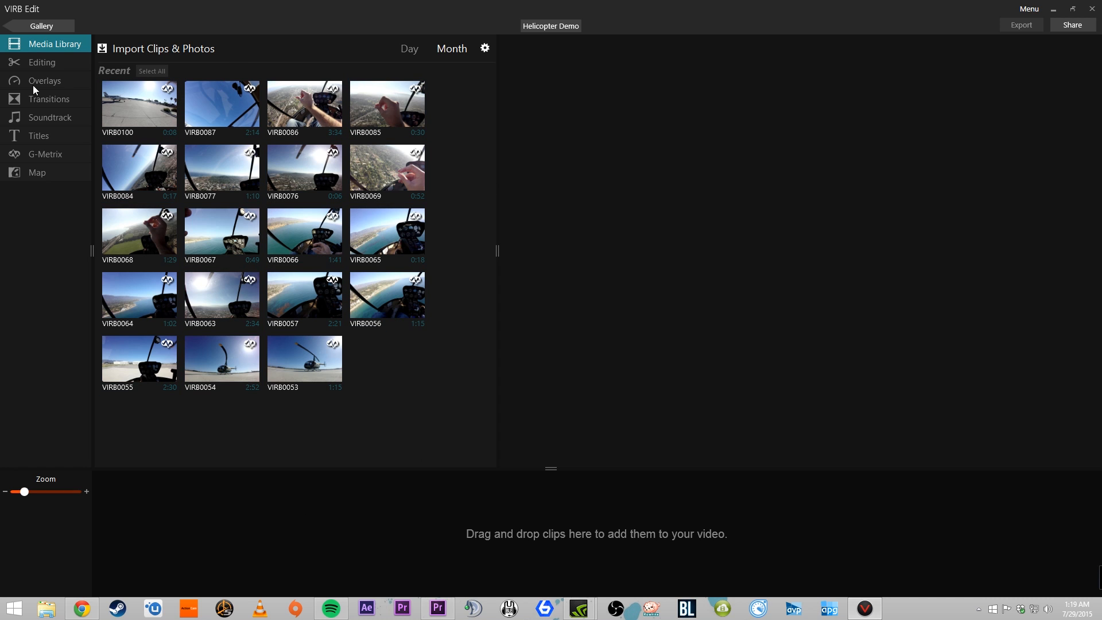
pyautogui.click(139, 107)
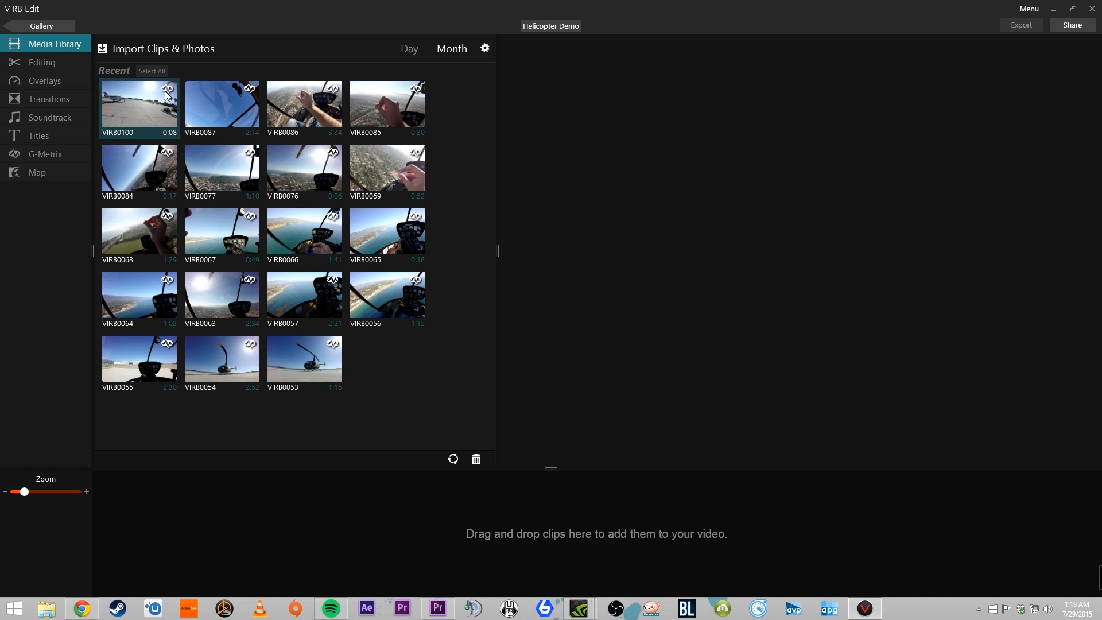
pyautogui.moveTo(155, 99)
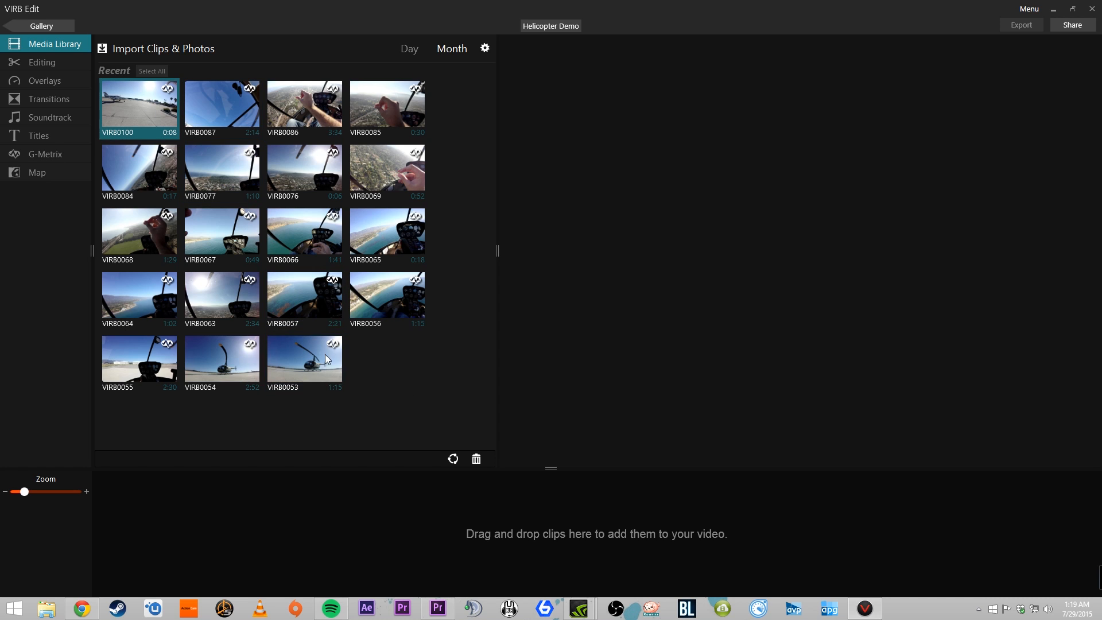
pyautogui.moveTo(60, 101)
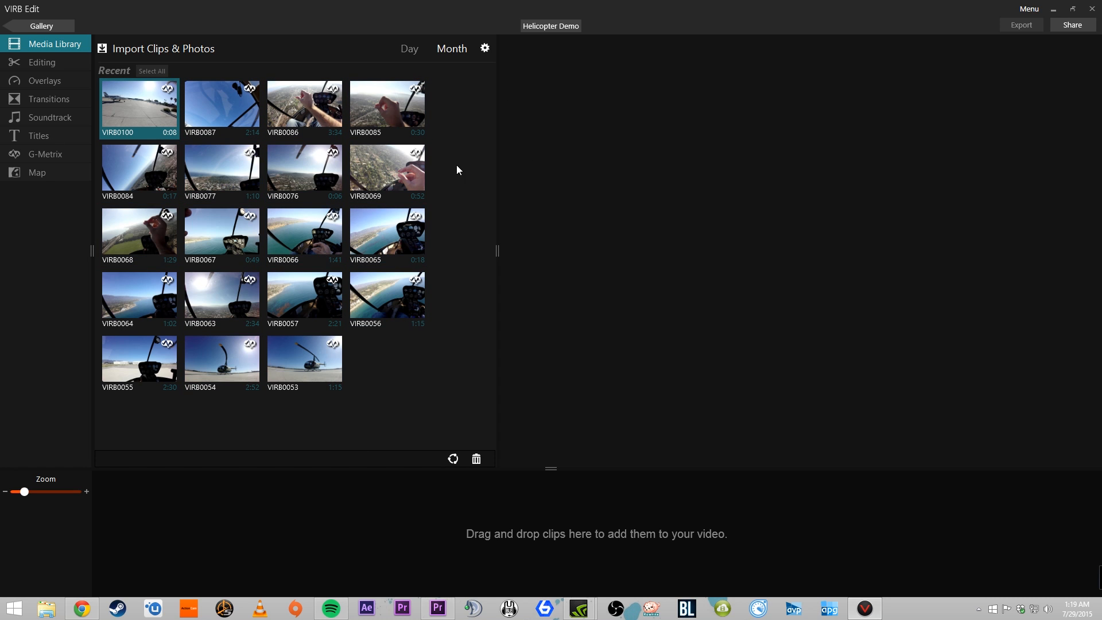
pyautogui.click(303, 294)
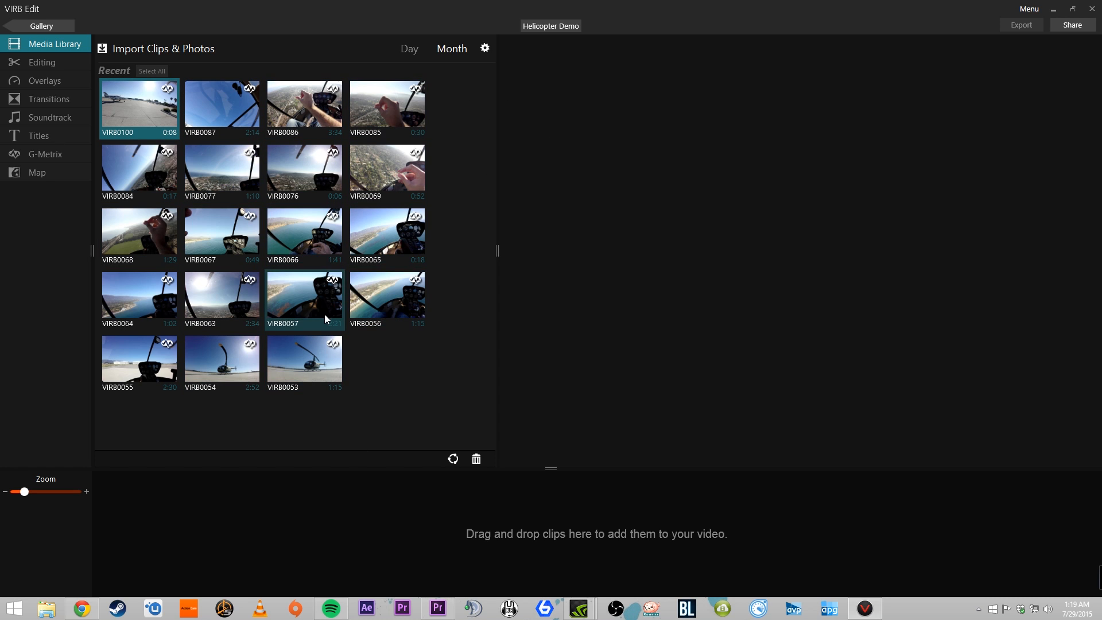
pyautogui.click(303, 361)
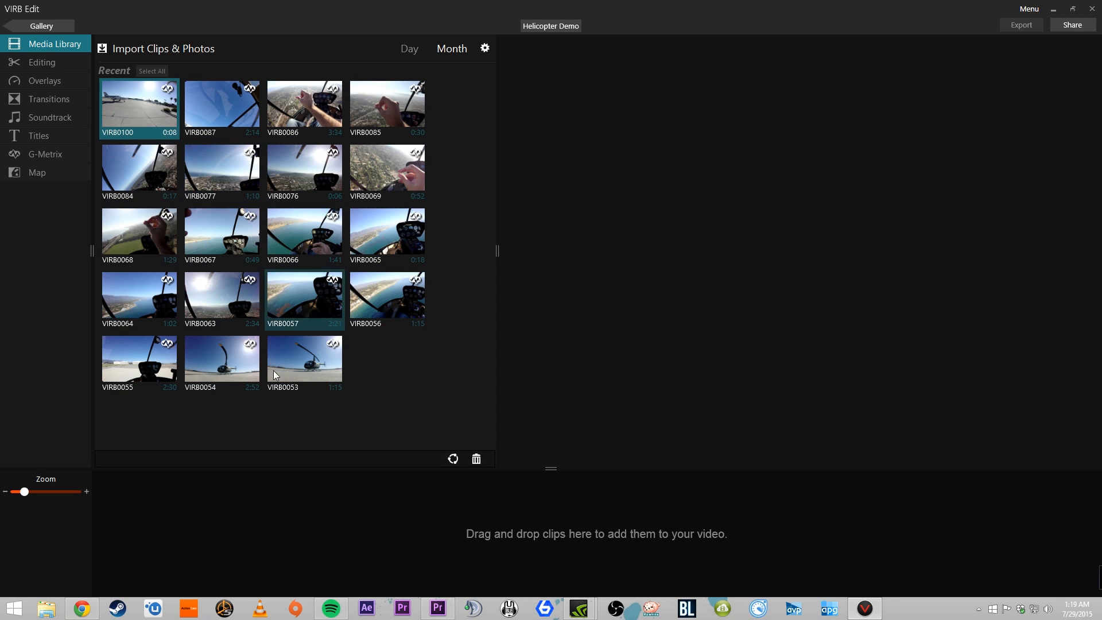
# Step: Add all 19 library clips to the timeline and open clip 4, VIRB0056, for editing
pyautogui.click(152, 72)
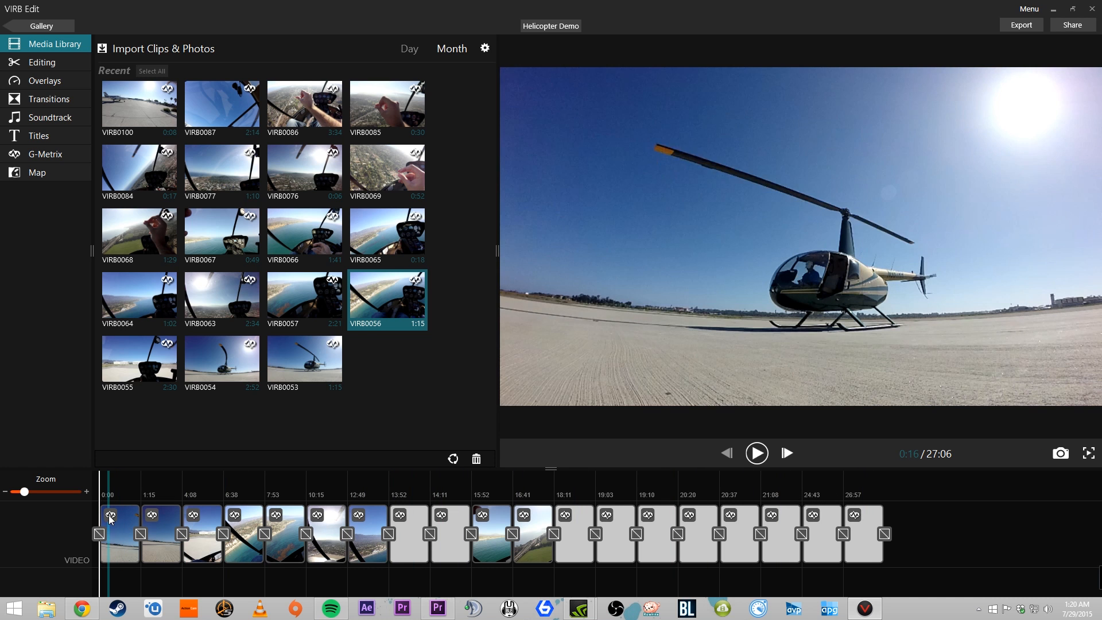
pyautogui.click(757, 453)
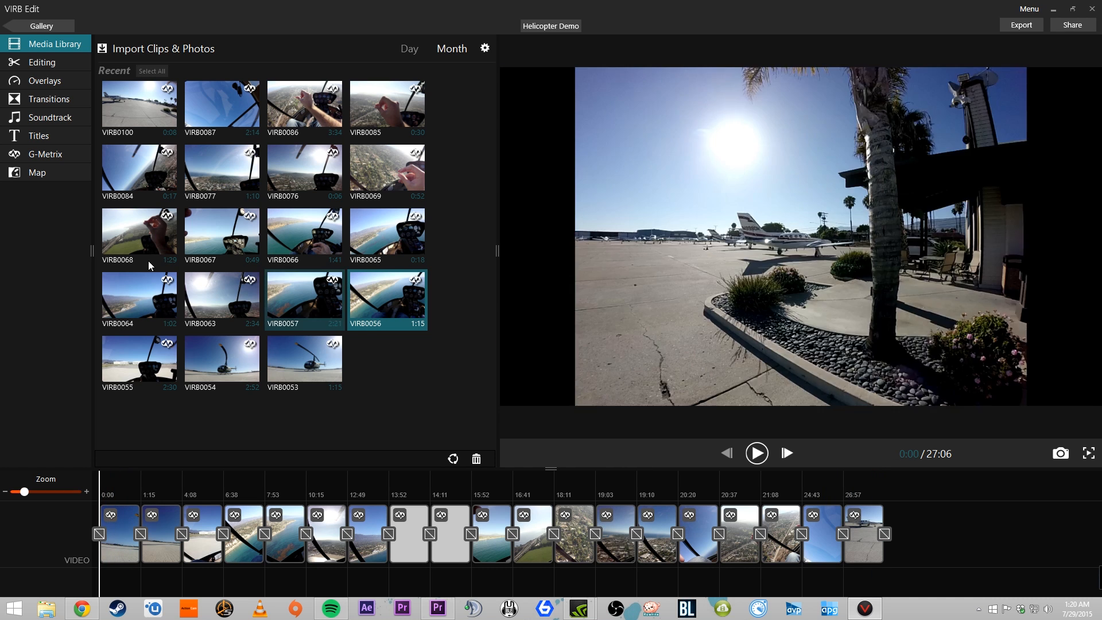
pyautogui.click(244, 534)
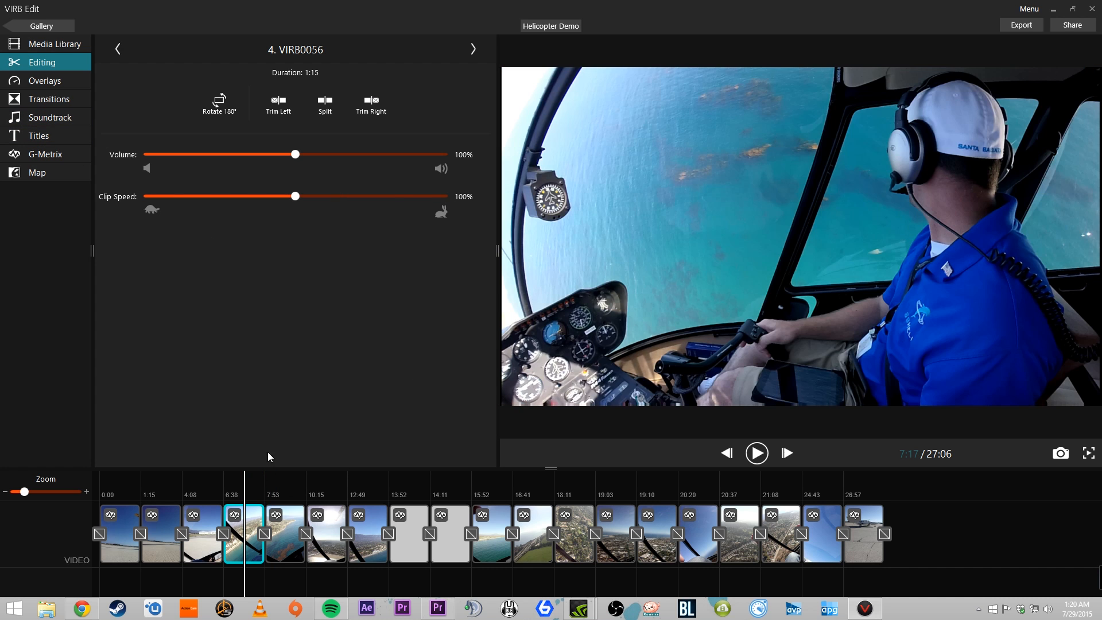
# Step: Remove VIRB0056's existing G-Metrix and start importing a new G-Metrix log
pyautogui.click(45, 154)
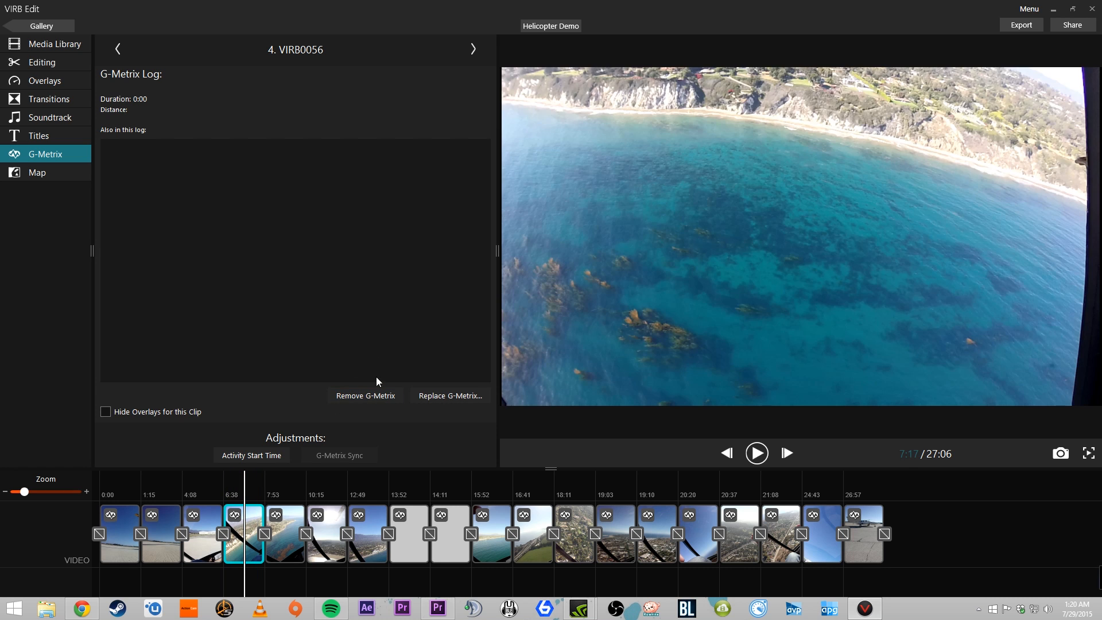
pyautogui.click(365, 395)
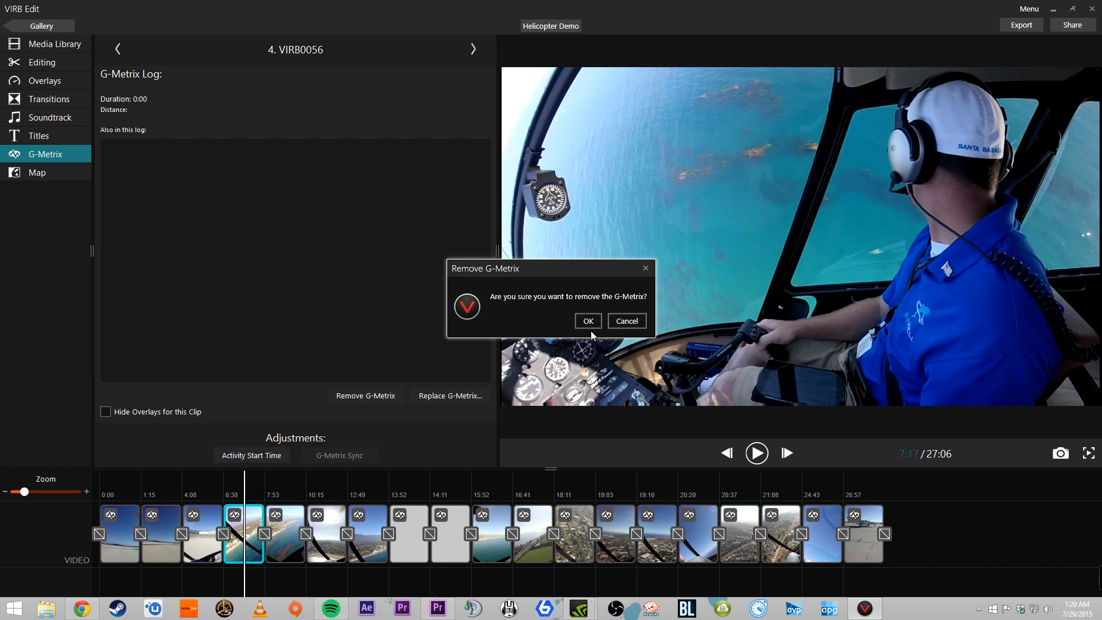
pyautogui.click(588, 320)
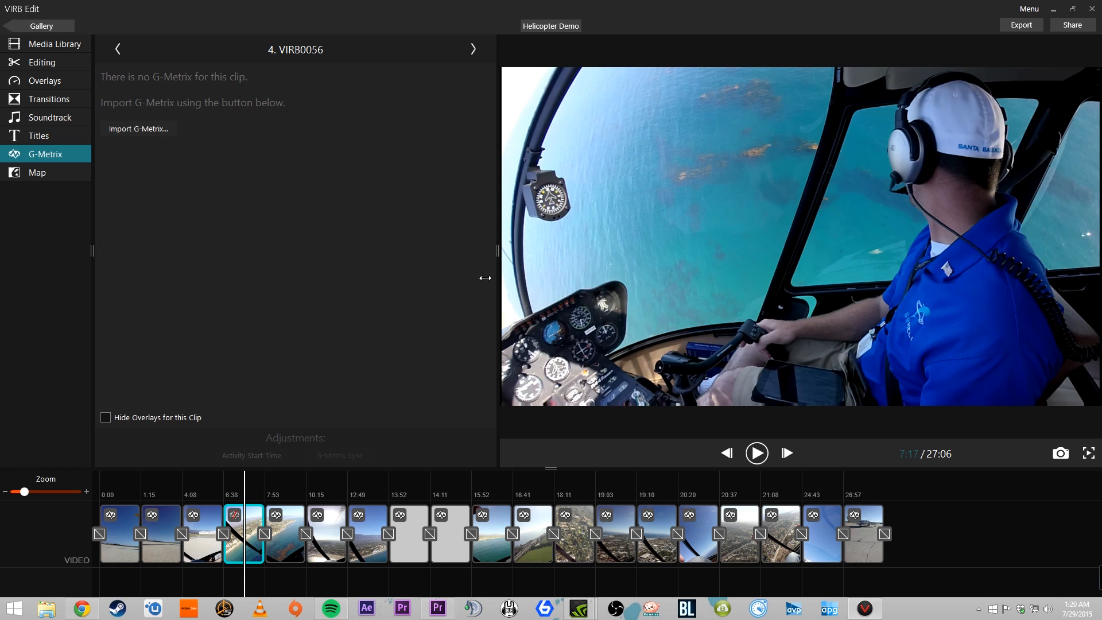
pyautogui.click(139, 128)
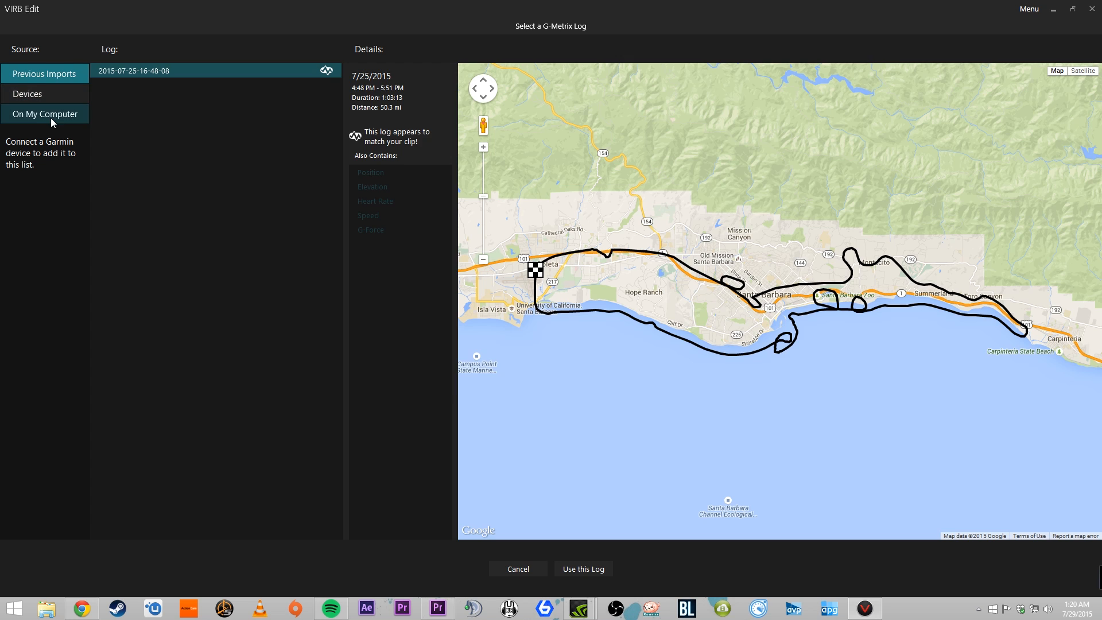
# Step: Browse through DCIM and Garmin into the GMetrix2 folder of log files
pyautogui.click(45, 114)
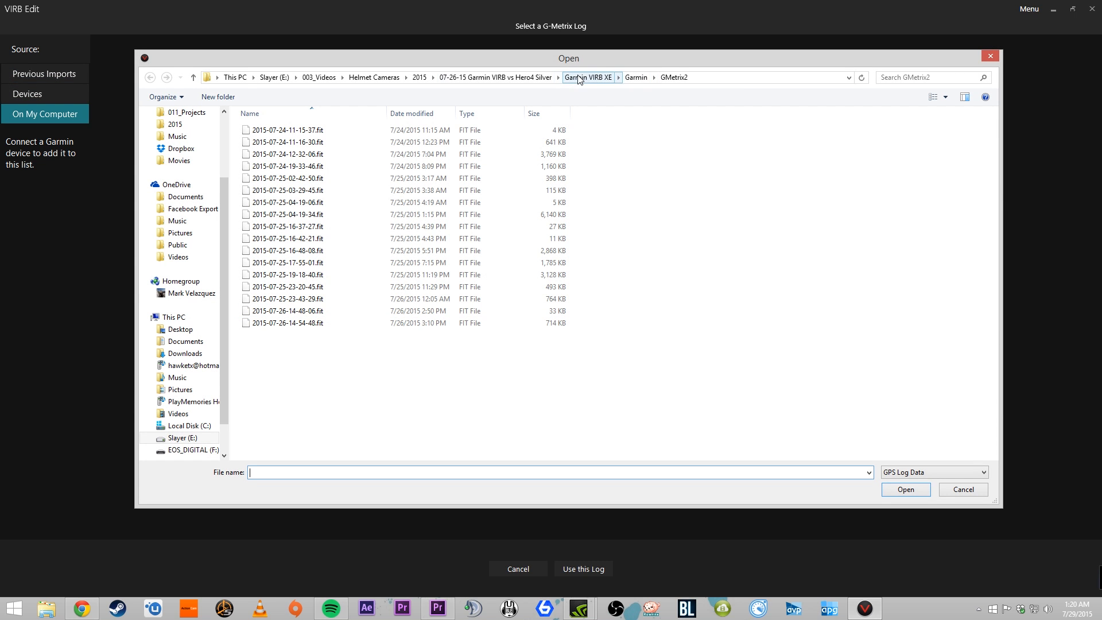
pyautogui.click(588, 76)
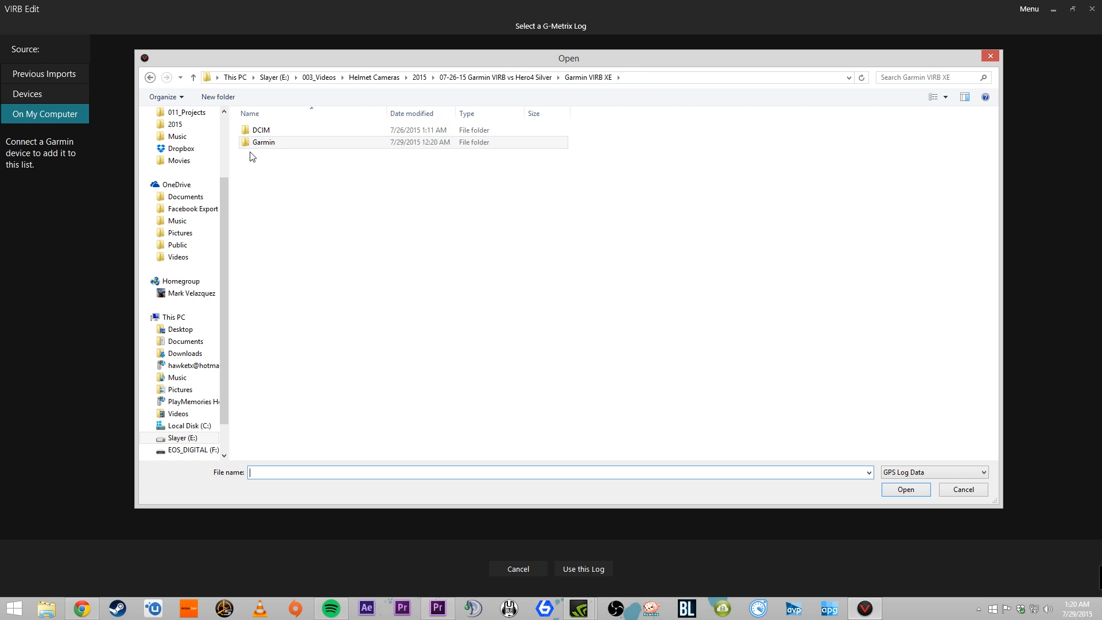
pyautogui.click(281, 129)
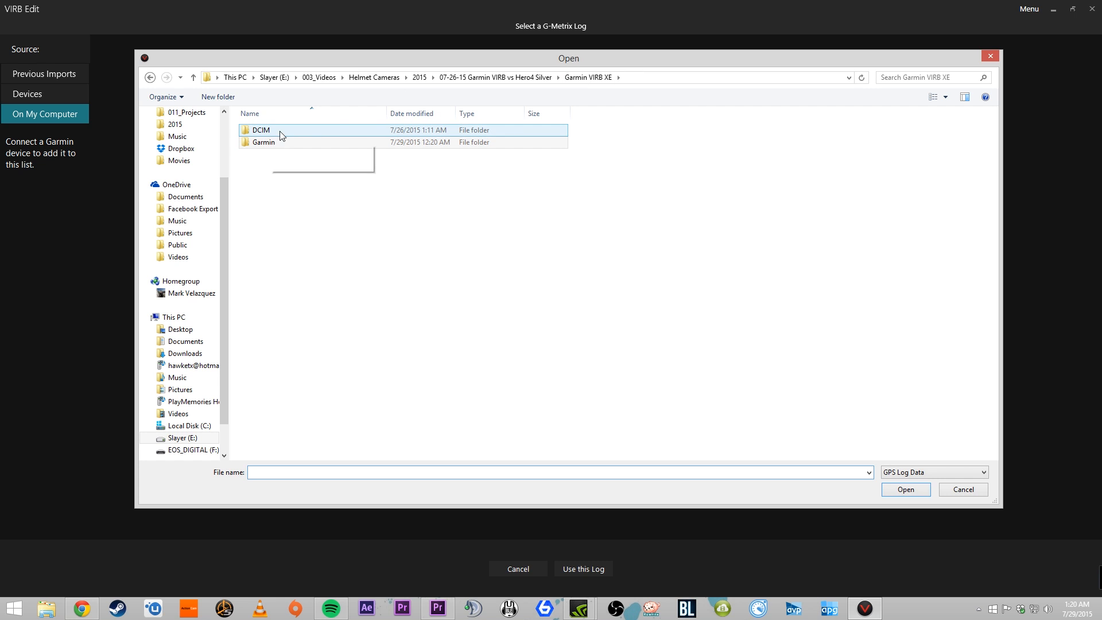
pyautogui.moveTo(295, 137)
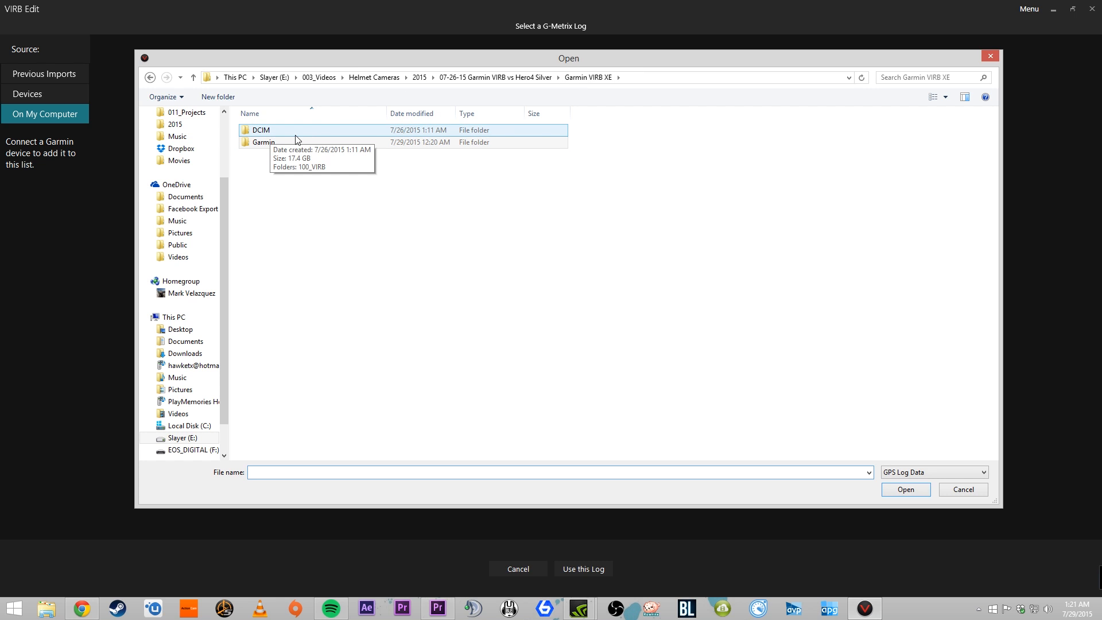
pyautogui.click(264, 142)
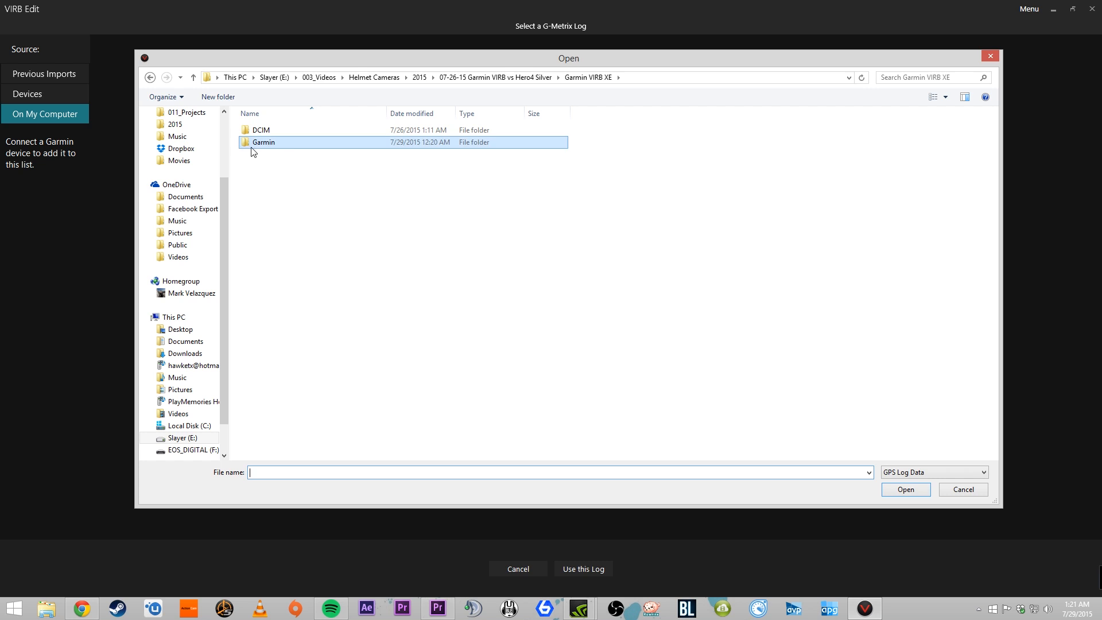
pyautogui.doubleClick(264, 143)
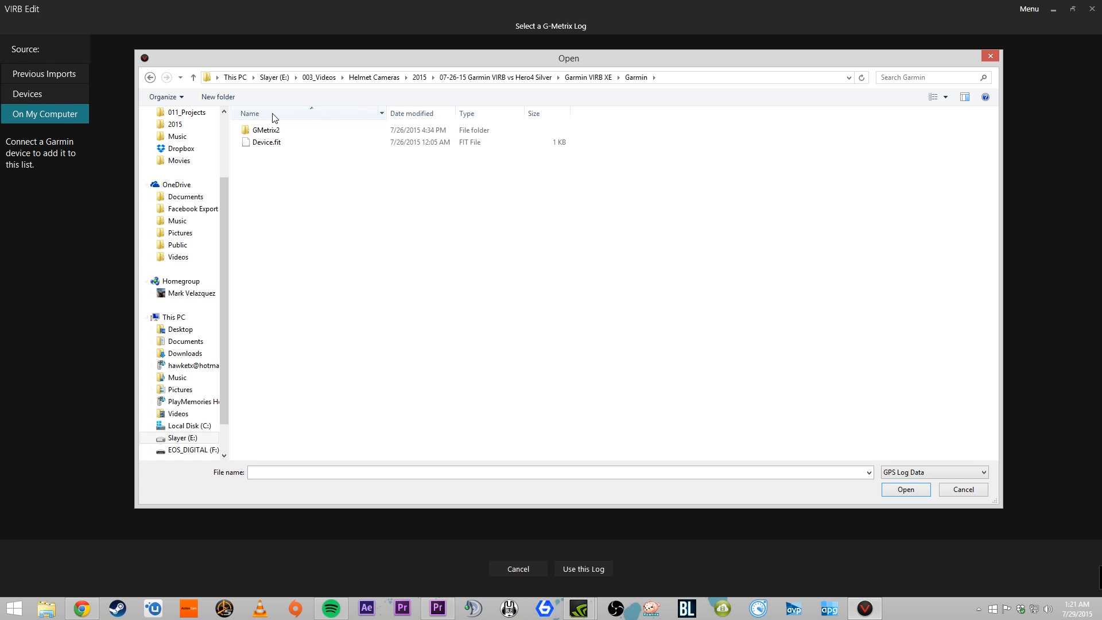
pyautogui.click(265, 130)
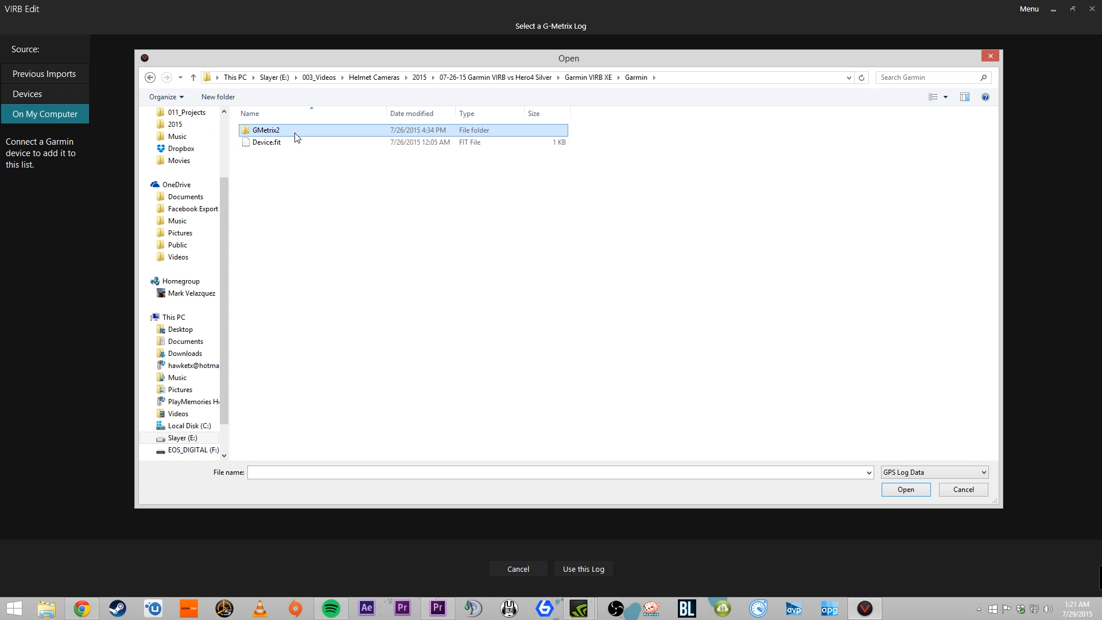
pyautogui.doubleClick(265, 130)
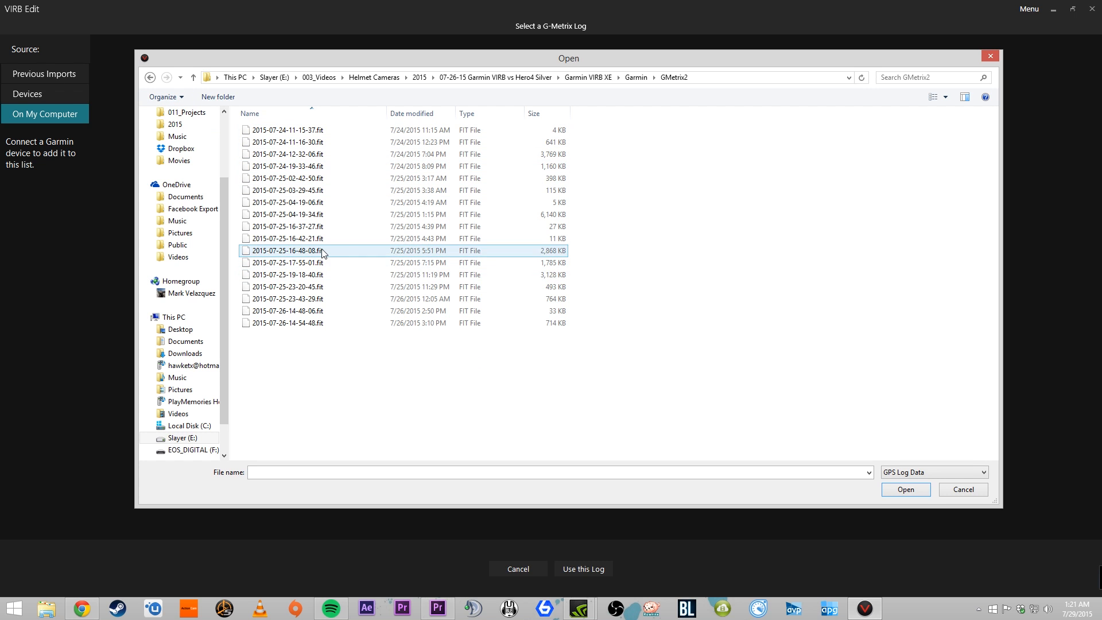
pyautogui.moveTo(493, 244)
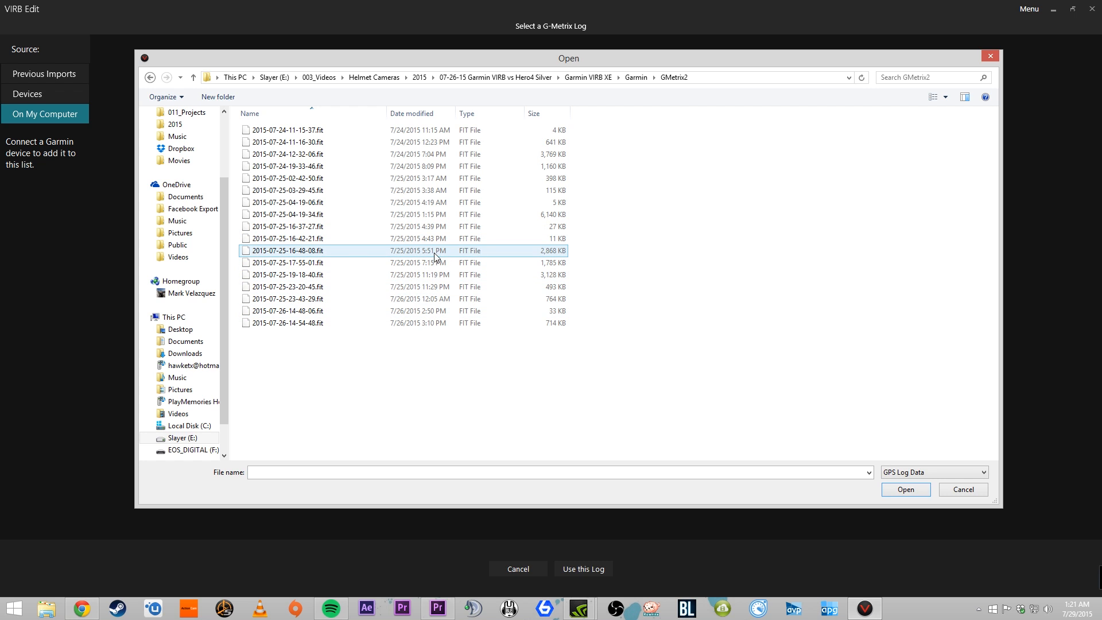
pyautogui.moveTo(487, 256)
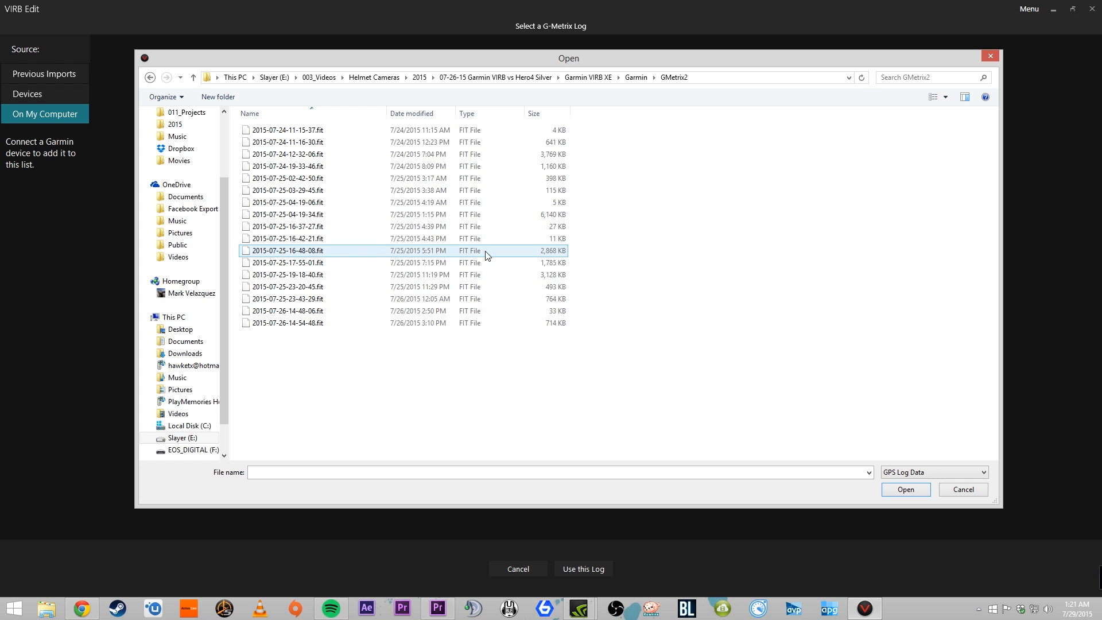
pyautogui.moveTo(427, 260)
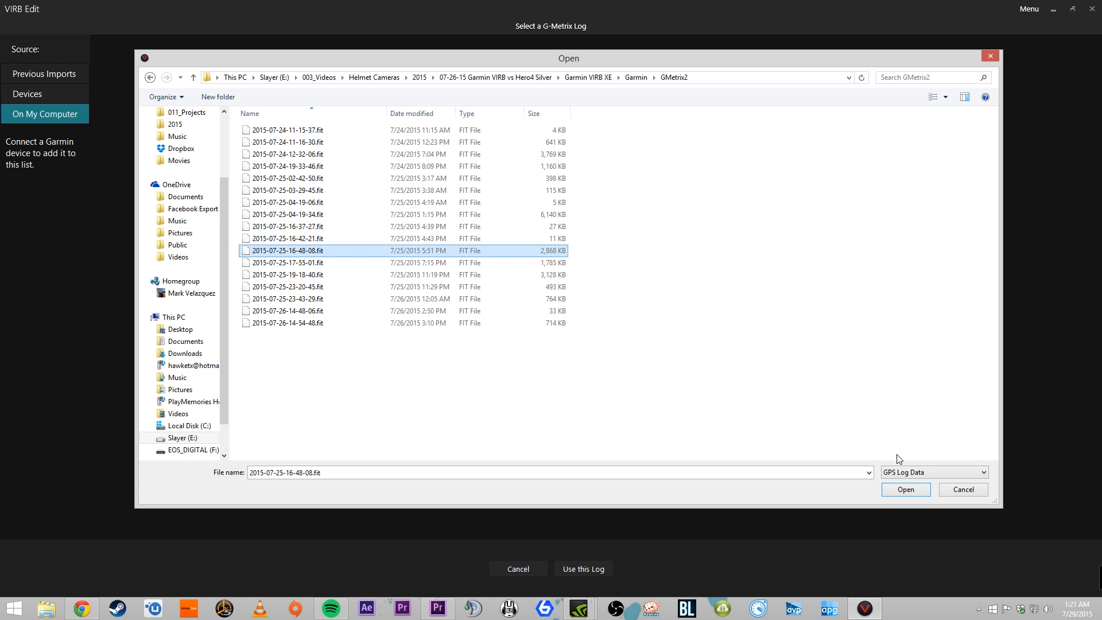
pyautogui.click(906, 489)
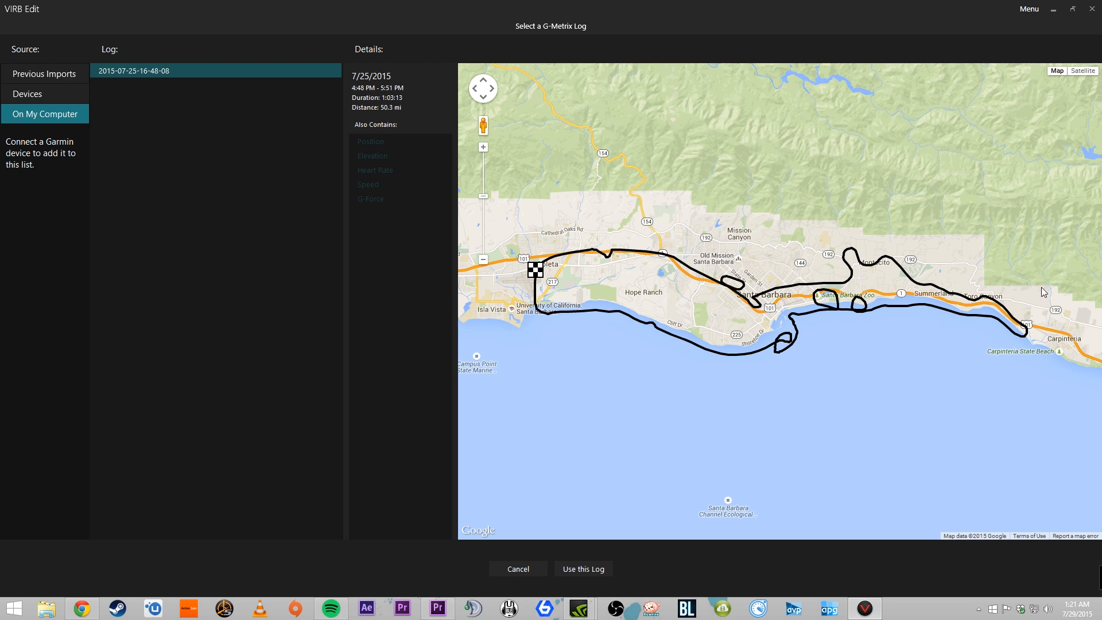
pyautogui.moveTo(978, 160)
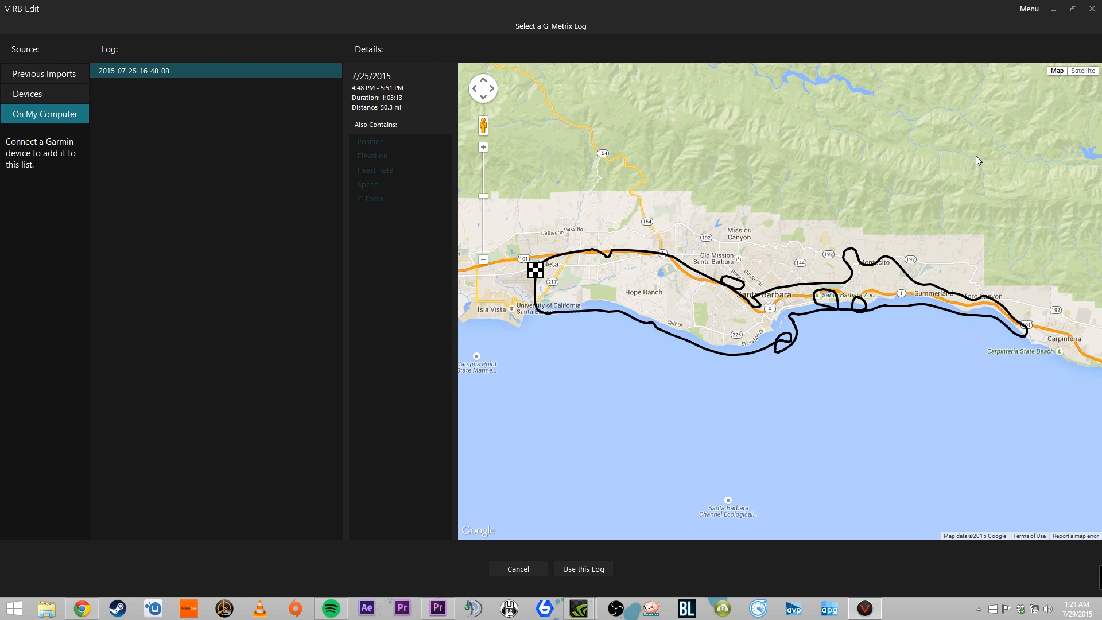
pyautogui.click(1029, 8)
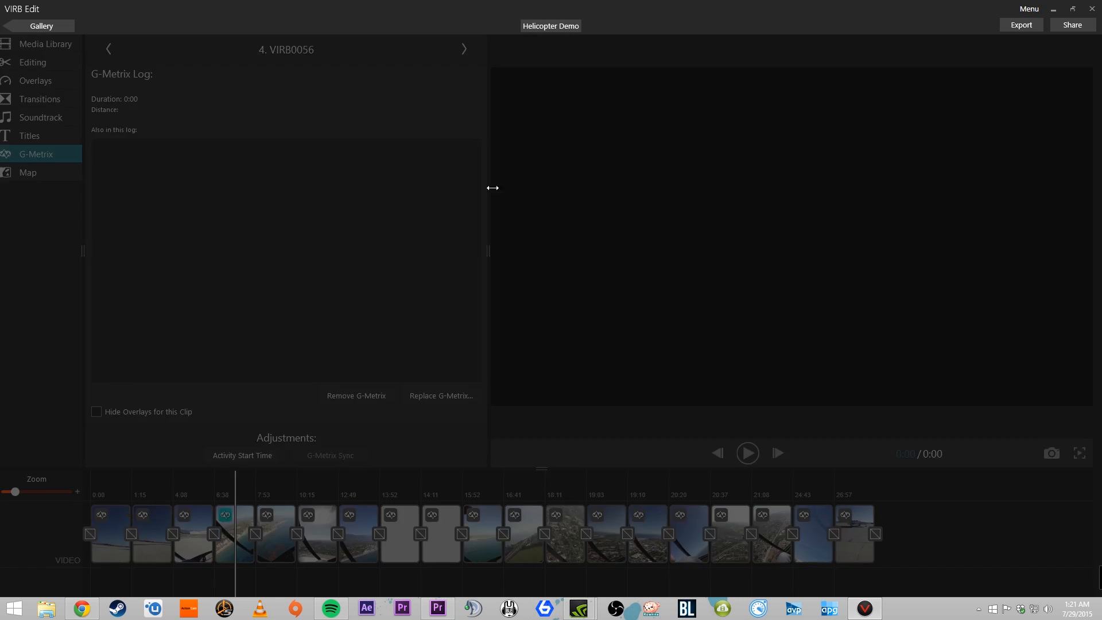
# Step: Move the playhead to preview footage around seven minutes into the flight
pyautogui.click(239, 534)
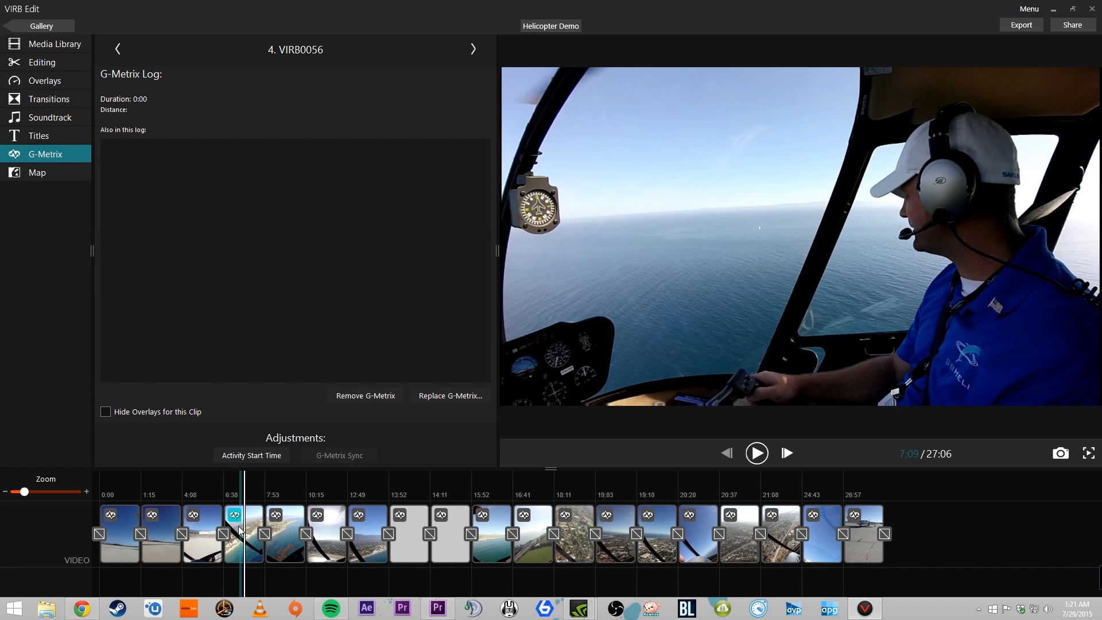
pyautogui.click(240, 533)
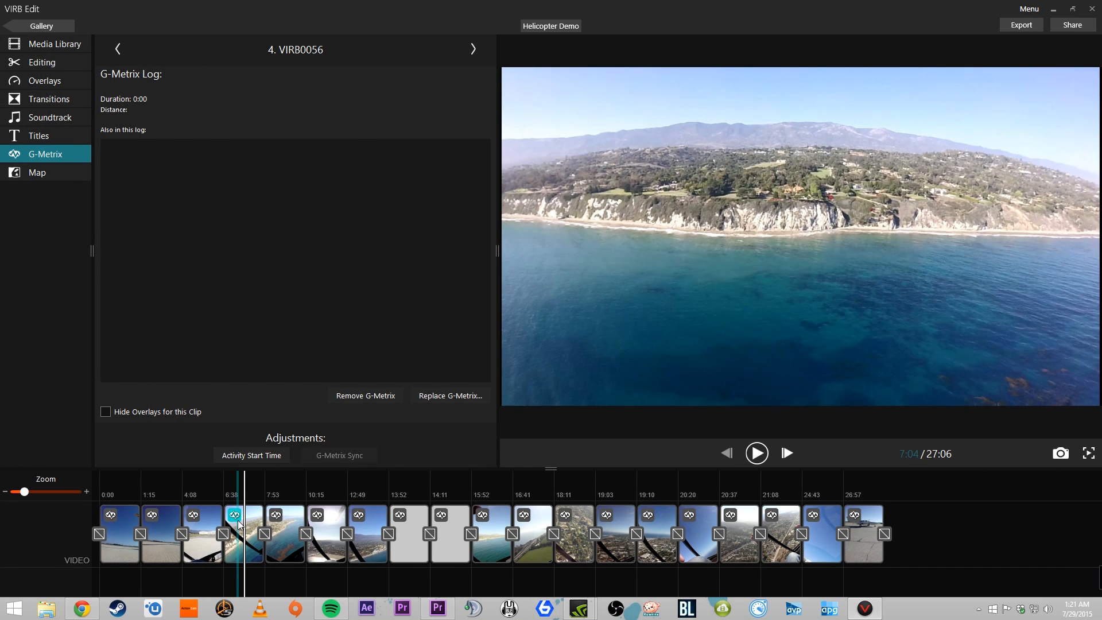
pyautogui.click(757, 452)
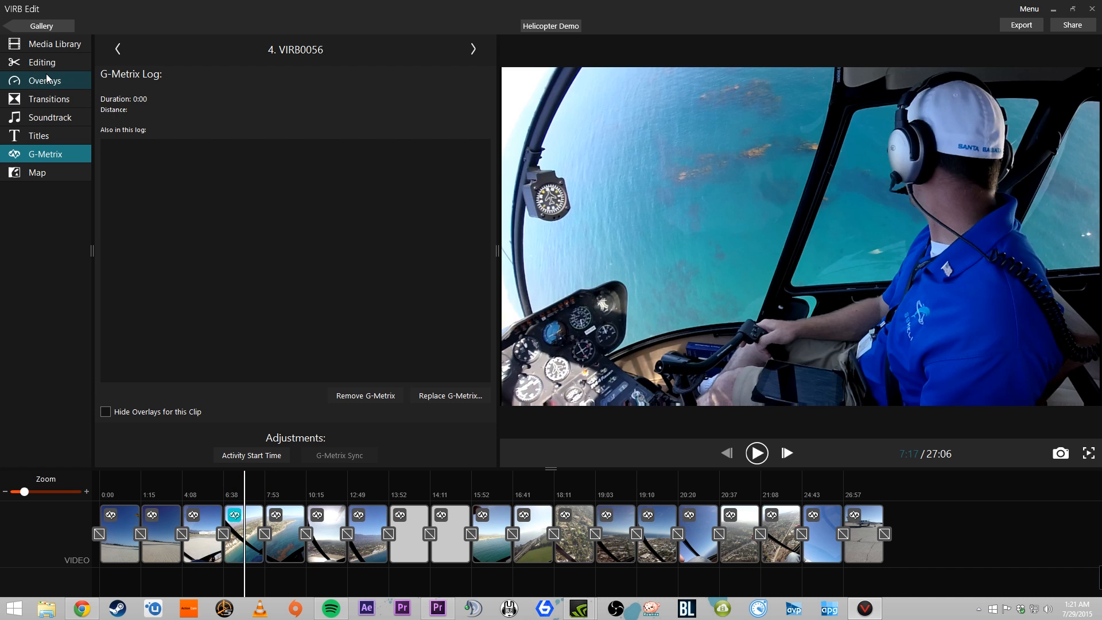
# Step: Filter templates to Aviation, try several, and apply the one with flight data along the bottom
pyautogui.click(45, 80)
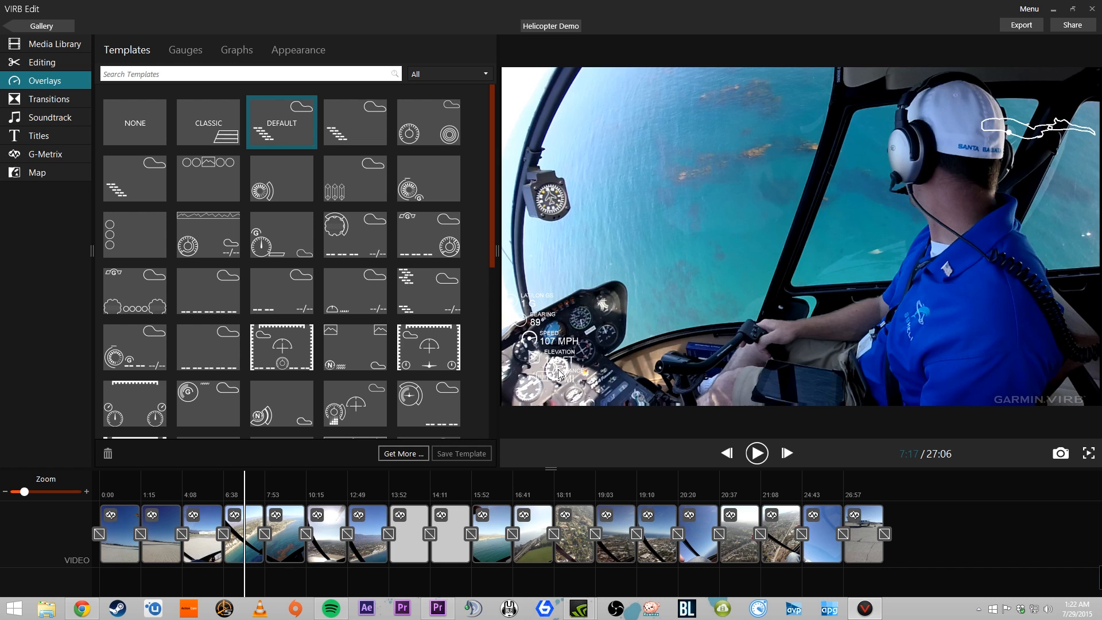
pyautogui.moveTo(666, 322)
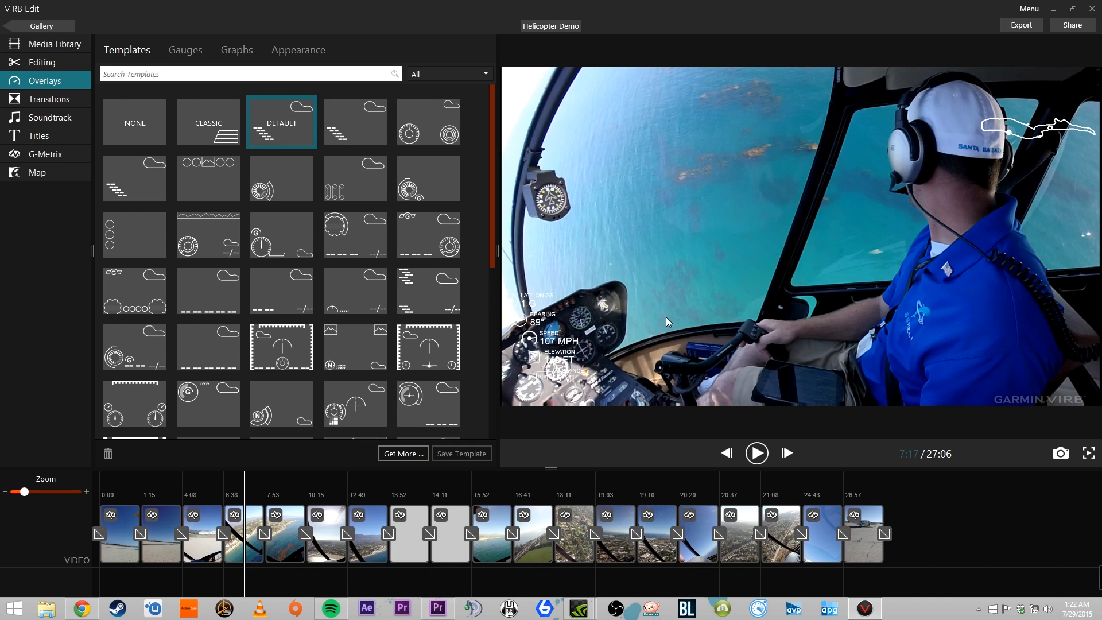
pyautogui.moveTo(602, 359)
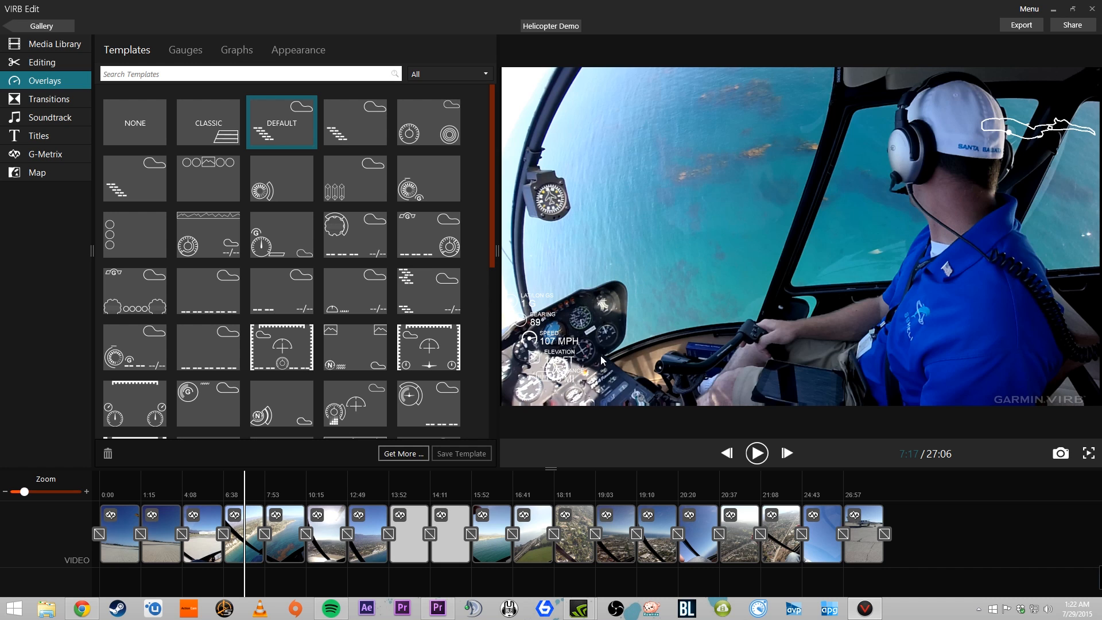
pyautogui.moveTo(784, 217)
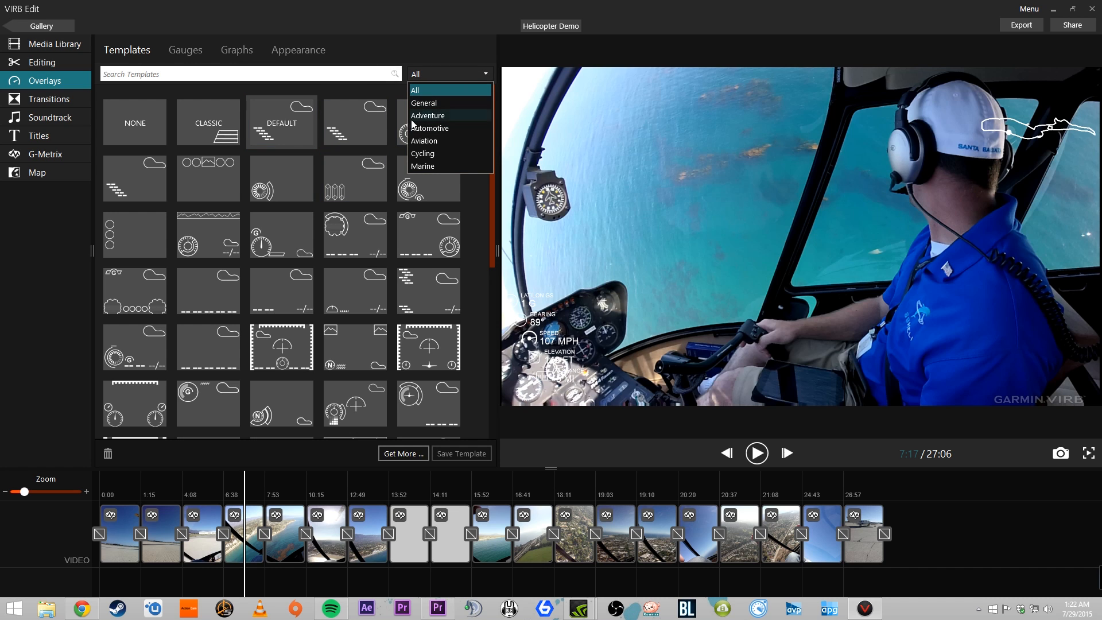
pyautogui.moveTo(439, 139)
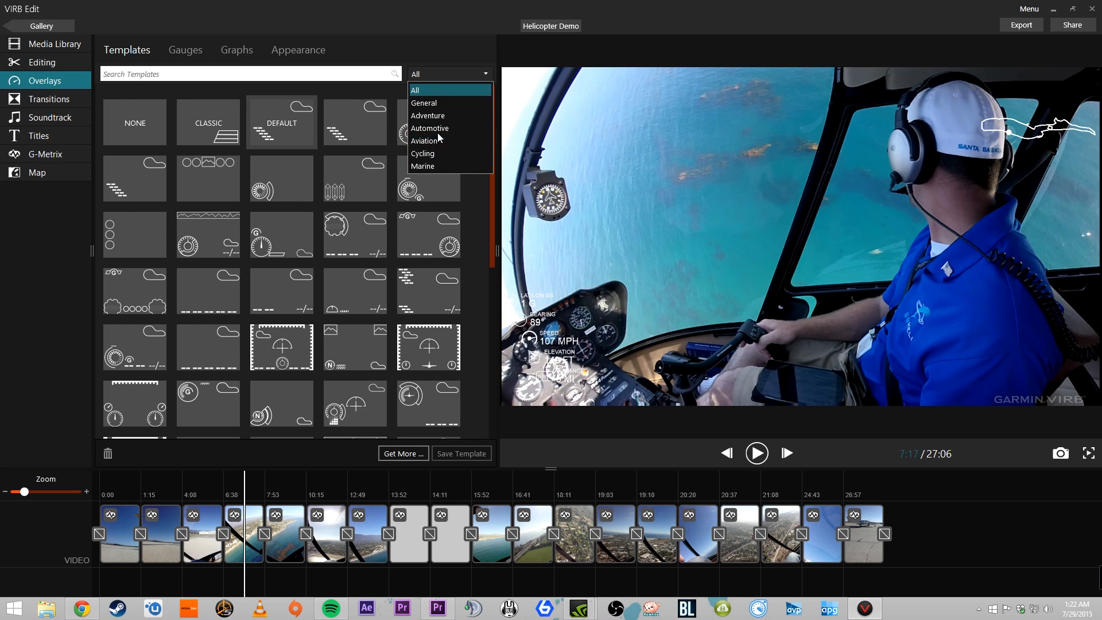
pyautogui.click(423, 140)
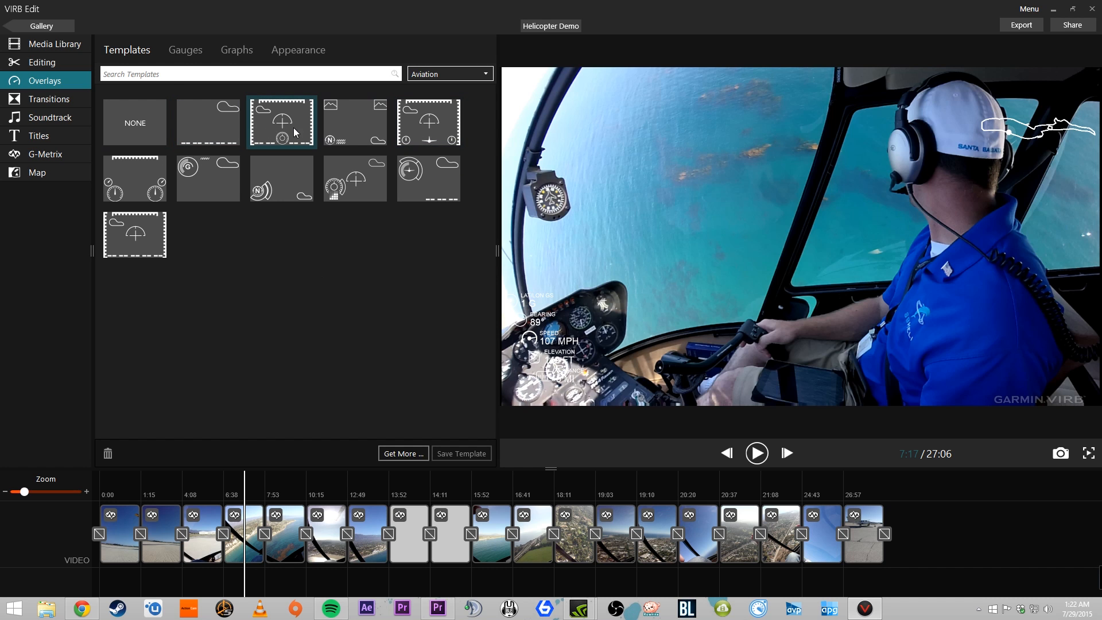
pyautogui.click(281, 122)
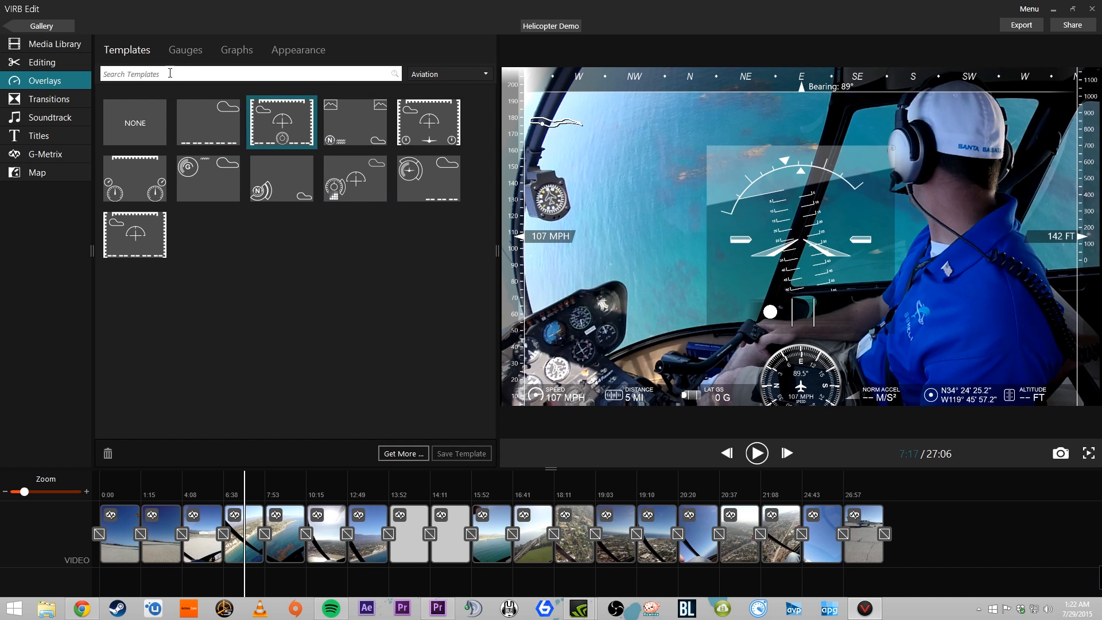
pyautogui.click(355, 122)
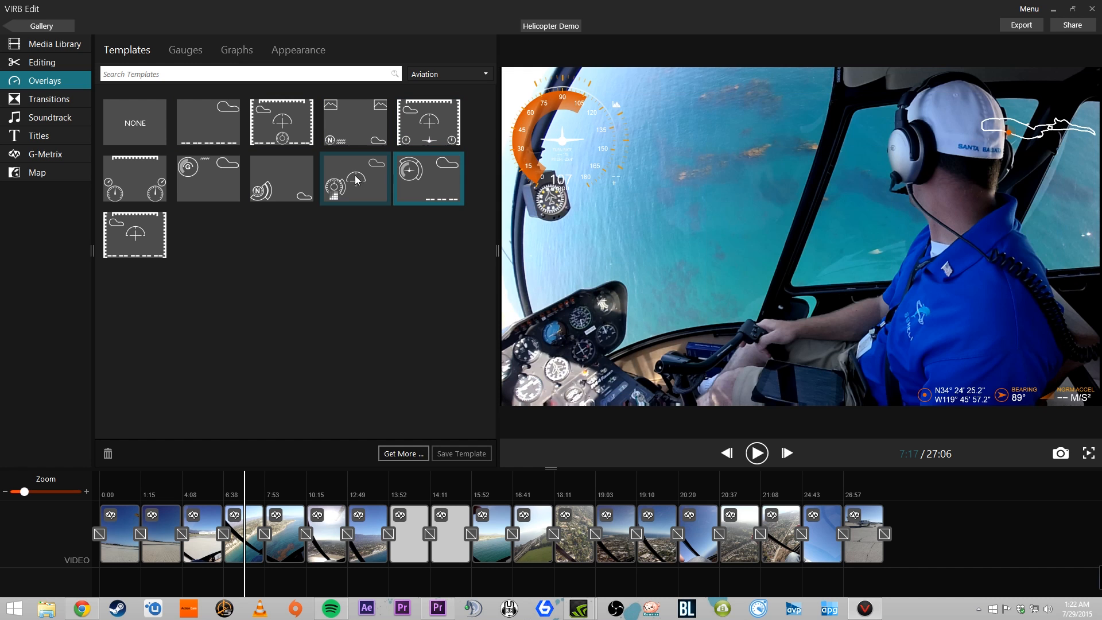
pyautogui.click(207, 178)
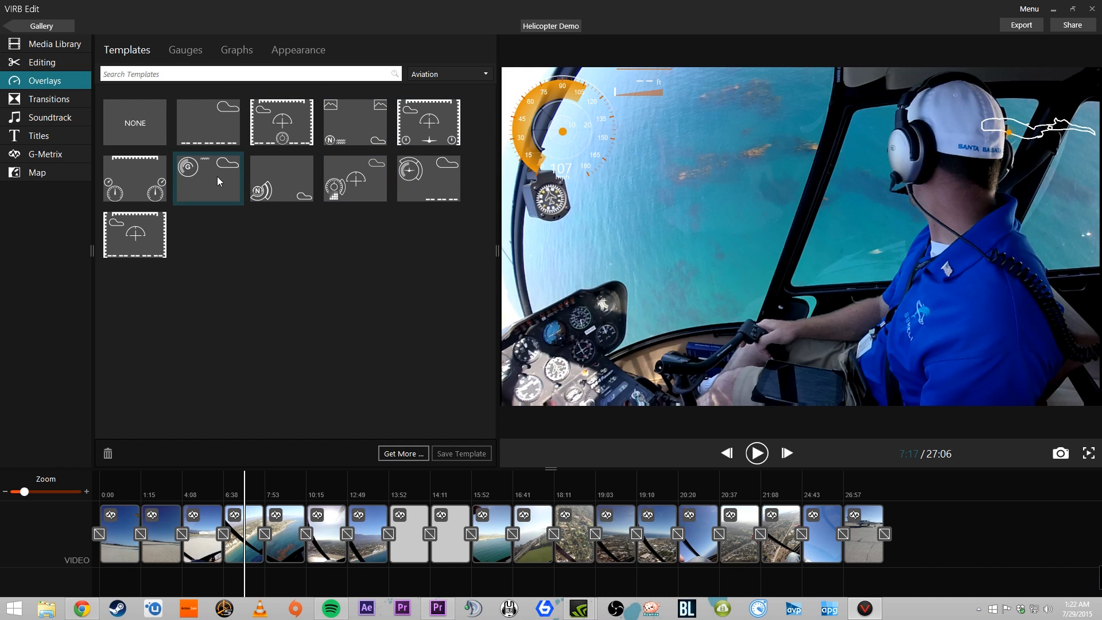
pyautogui.click(208, 123)
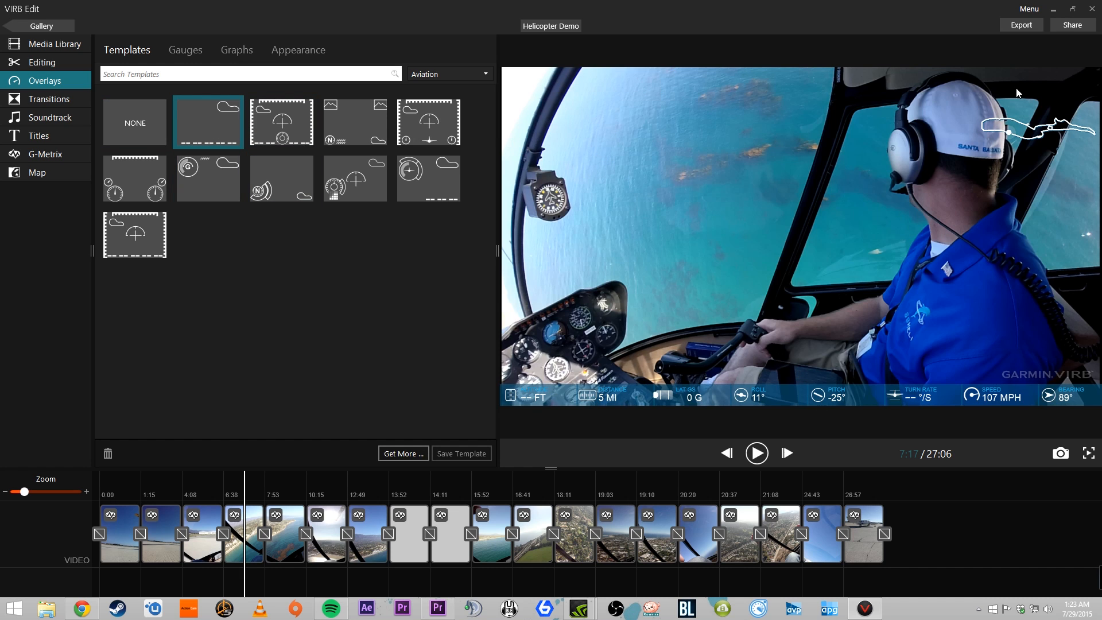
pyautogui.moveTo(557, 399)
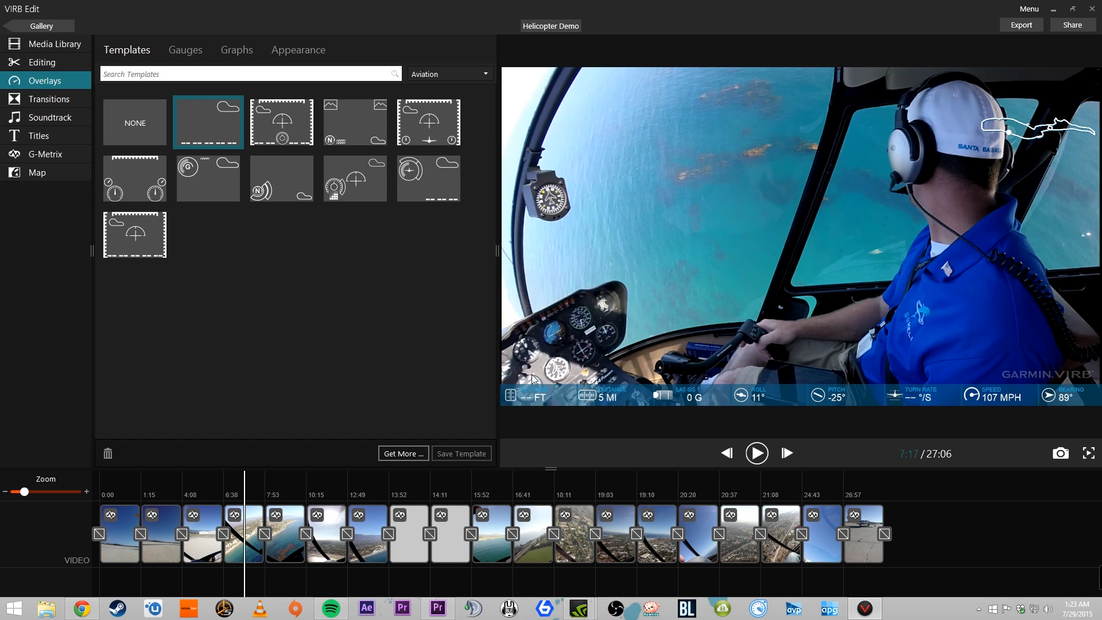
pyautogui.moveTo(251, 131)
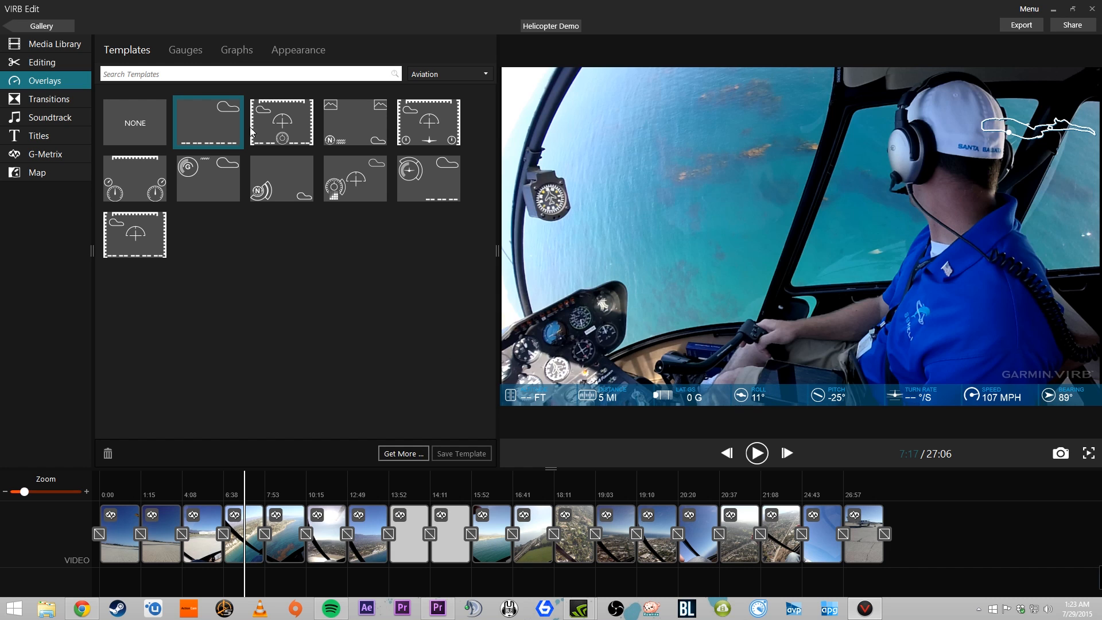
pyautogui.click(185, 49)
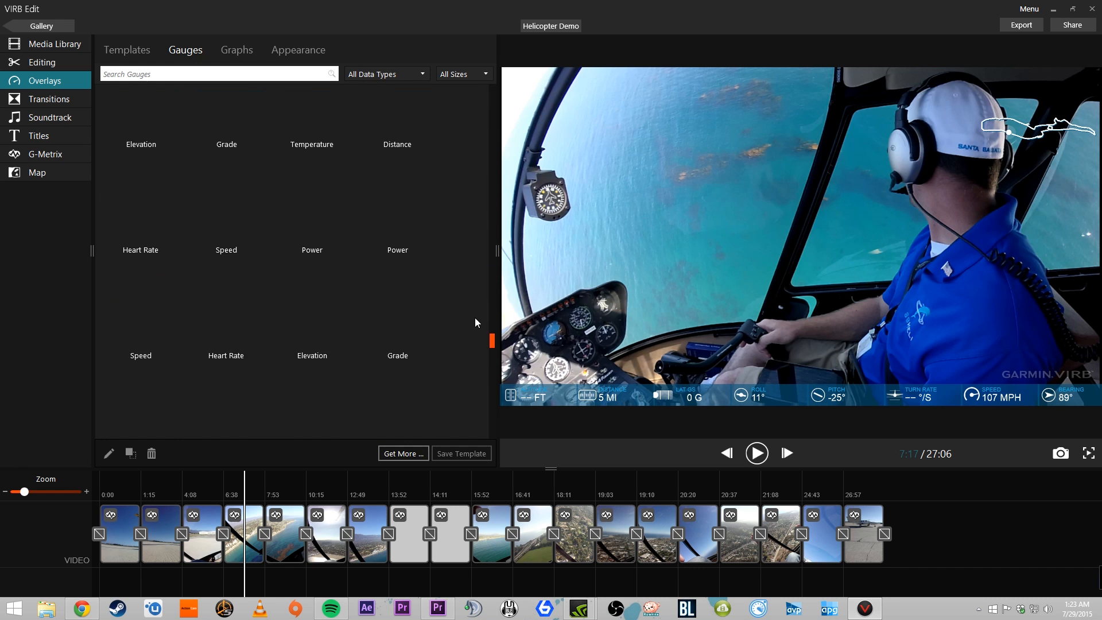
# Step: Filter gauges to Heart Rate and add a heart rate gauge to the overlay
pyautogui.scroll(-3)
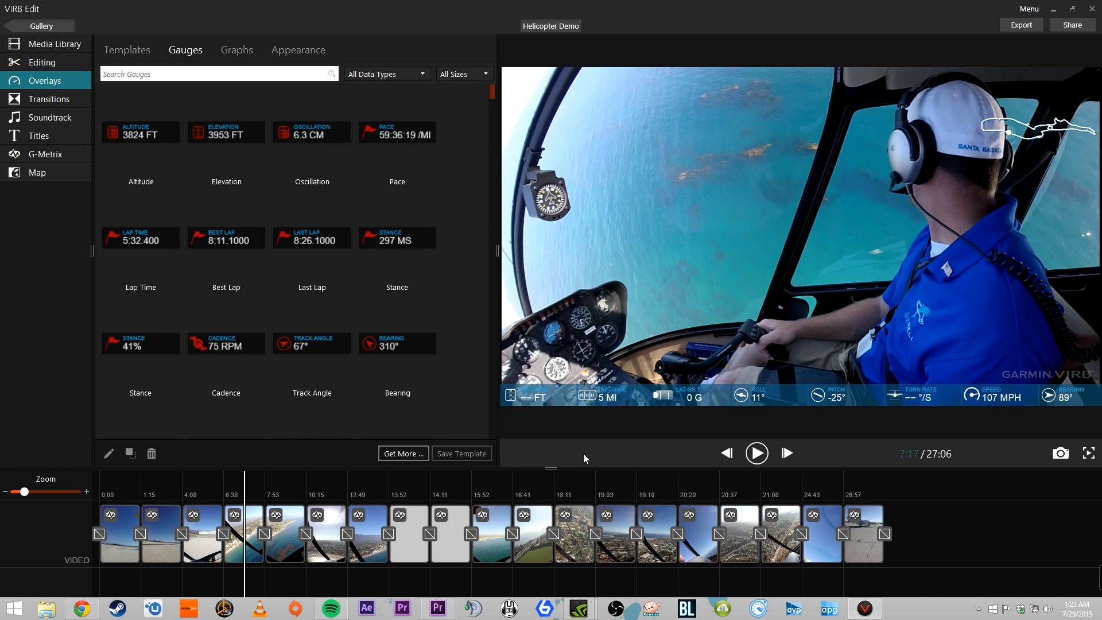
pyautogui.moveTo(521, 380)
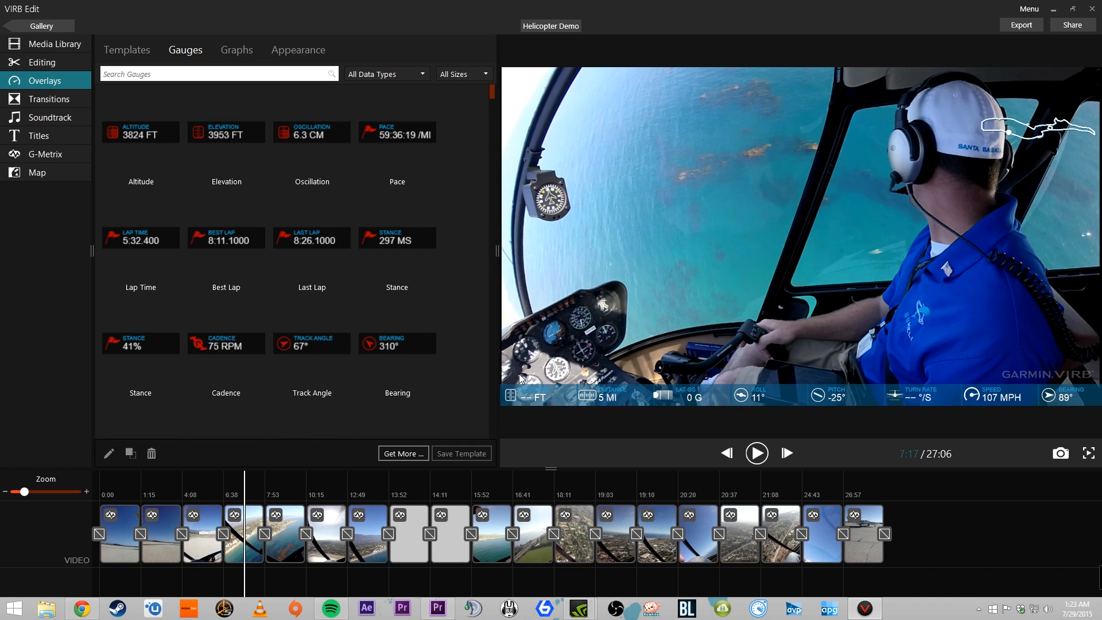
pyautogui.moveTo(484, 164)
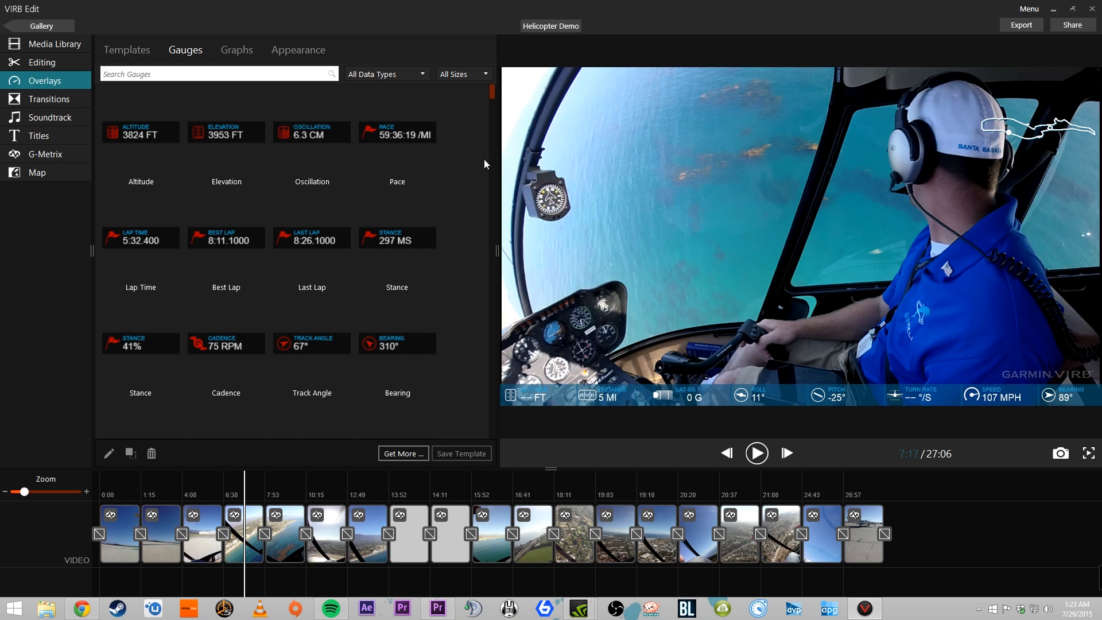
pyautogui.click(385, 74)
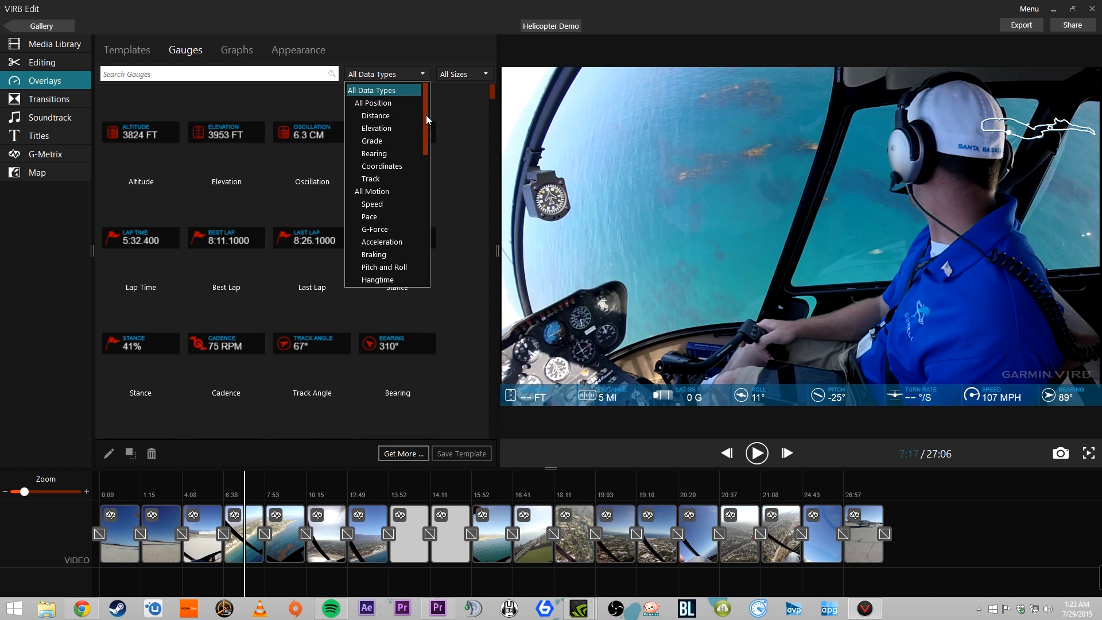
pyautogui.scroll(-3)
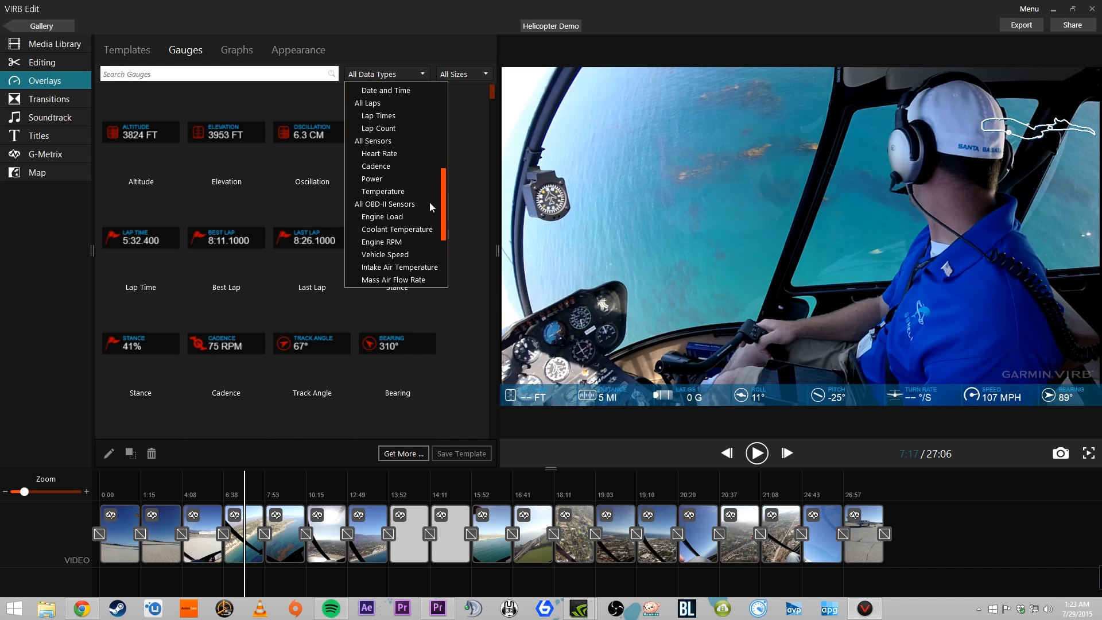
pyautogui.click(379, 152)
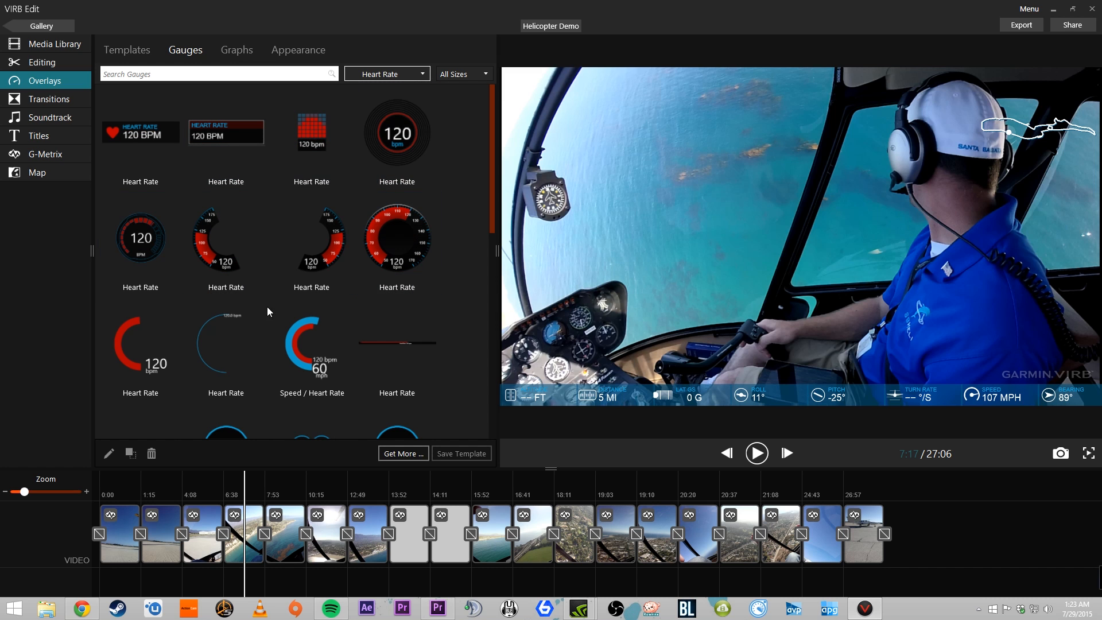
pyautogui.click(311, 133)
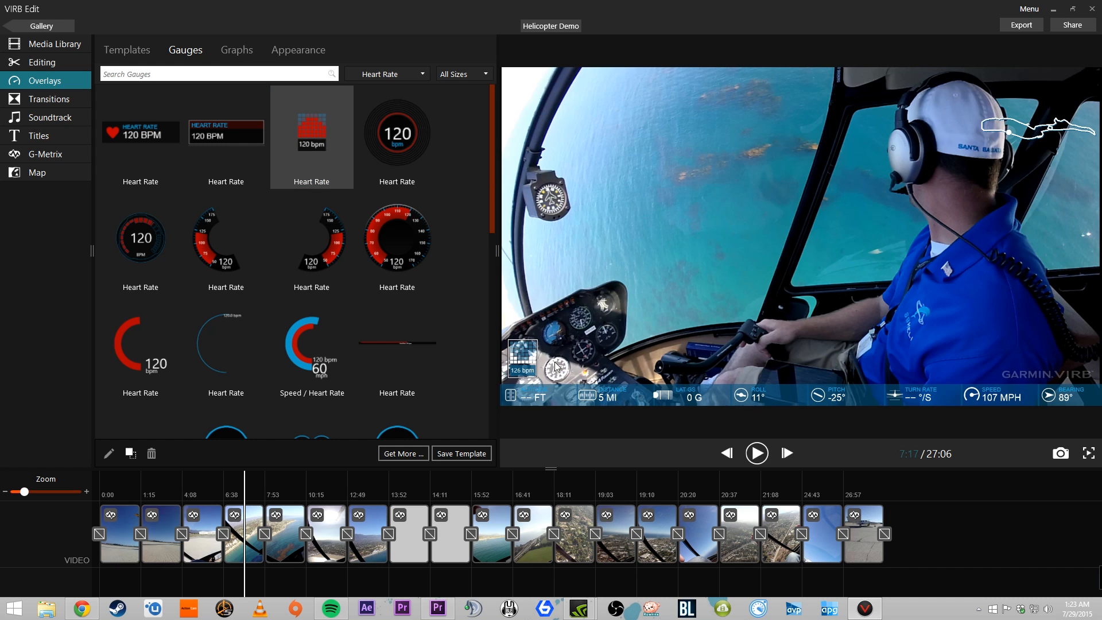
pyautogui.moveTo(478, 110)
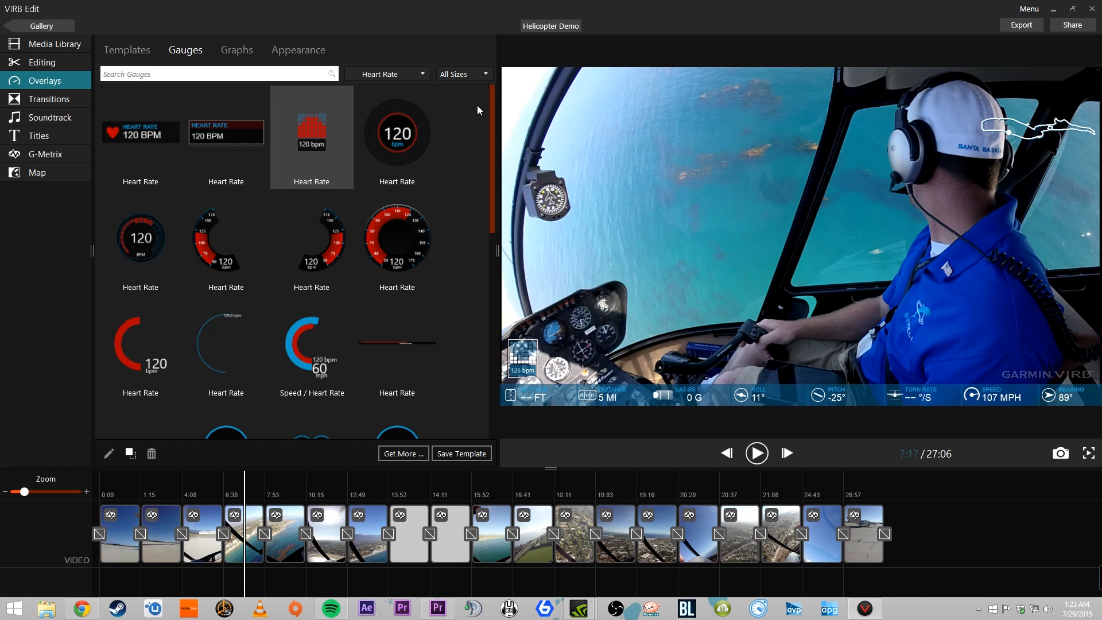
pyautogui.moveTo(221, 57)
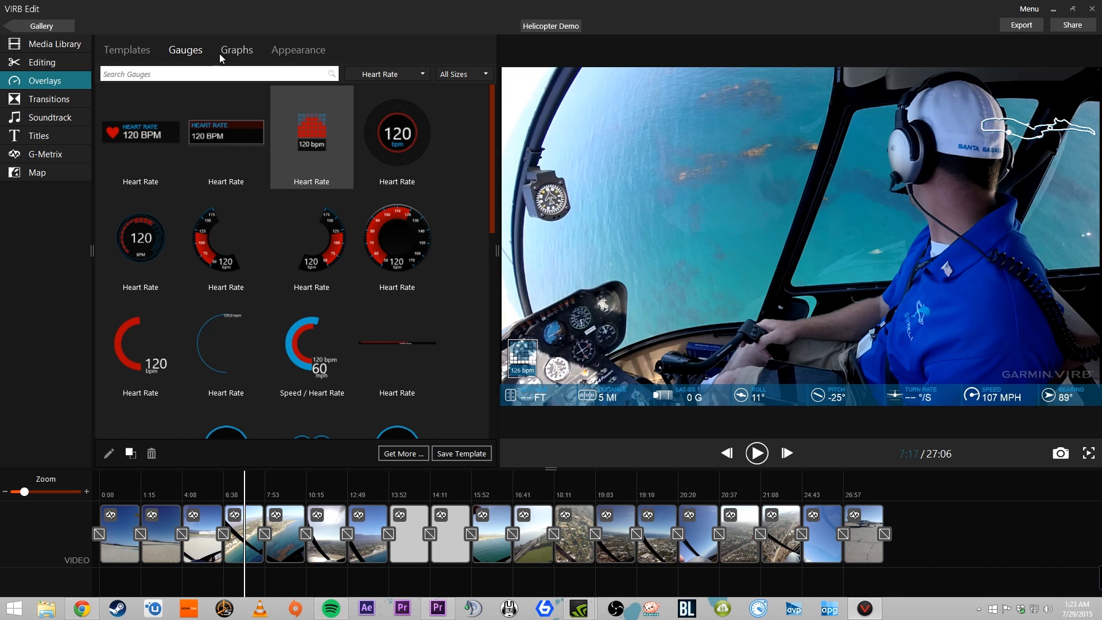
# Step: Add the plain Heart Rate graph to the upper left of the overlay
pyautogui.click(236, 49)
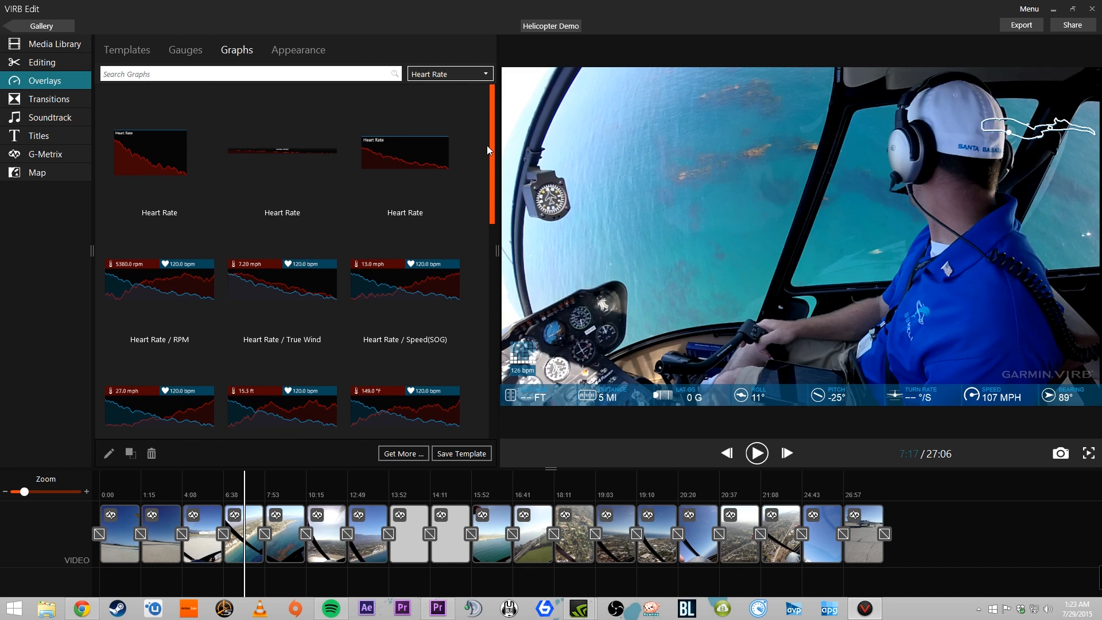
pyautogui.click(158, 153)
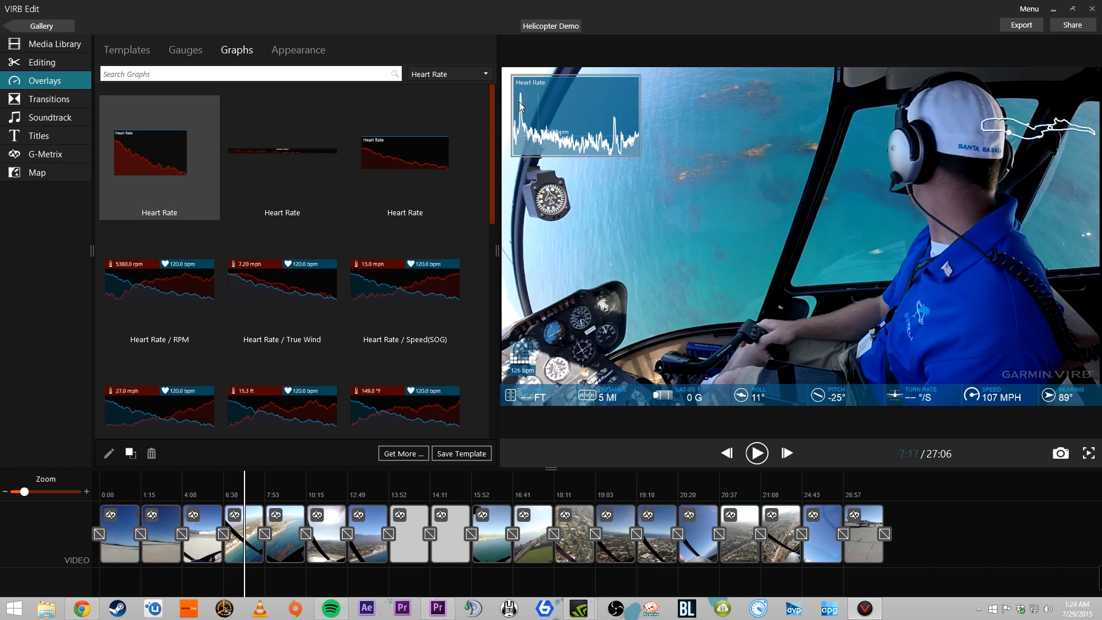
pyautogui.moveTo(538, 153)
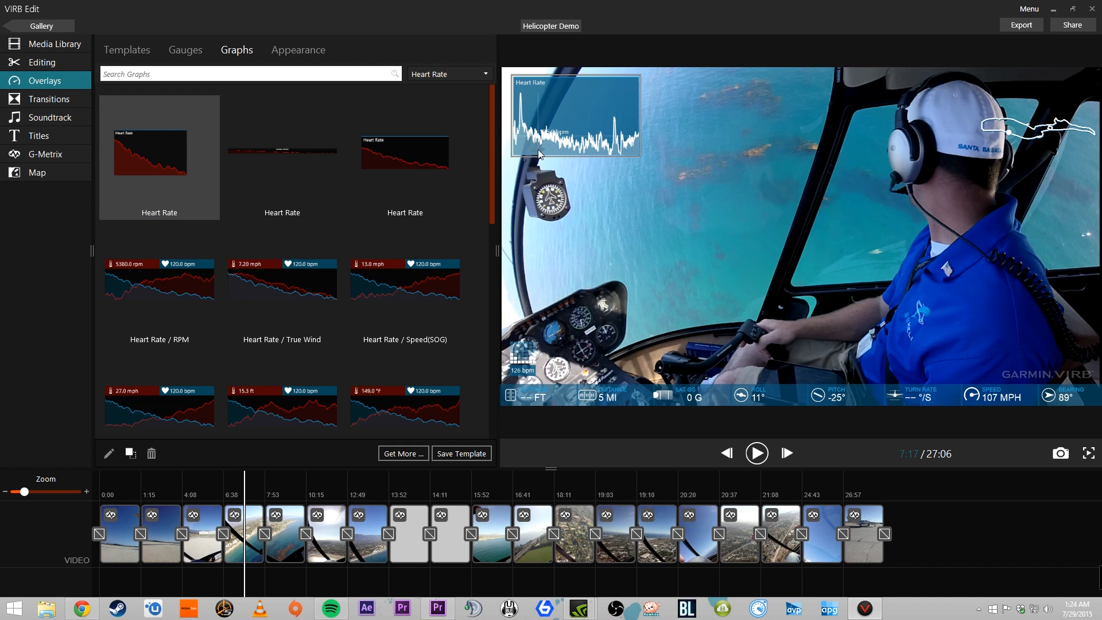
pyautogui.moveTo(613, 120)
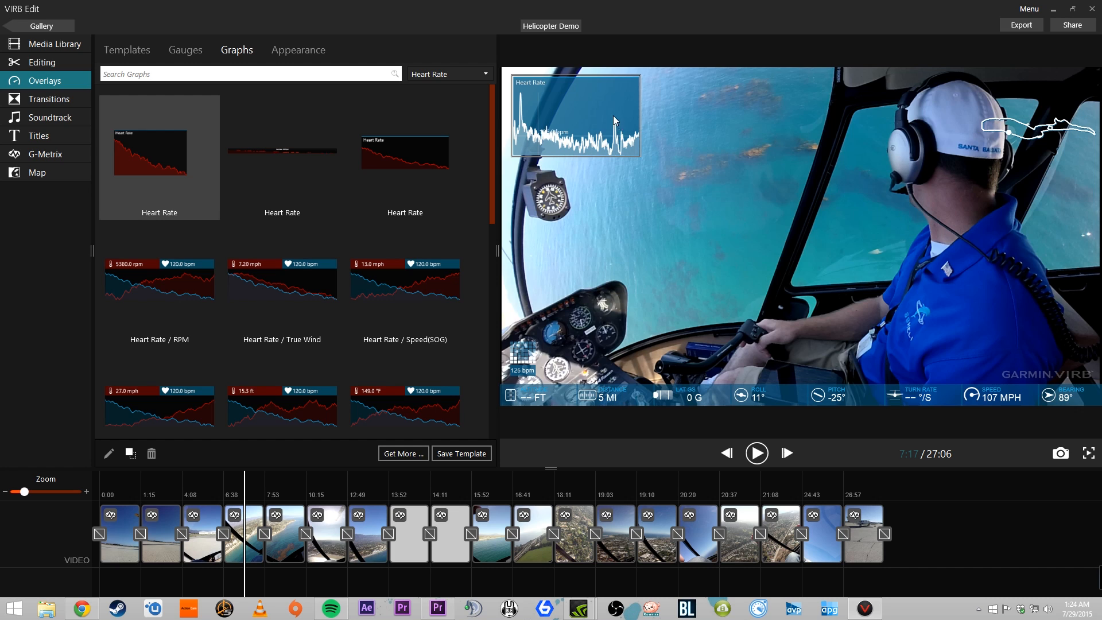
pyautogui.moveTo(618, 127)
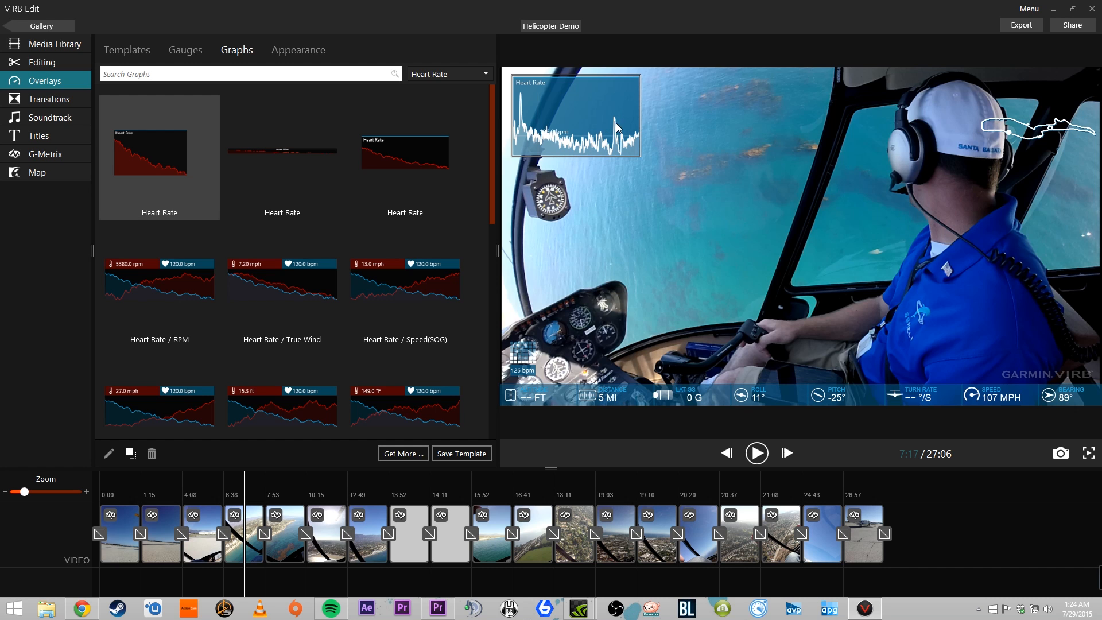
pyautogui.moveTo(734, 261)
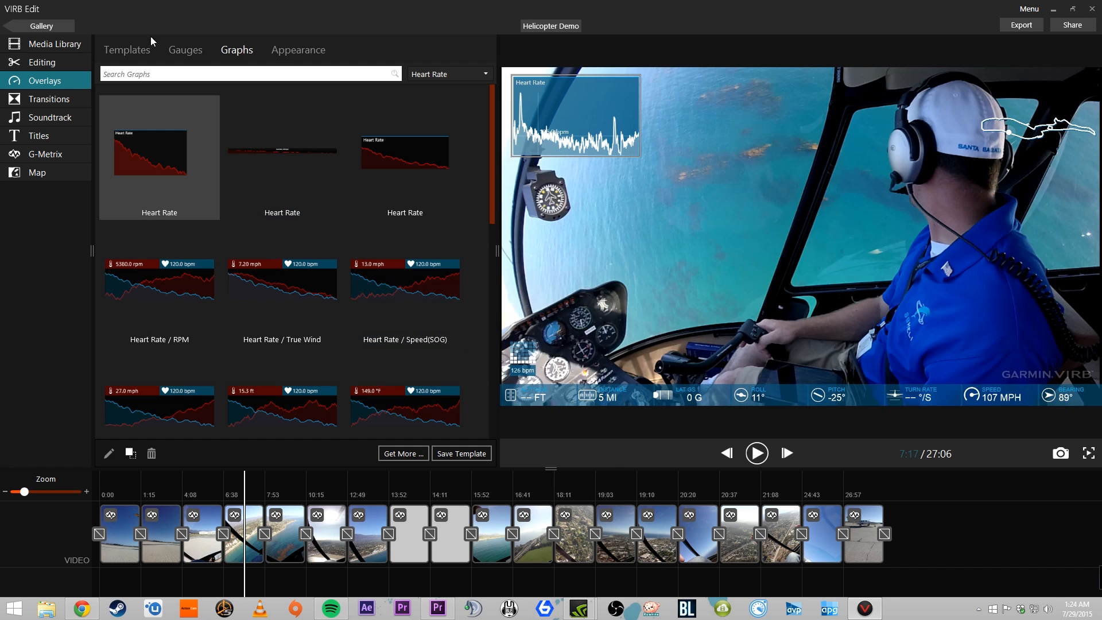
# Step: Switch to Gauges filtered to Elevation to add an Elevation readout
pyautogui.click(446, 73)
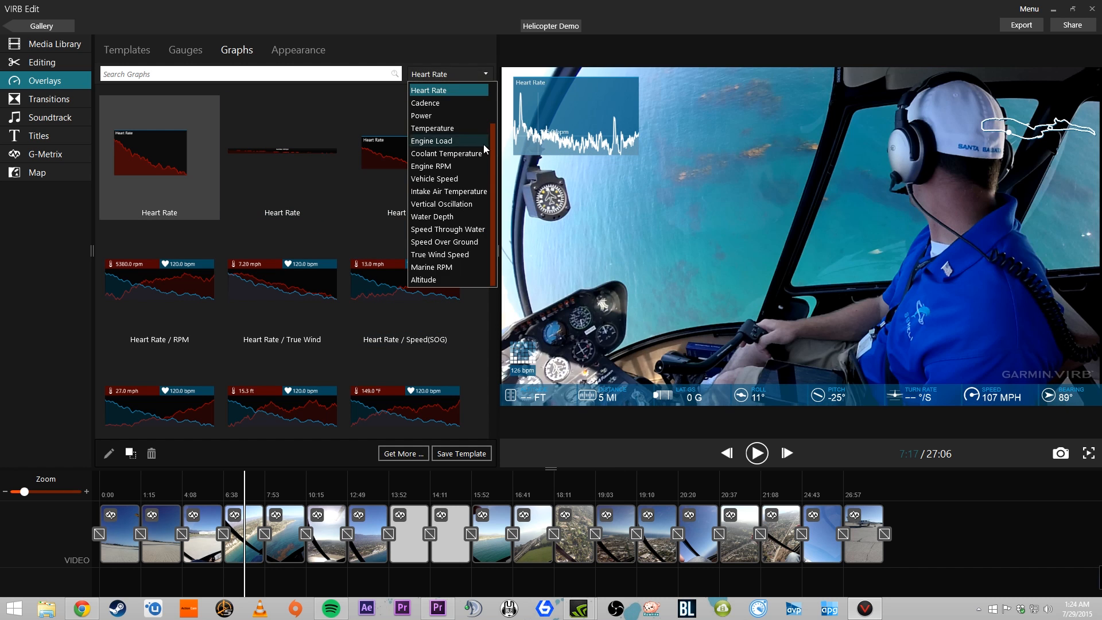
pyautogui.click(185, 49)
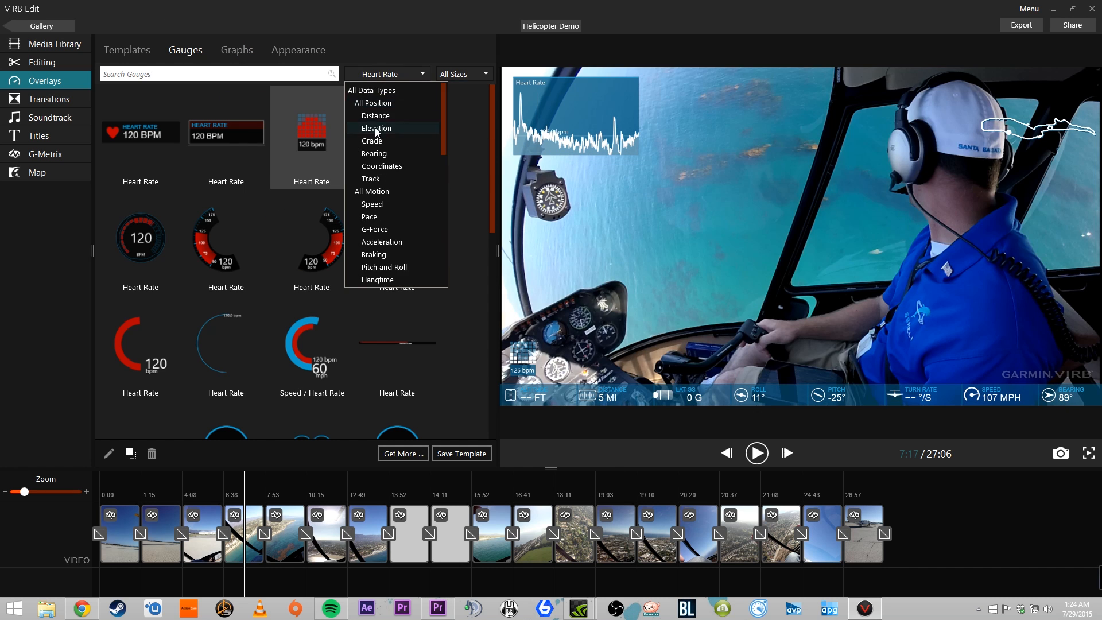
pyautogui.click(377, 128)
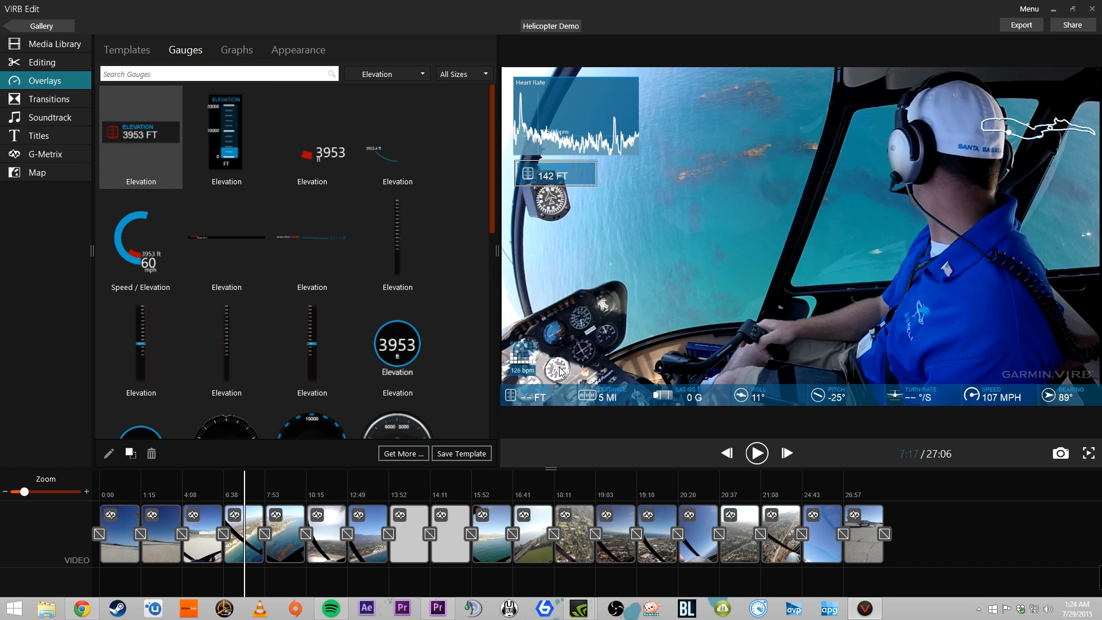
pyautogui.moveTo(645, 324)
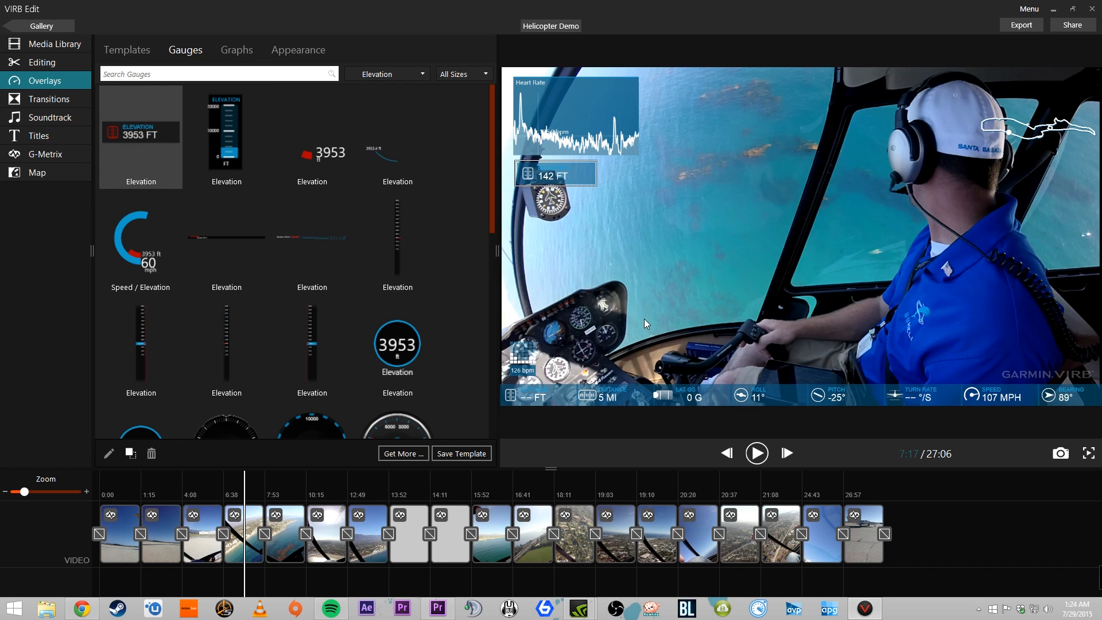
# Step: Set overlay Accent 1 to mid grey and Accent 2 to light grey in Appearance
pyautogui.click(298, 50)
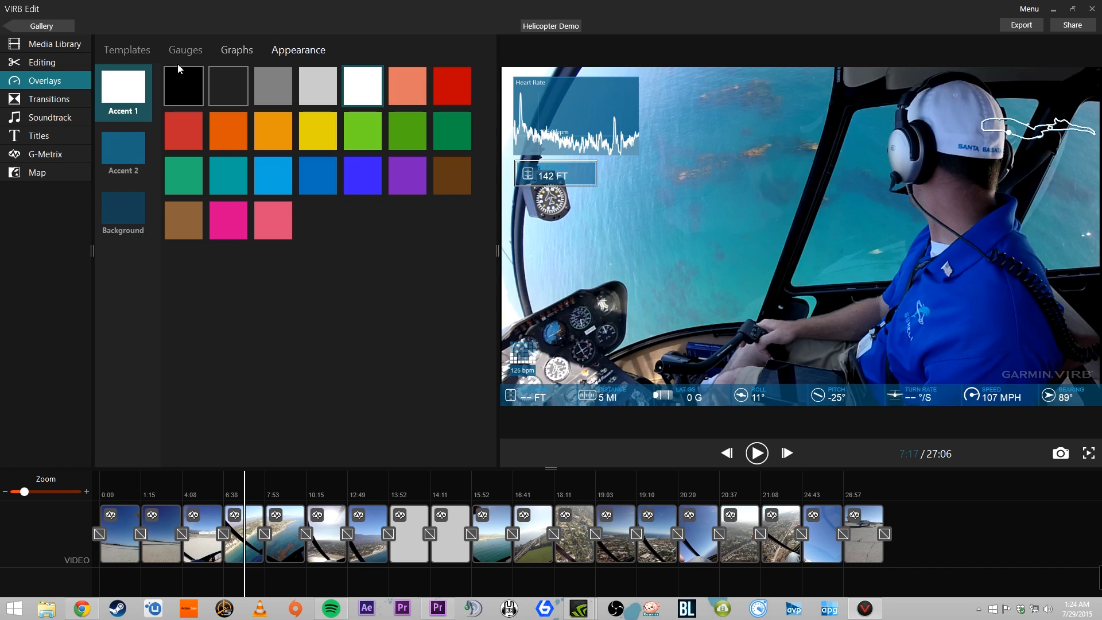
pyautogui.moveTo(228, 85)
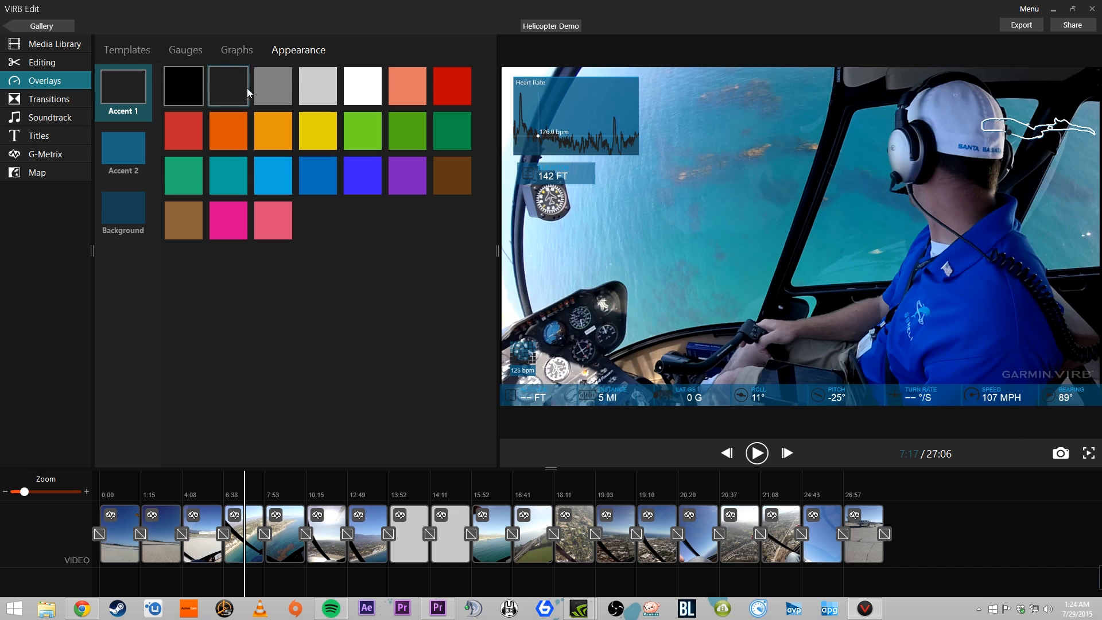
pyautogui.click(361, 87)
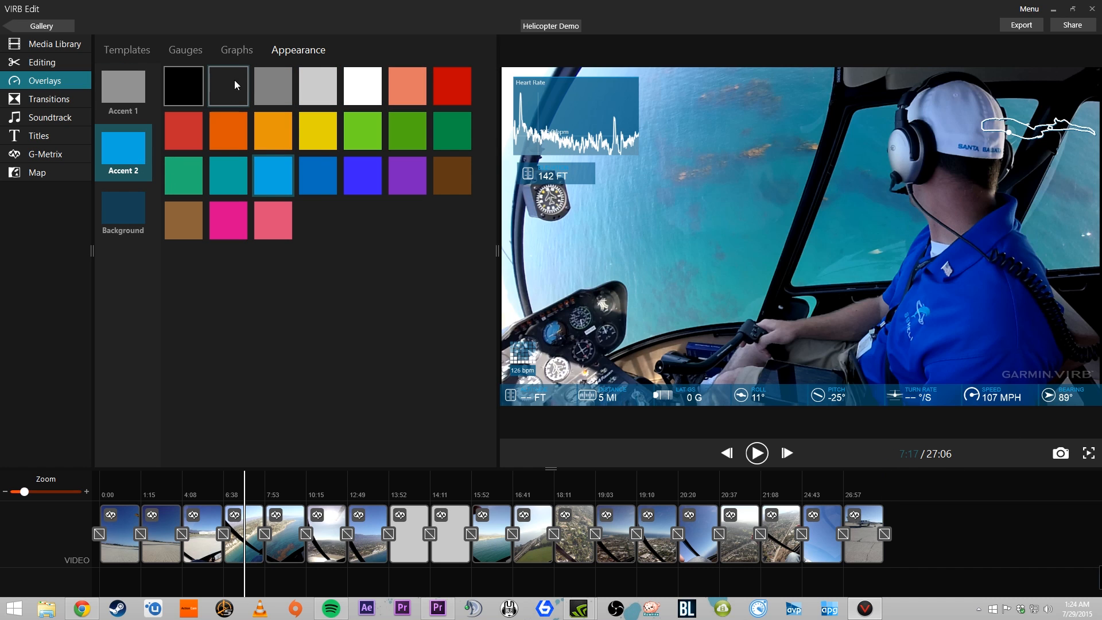
pyautogui.click(317, 86)
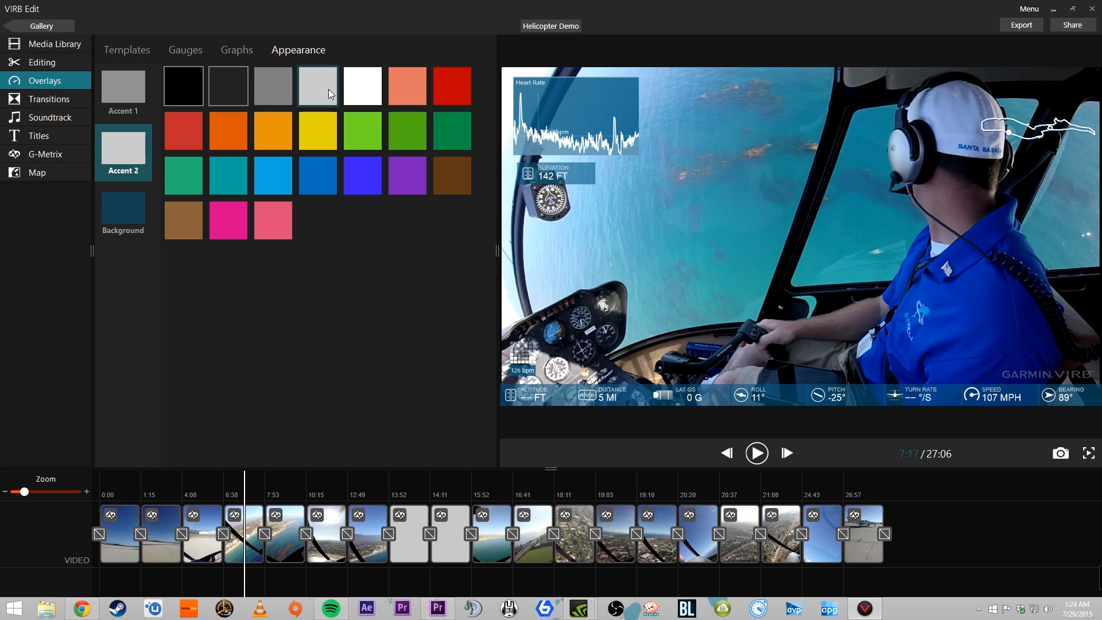
# Step: Try green, grey and black gauge backgrounds, then settle on teal
pyautogui.click(362, 86)
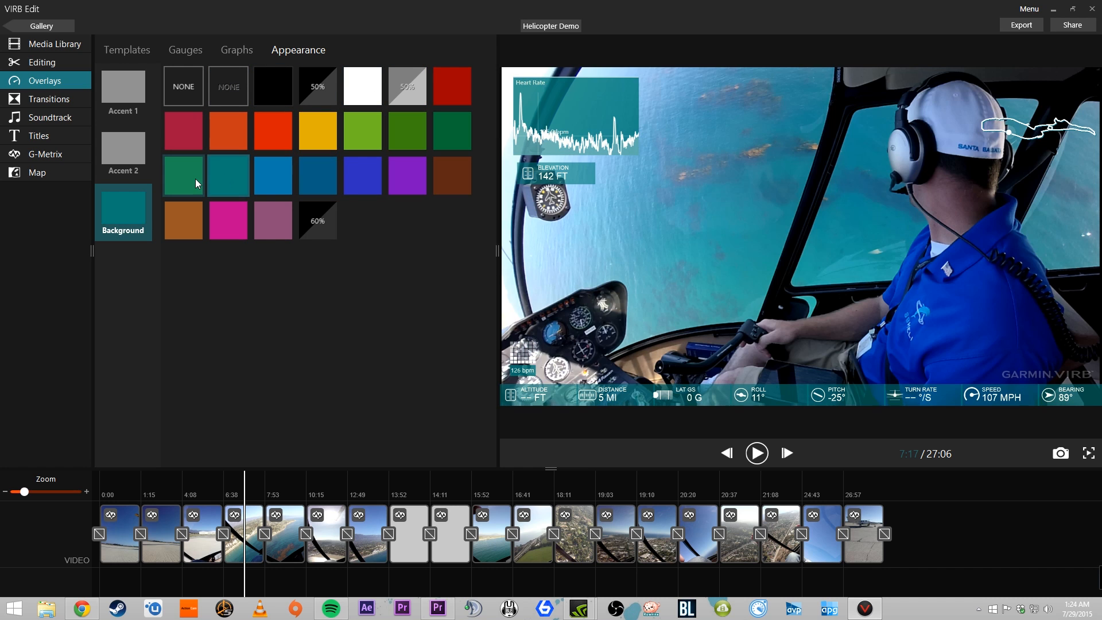
pyautogui.click(362, 129)
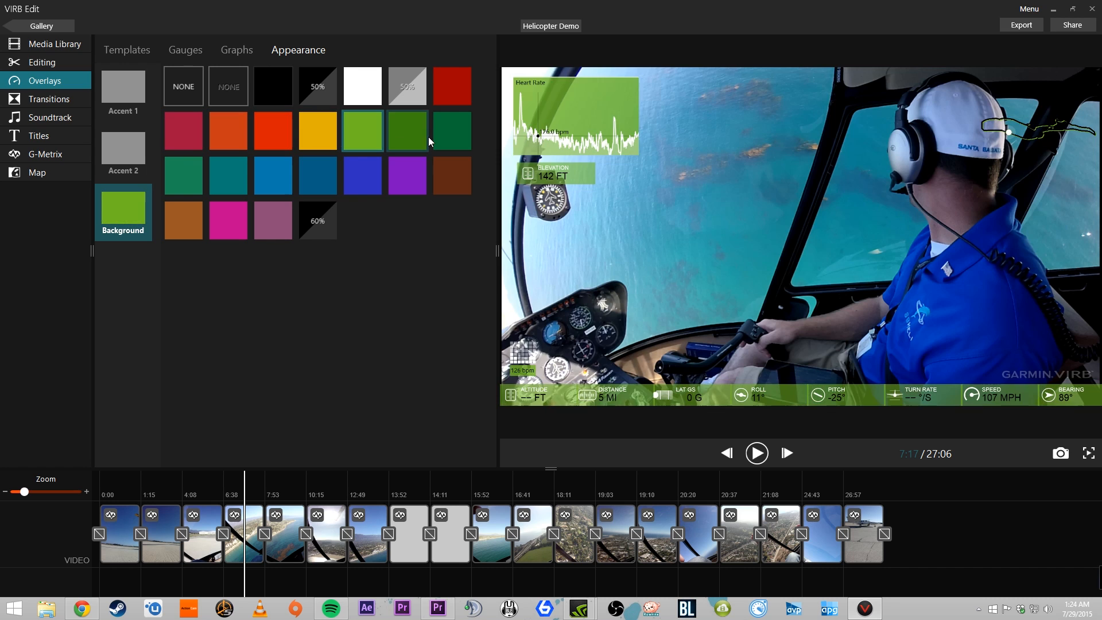
pyautogui.click(317, 87)
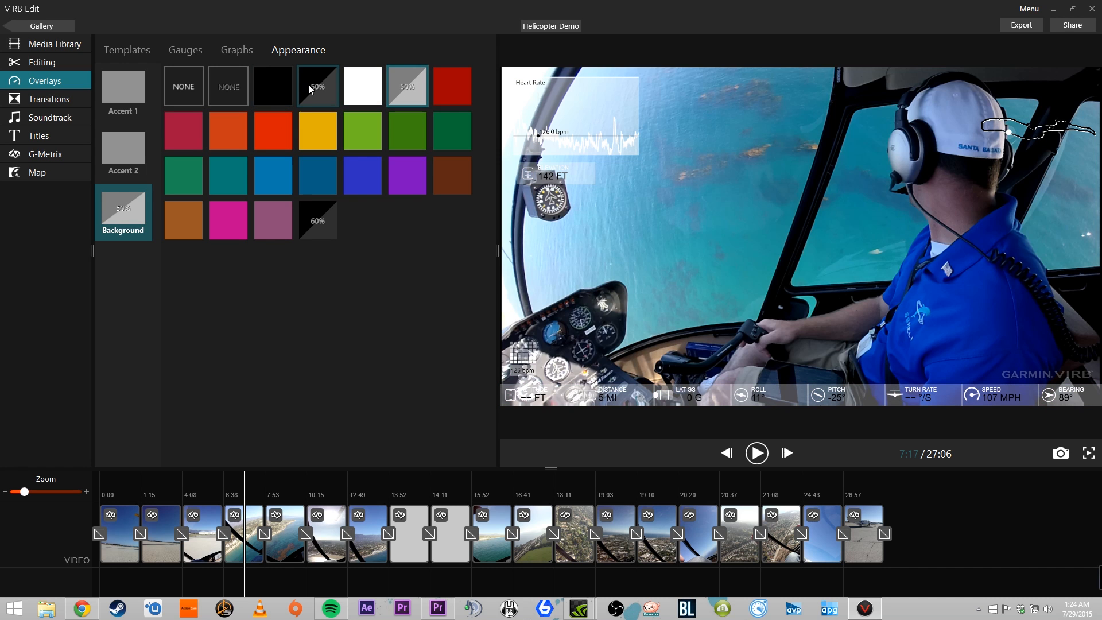
pyautogui.click(272, 86)
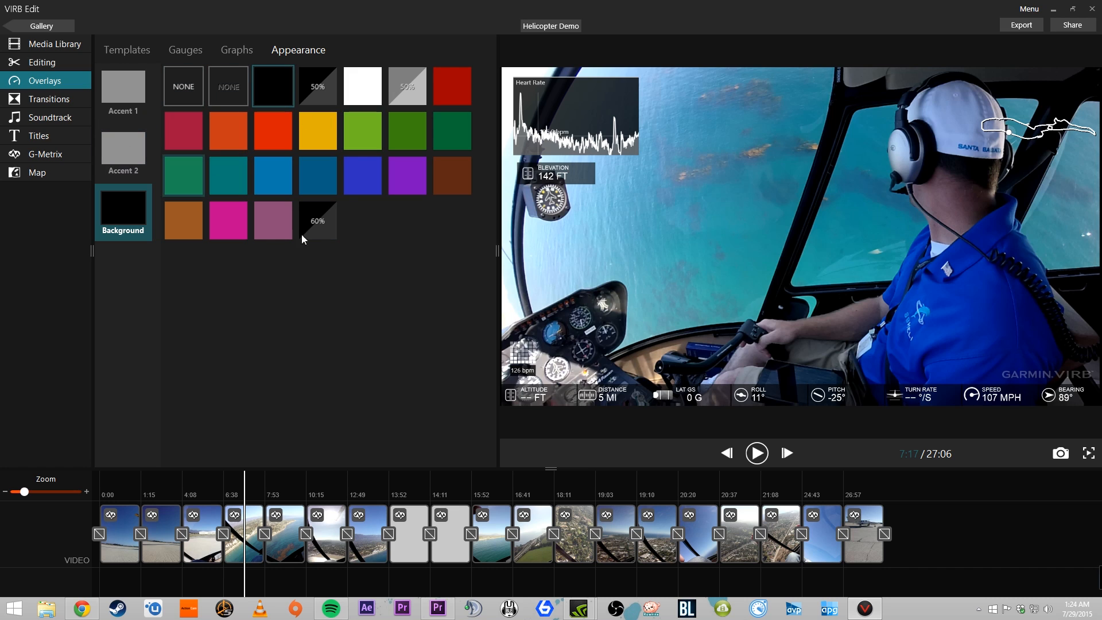
pyautogui.click(317, 220)
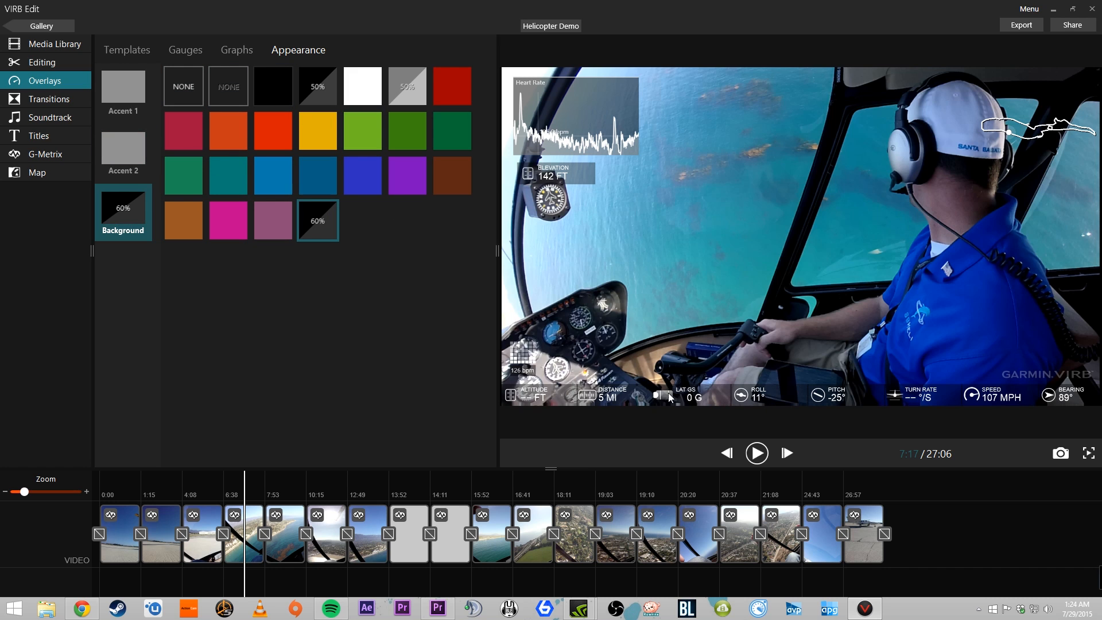
pyautogui.click(273, 176)
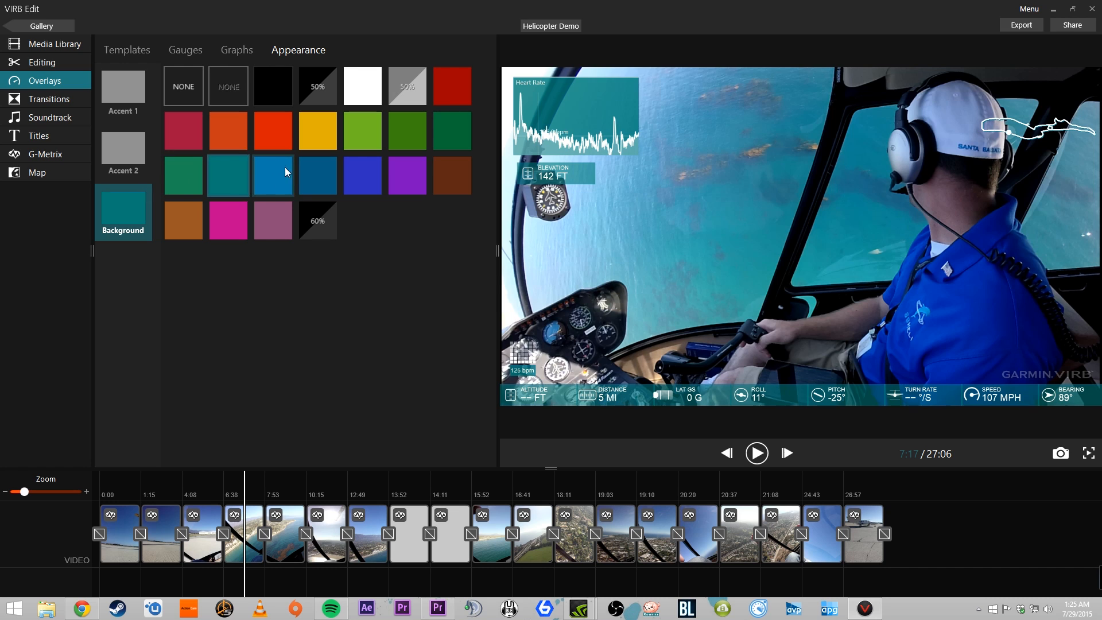
# Step: Filter gauges to G-Force and swap the bottom-strip lateral G readout for Lat/Lon Gs
pyautogui.click(127, 49)
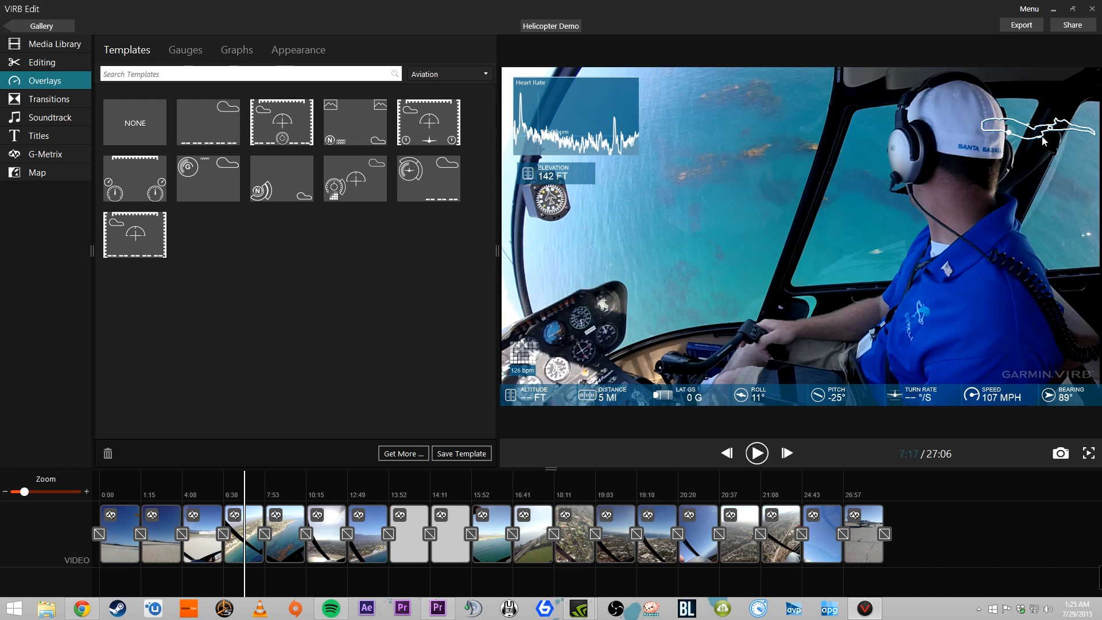
pyautogui.moveTo(406, 455)
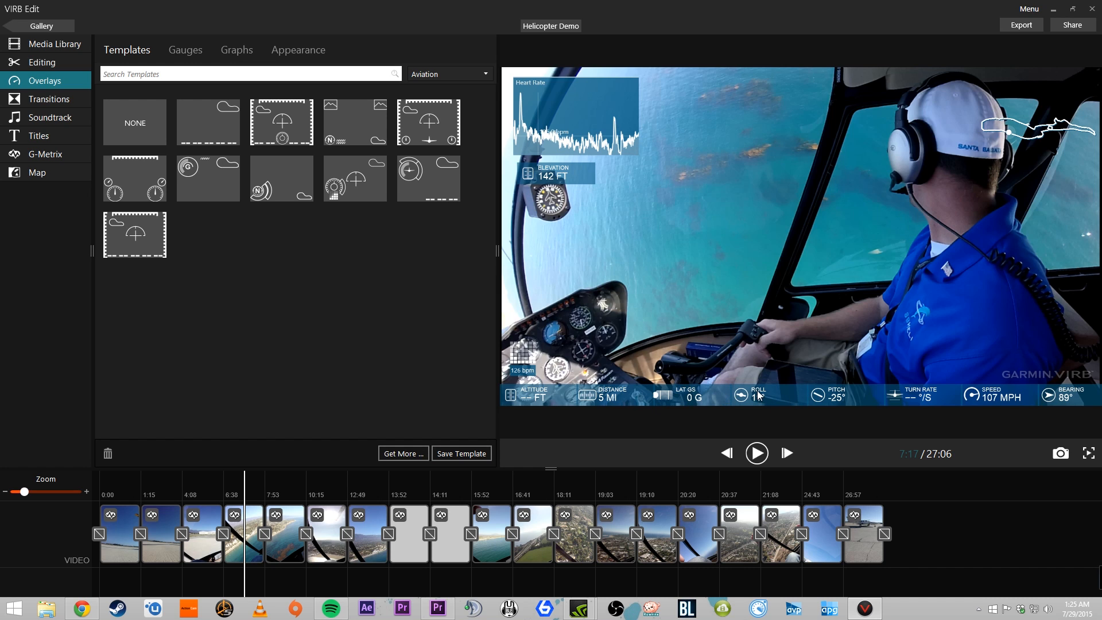
pyautogui.click(185, 49)
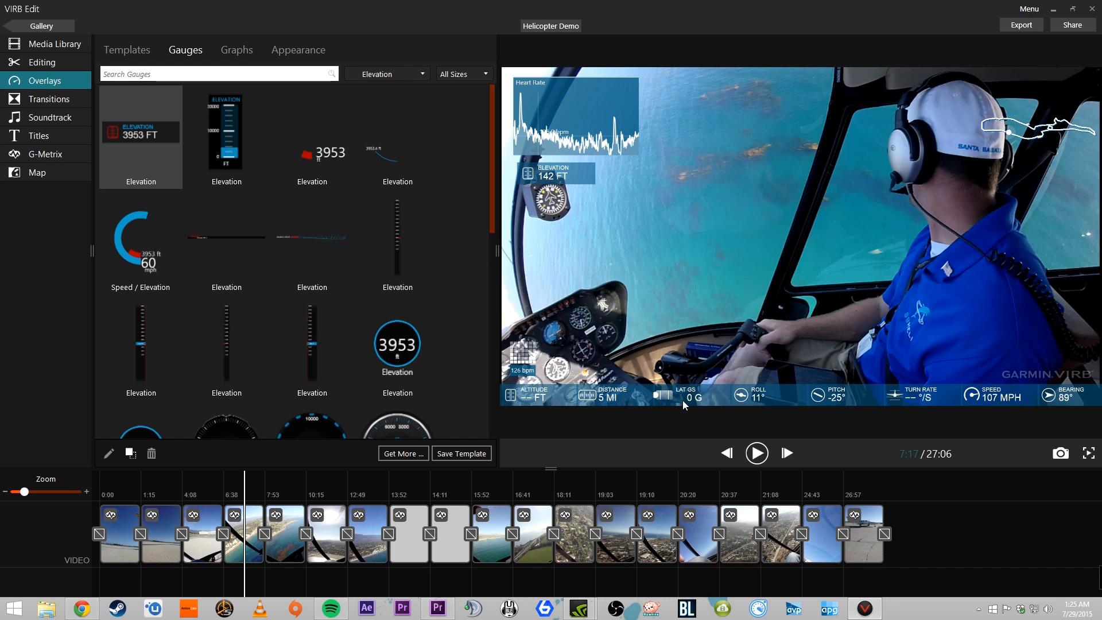
pyautogui.moveTo(656, 384)
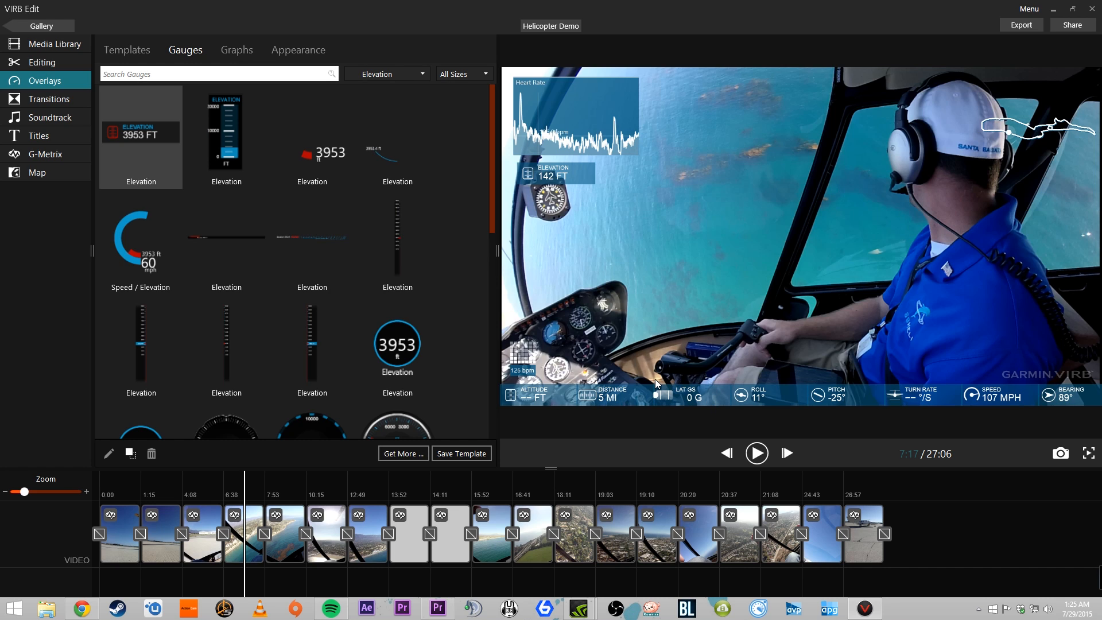
pyautogui.moveTo(688, 402)
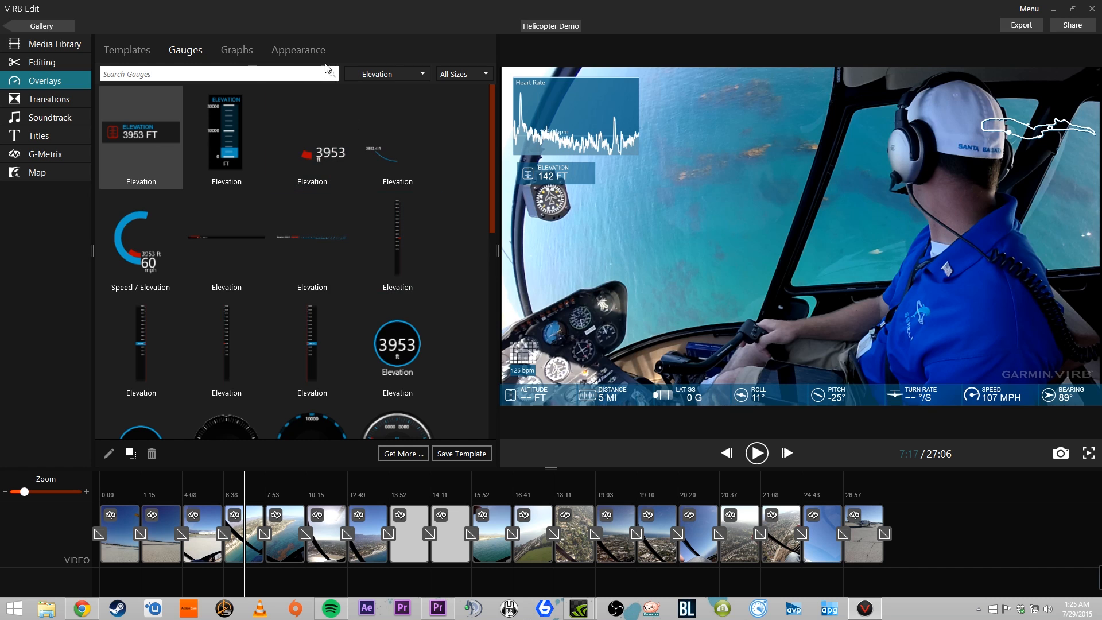
pyautogui.click(386, 73)
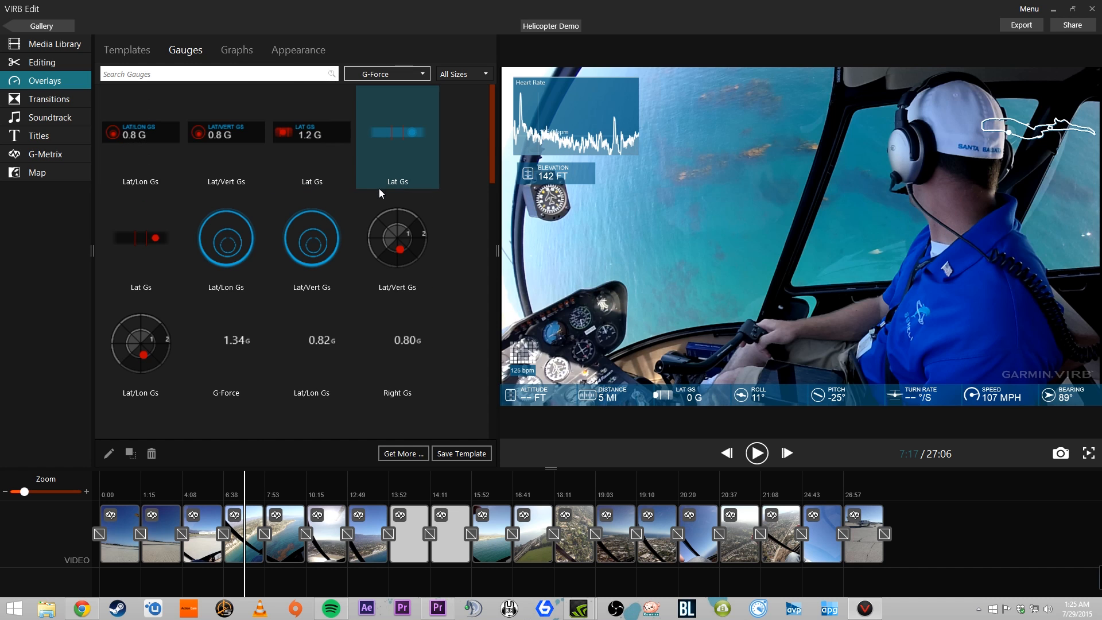
pyautogui.moveTo(126, 140)
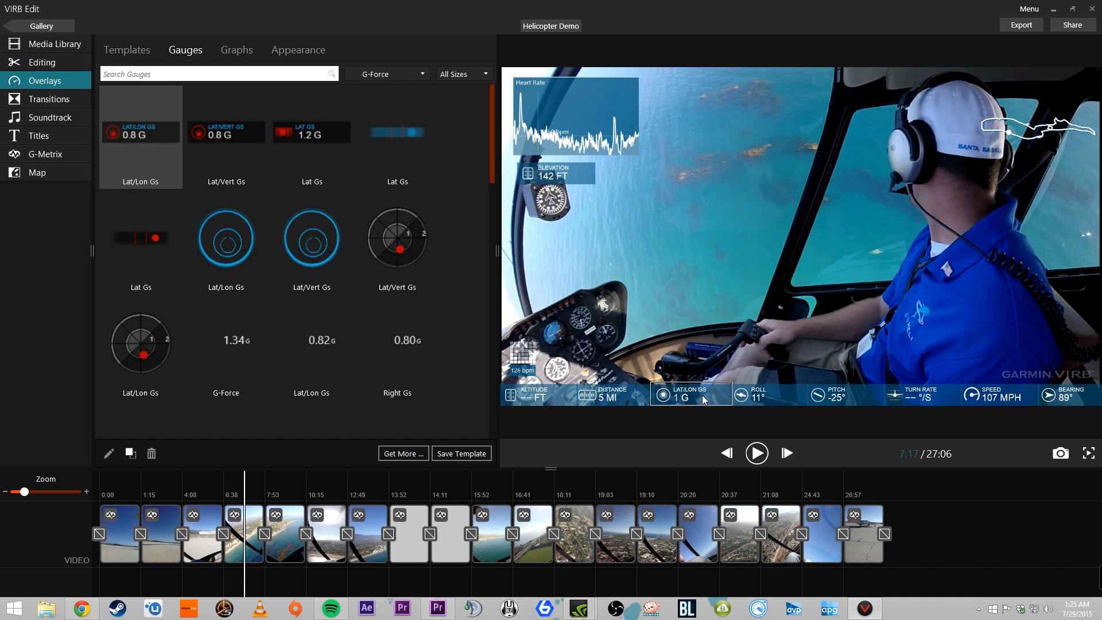
pyautogui.moveTo(706, 322)
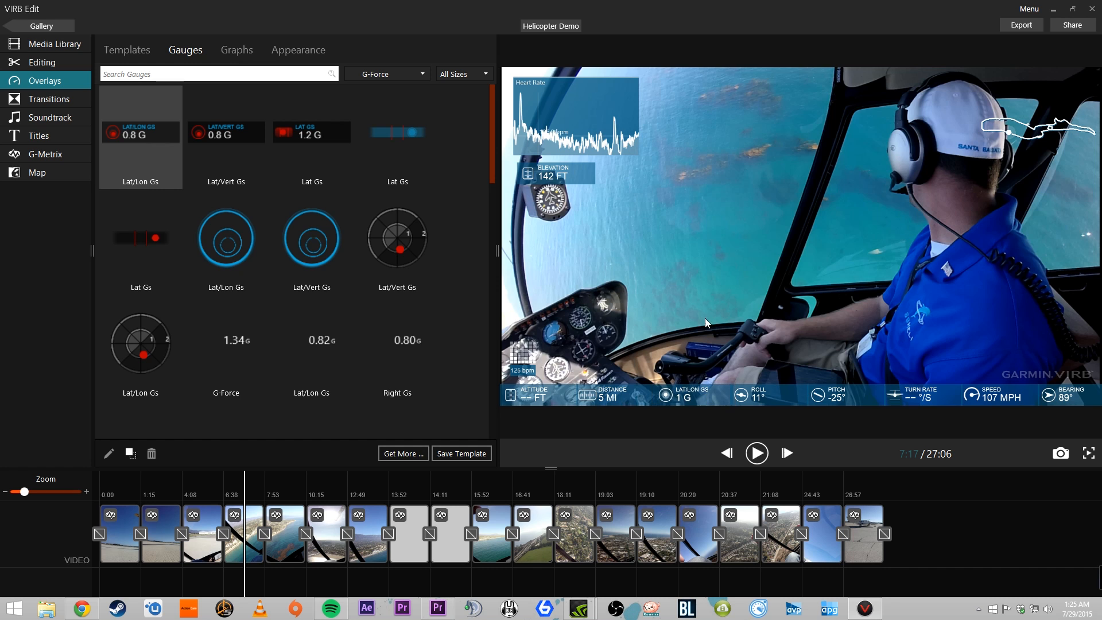
# Step: Save the overlay layout as a custom template named 'Helicopter Demo Template'
pyautogui.click(462, 453)
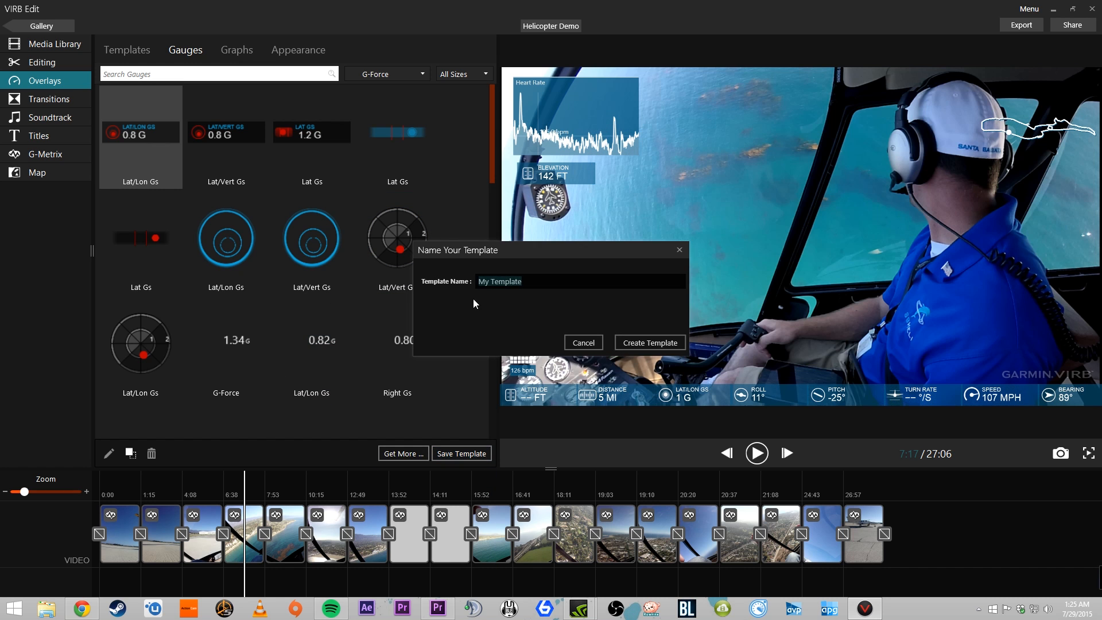
pyautogui.write('Helicopter Demo Te')
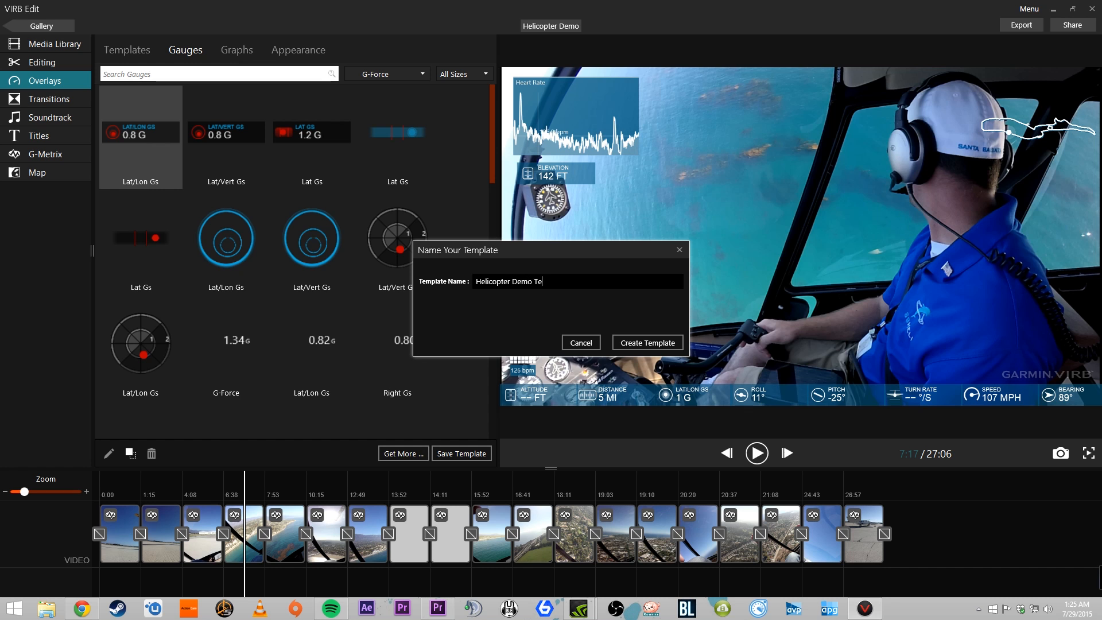
pyautogui.click(580, 342)
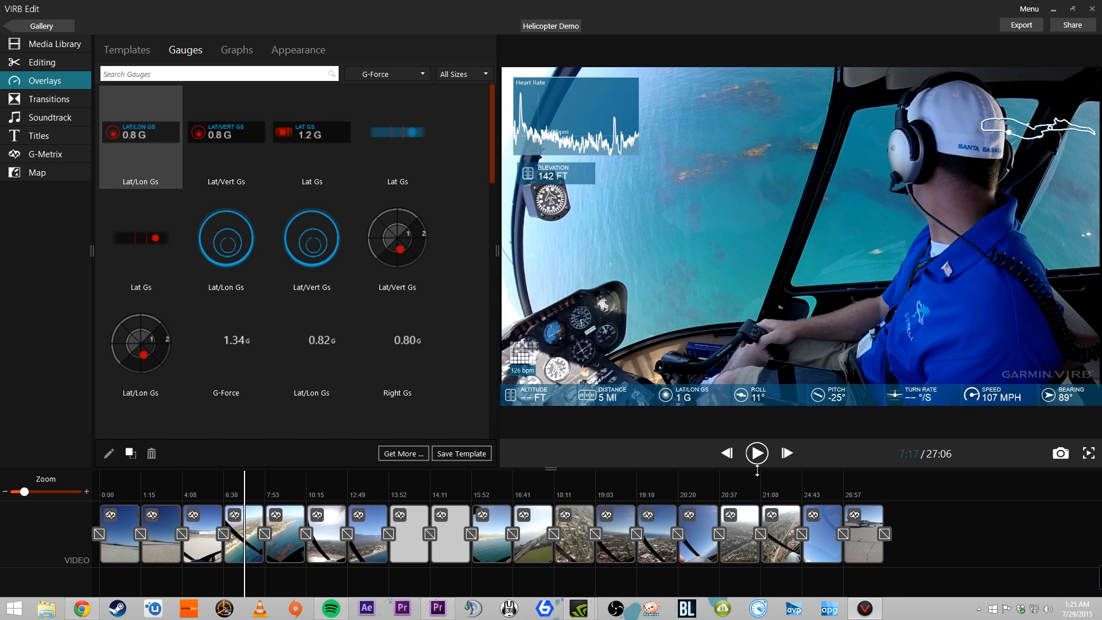
# Step: Preview the Helicopter Demo clip with the overlay at several timeline points in Editing
pyautogui.click(757, 452)
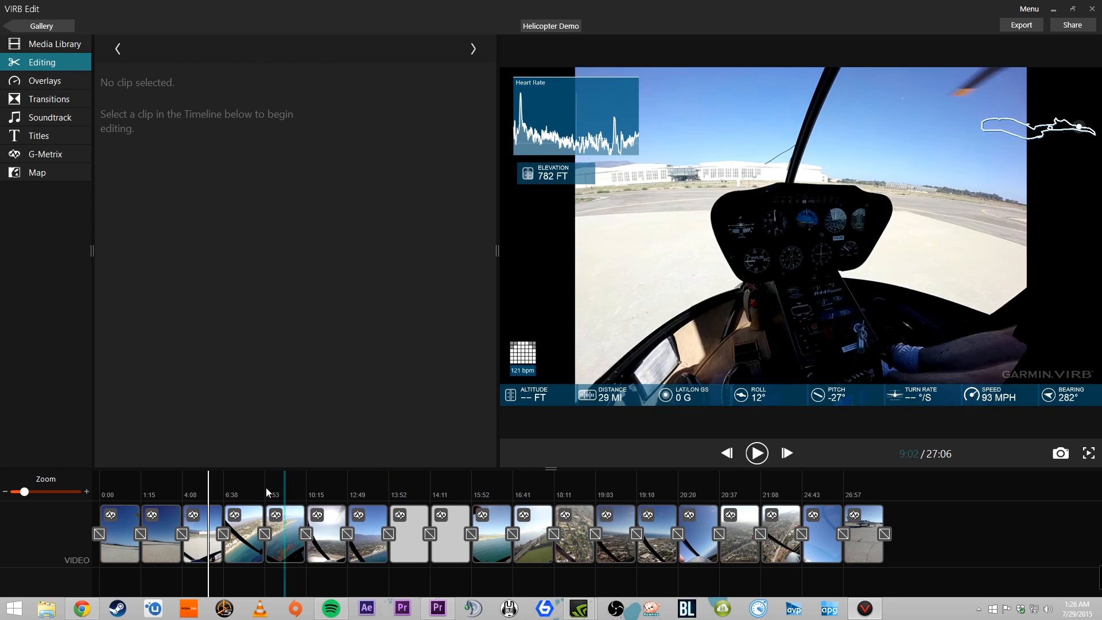
pyautogui.click(198, 493)
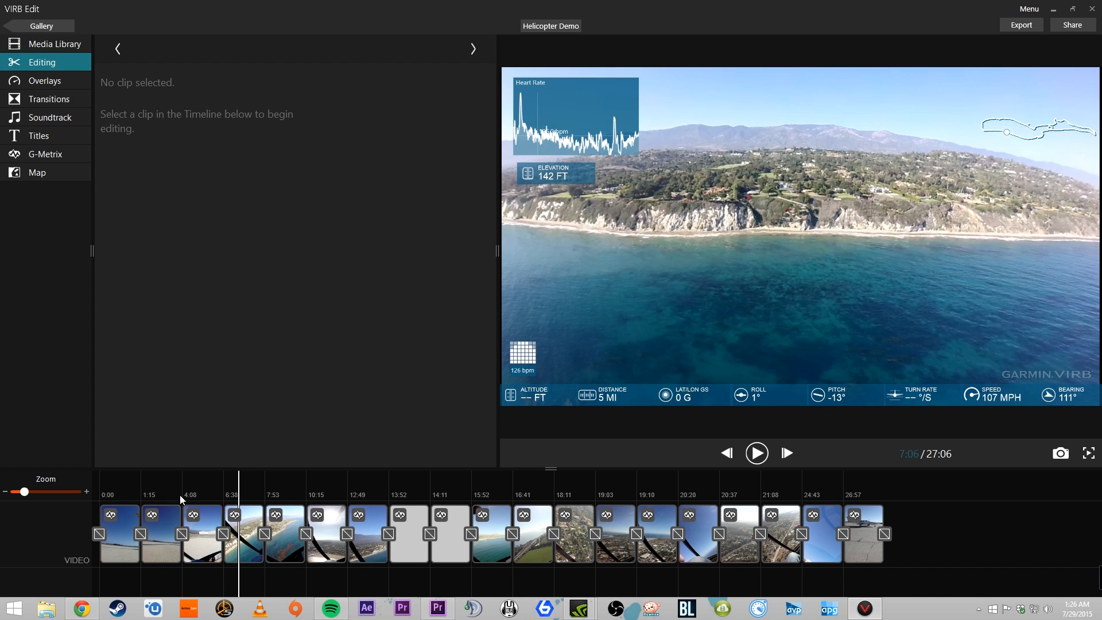
pyautogui.click(245, 532)
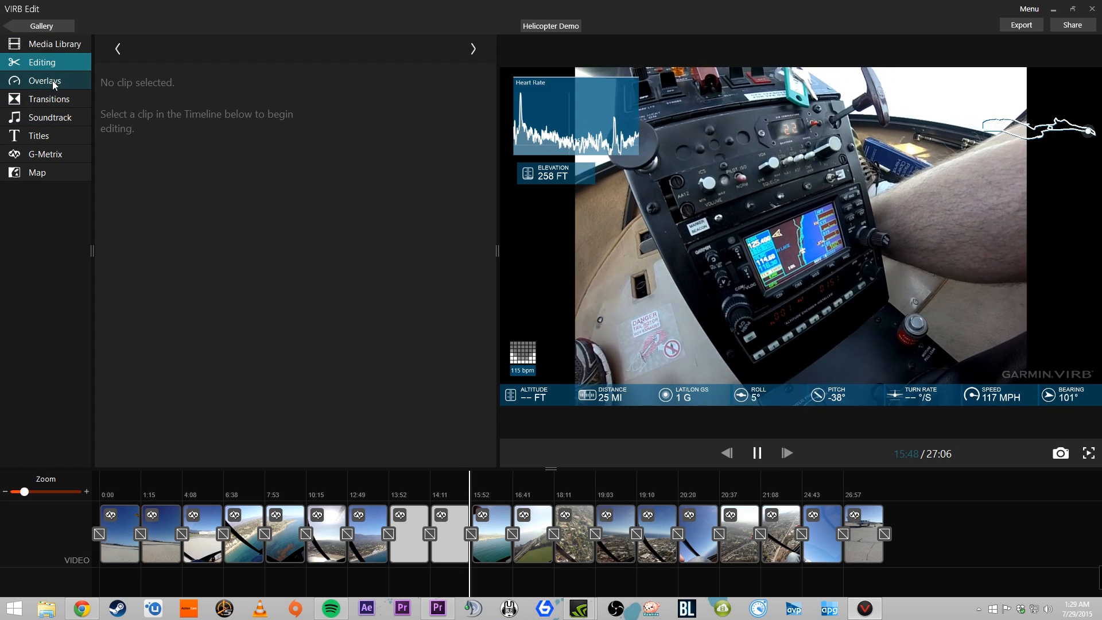
# Step: Try another Aviation overlay template and a yellow overlay background
pyautogui.click(44, 81)
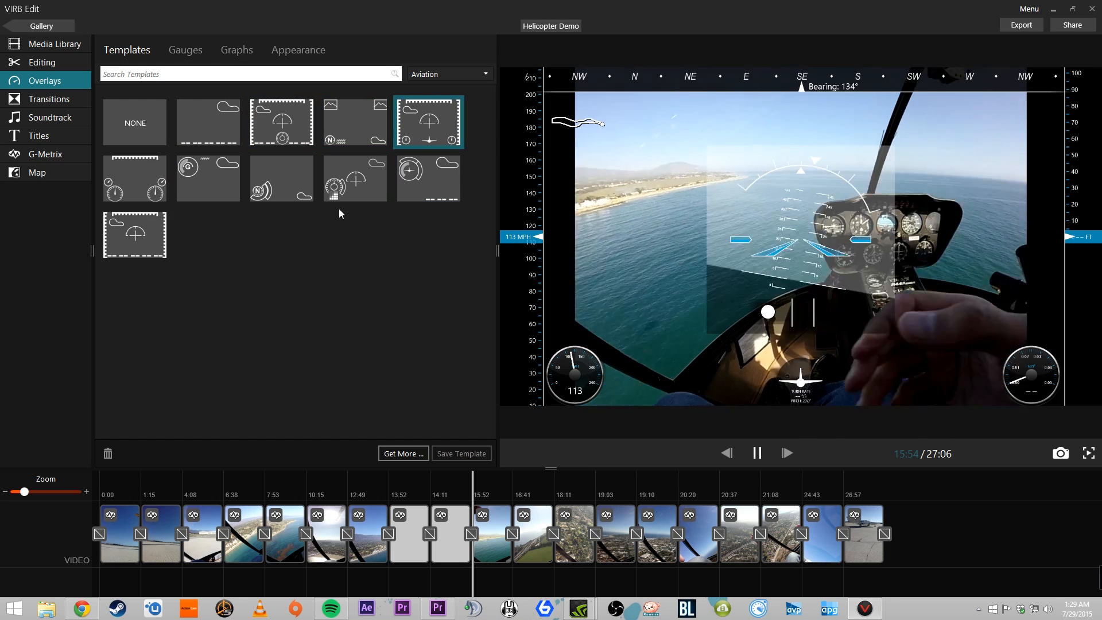
pyautogui.click(282, 178)
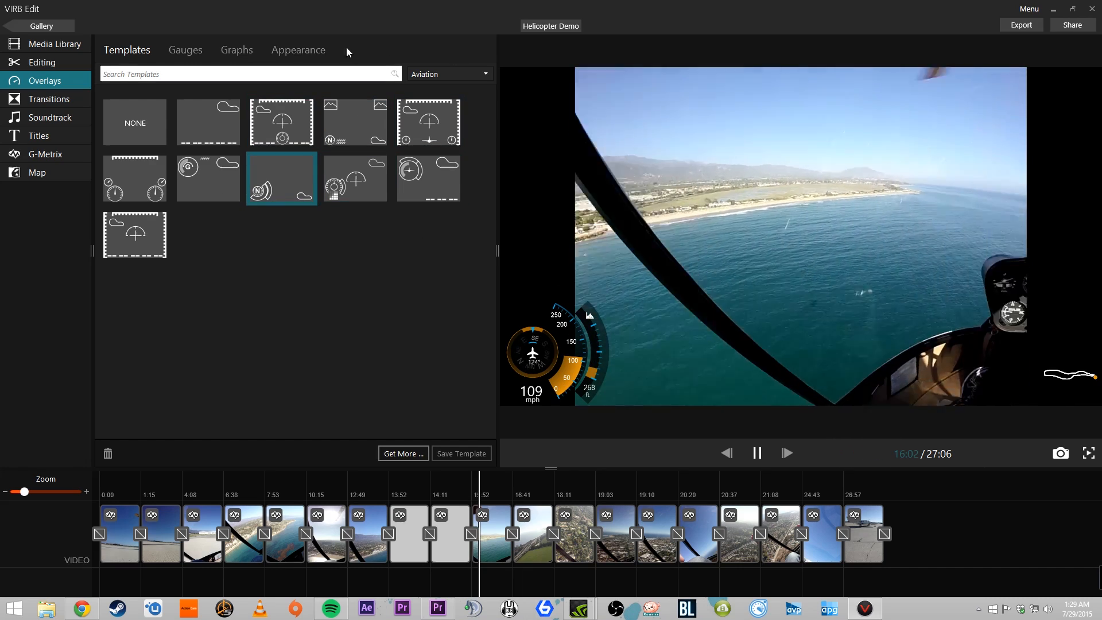
pyautogui.click(297, 50)
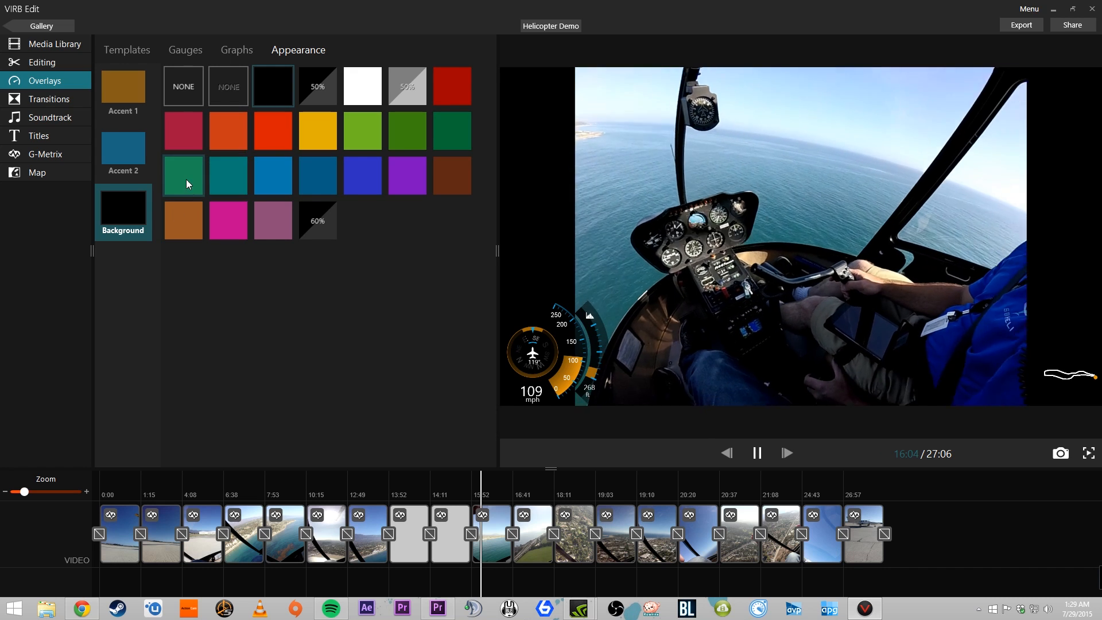
pyautogui.click(317, 131)
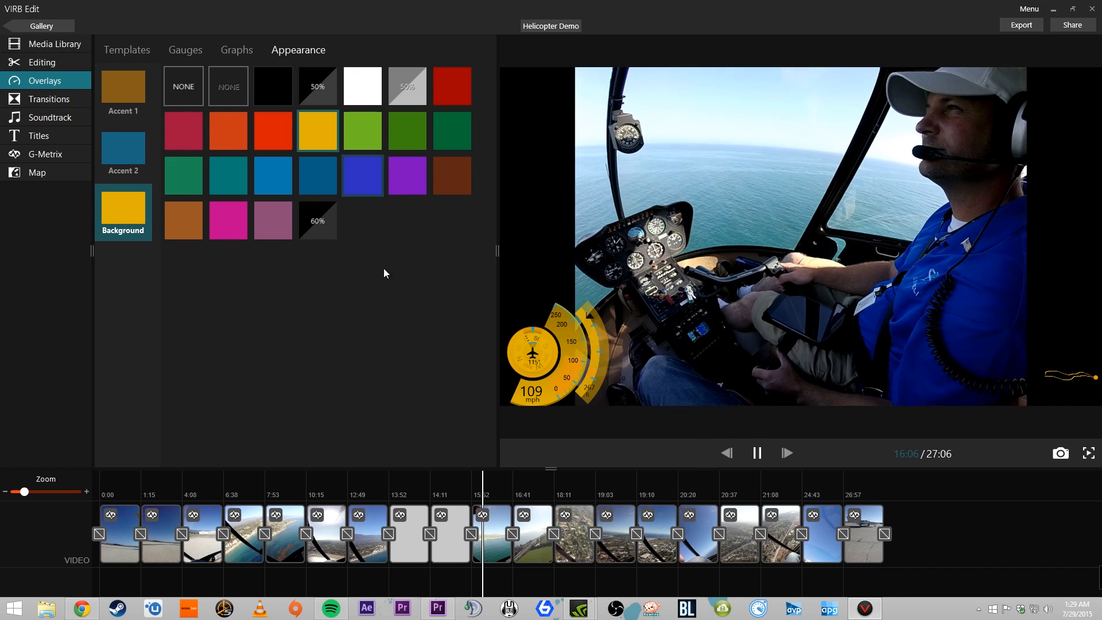
# Step: Reapply the custom Helicopter Demo template and delete its Lat/Lon Gs readout
pyautogui.click(127, 50)
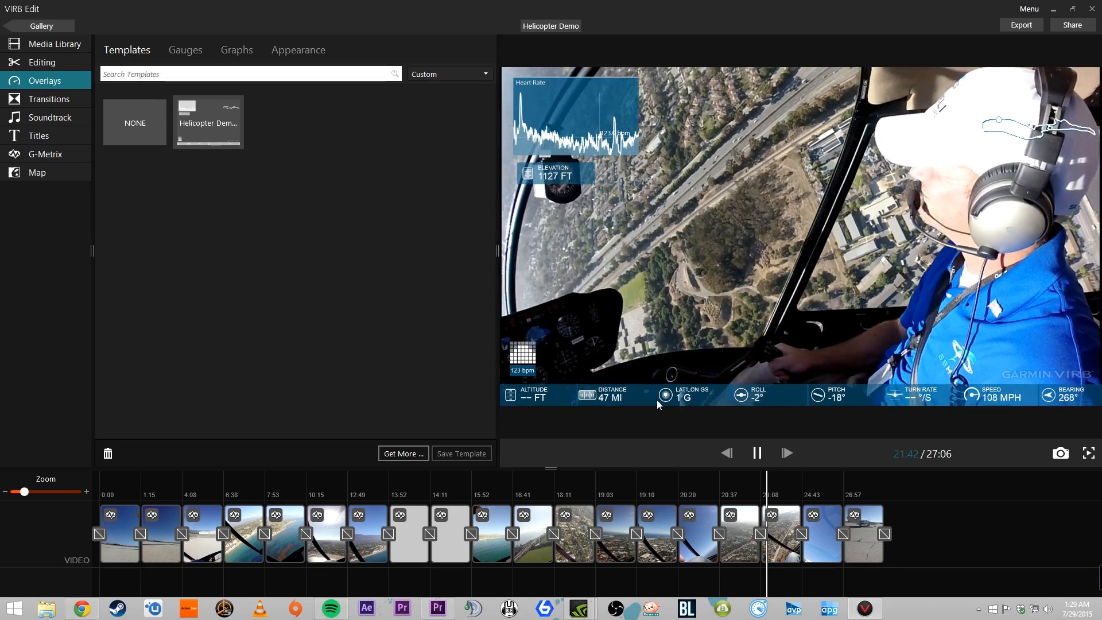
pyautogui.click(757, 452)
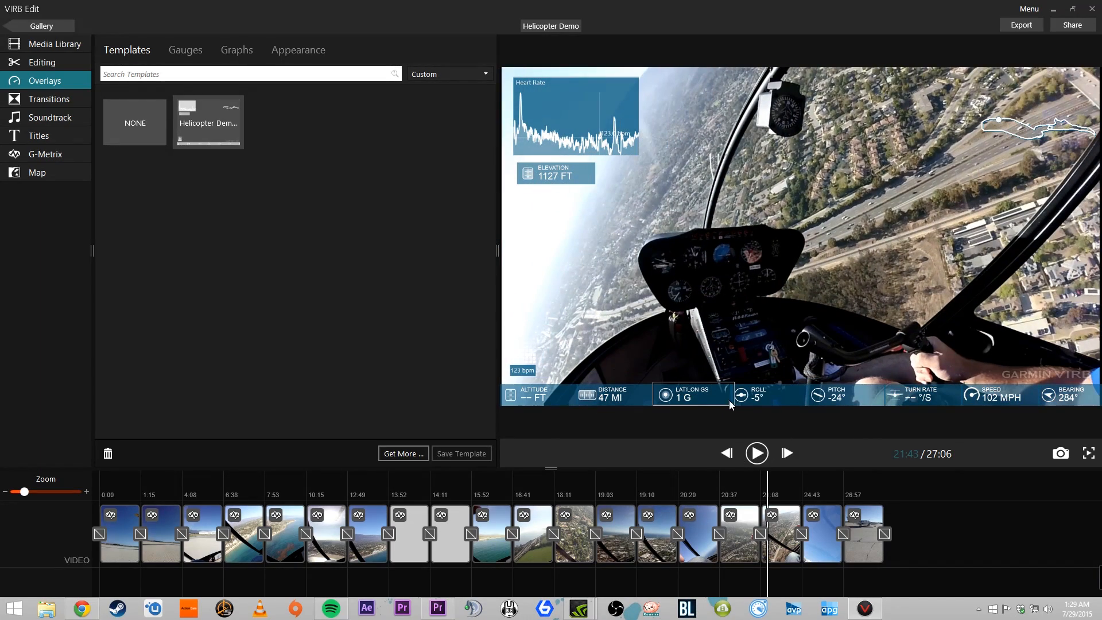
pyautogui.click(237, 50)
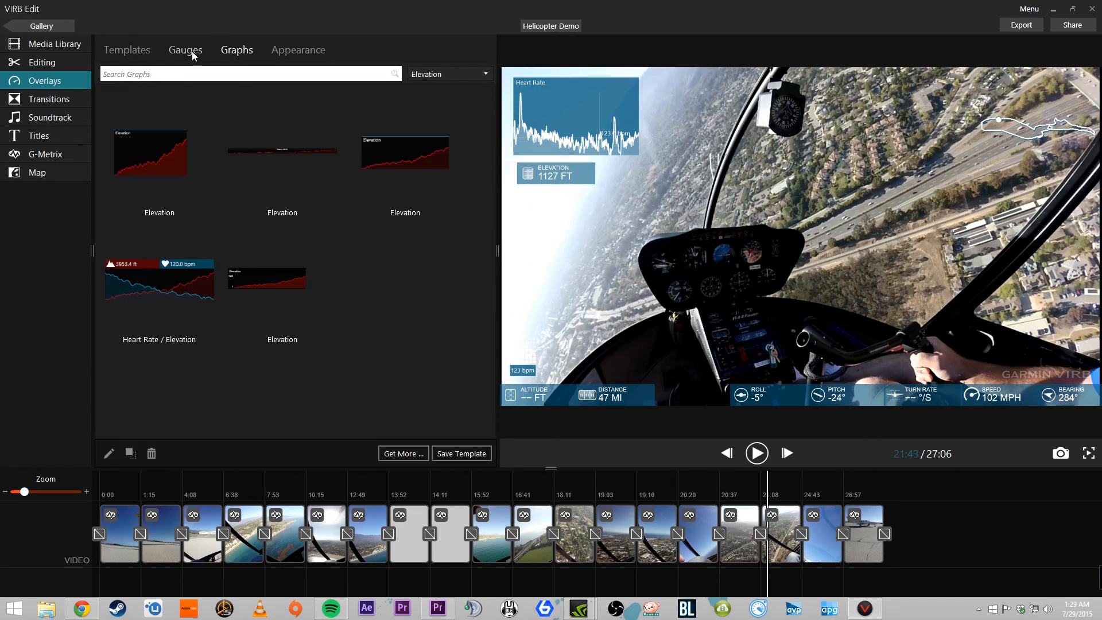
# Step: Add the plain numeric G-Force gauge to the empty bottom-bar slot
pyautogui.click(185, 50)
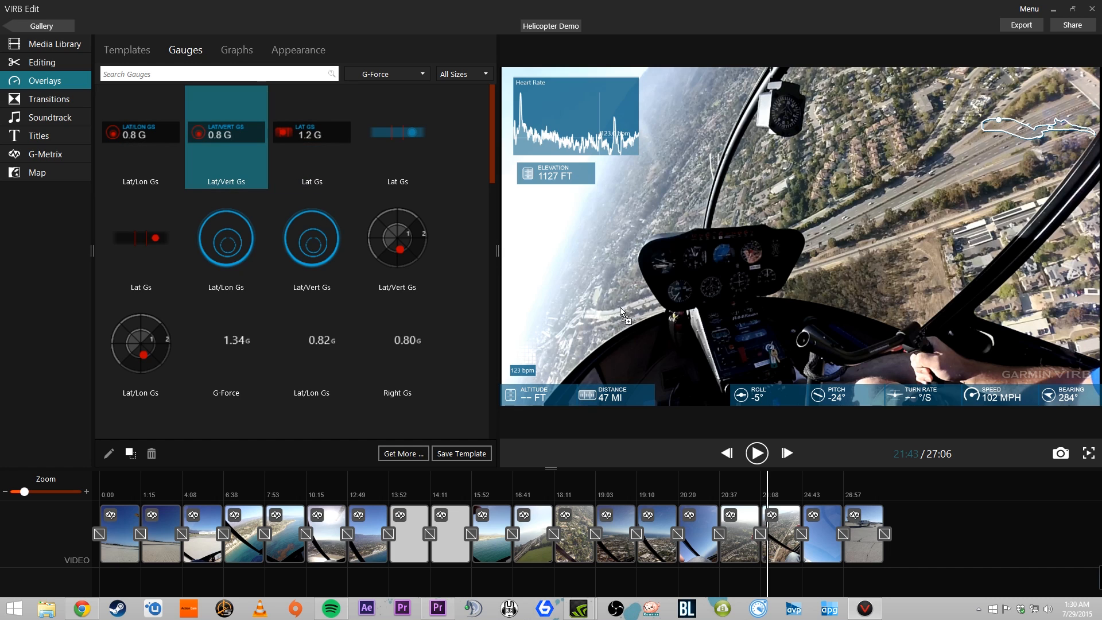
pyautogui.click(311, 132)
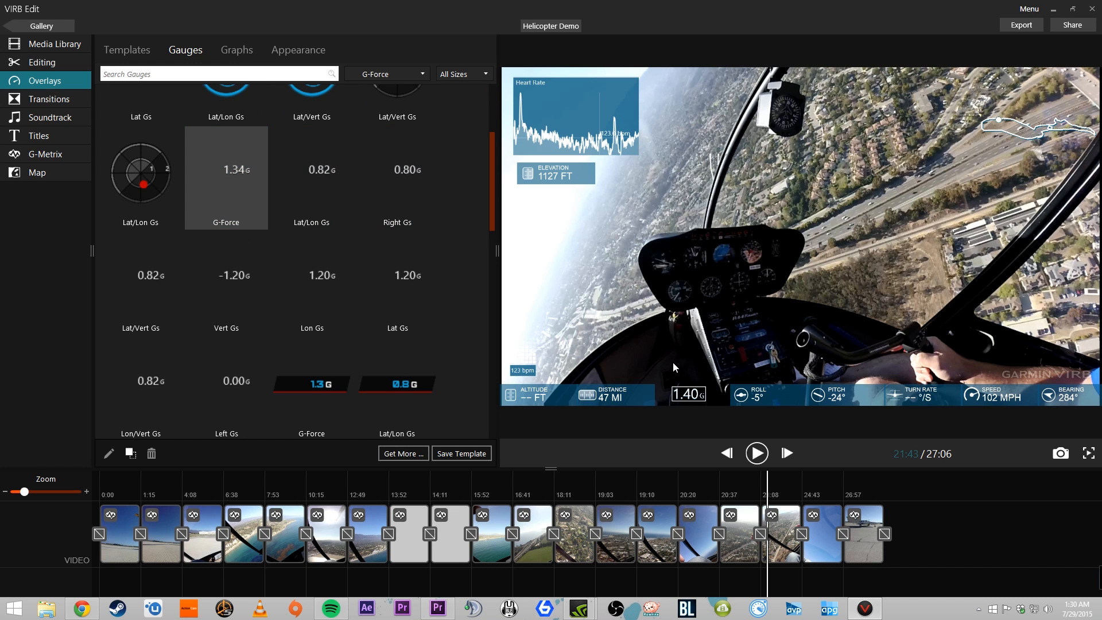
pyautogui.click(754, 508)
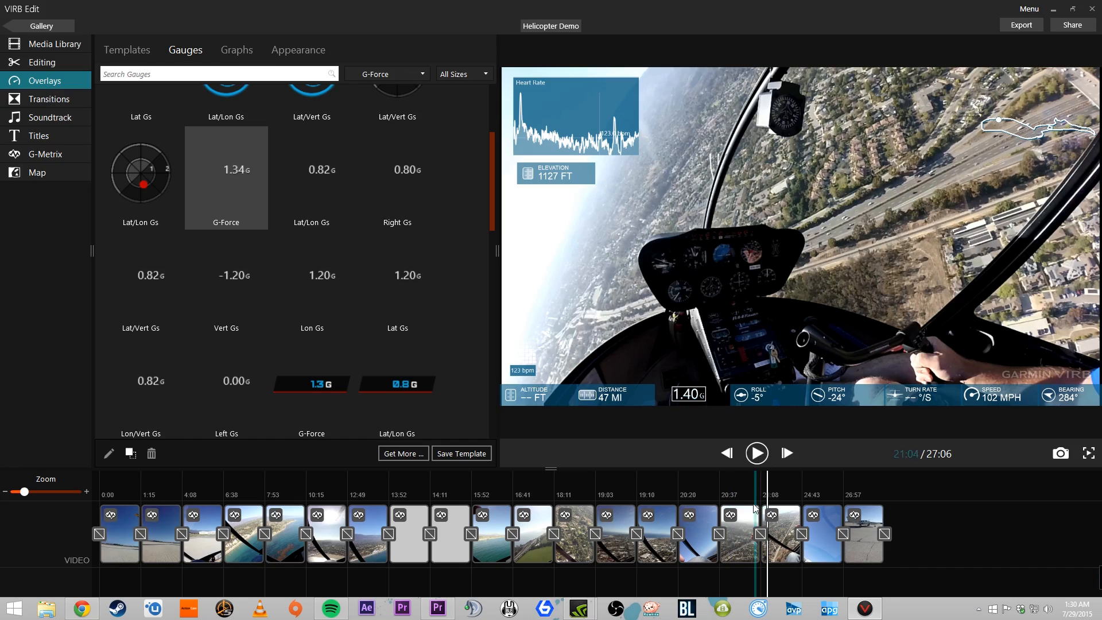
pyautogui.click(756, 452)
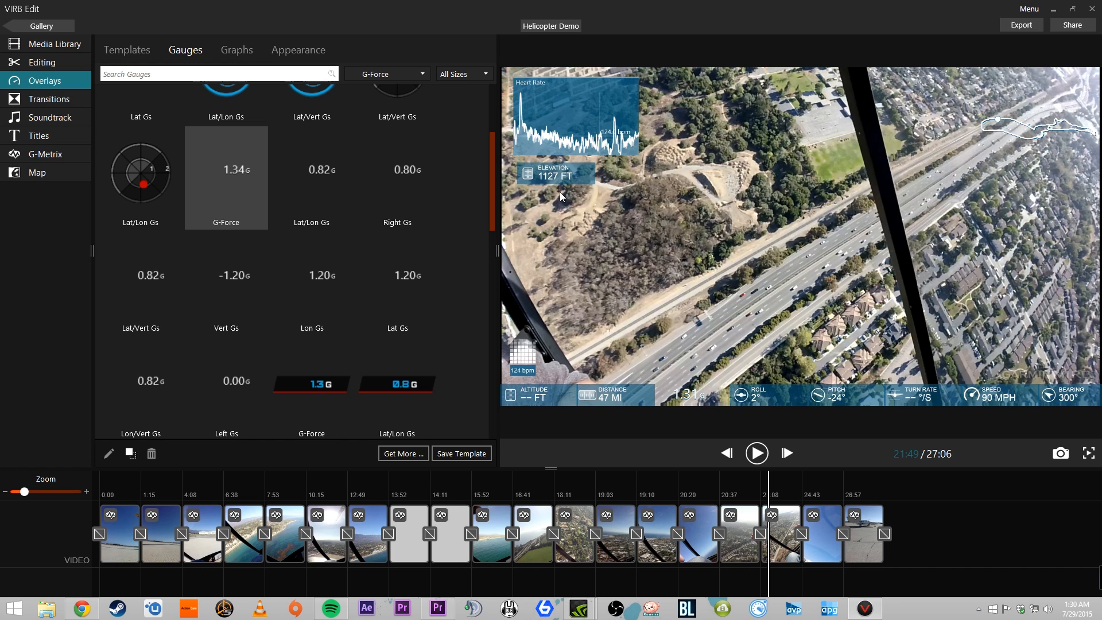
pyautogui.click(140, 178)
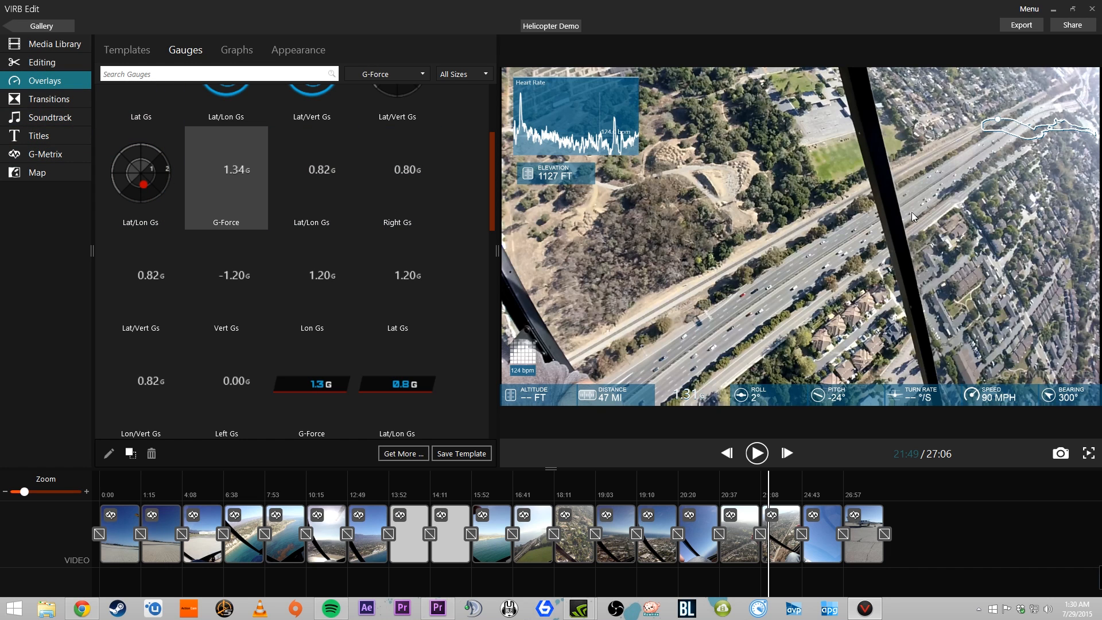
pyautogui.moveTo(753, 365)
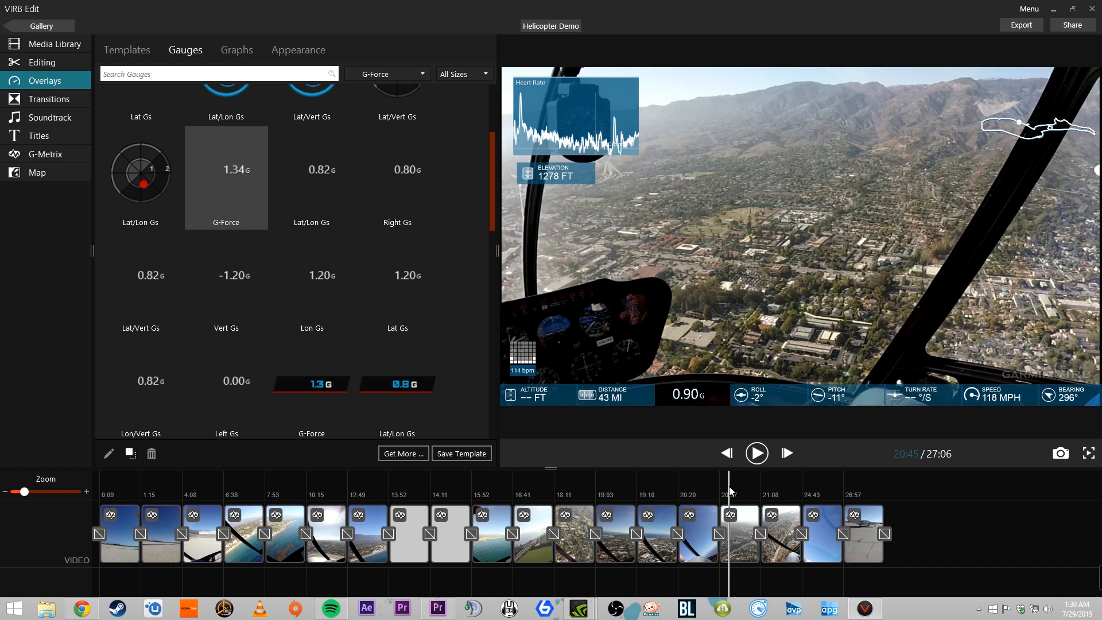
pyautogui.click(198, 487)
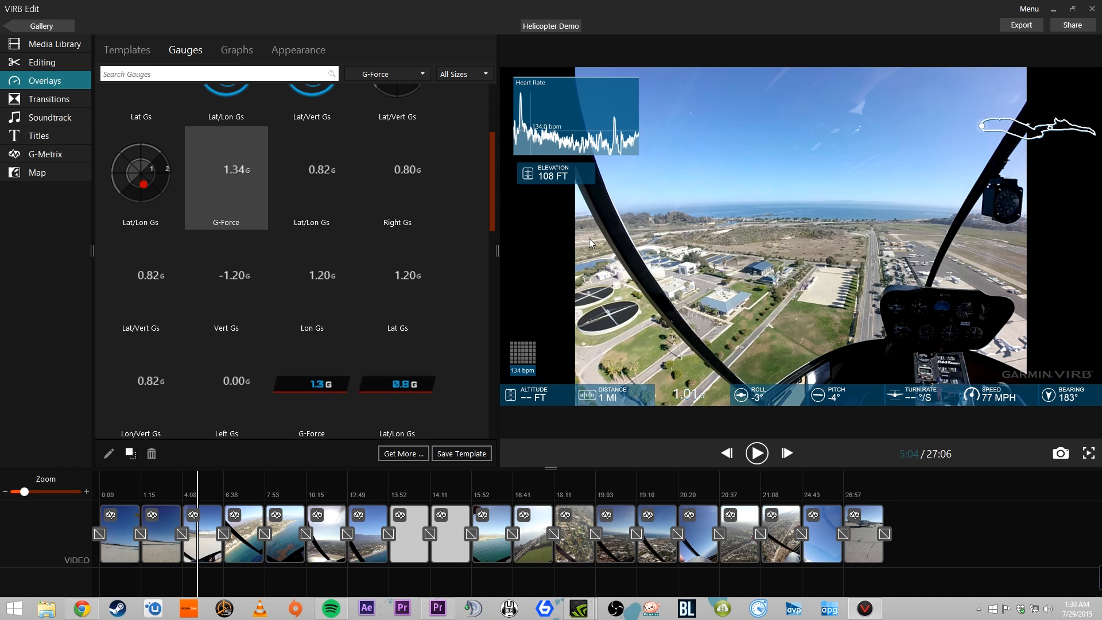
pyautogui.moveTo(653, 162)
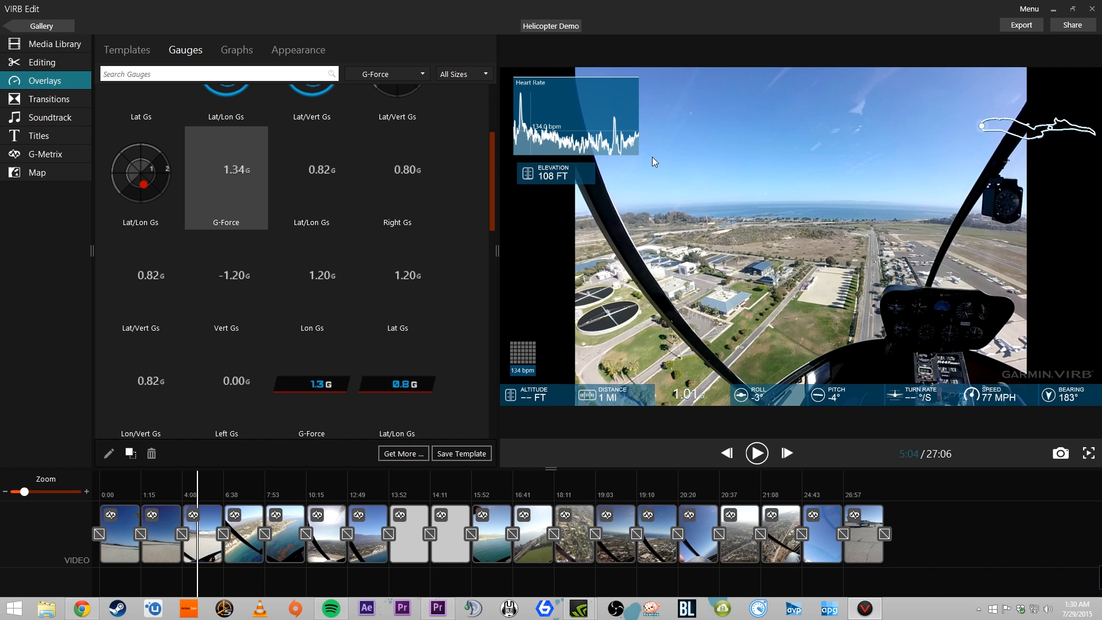
pyautogui.moveTo(1006, 87)
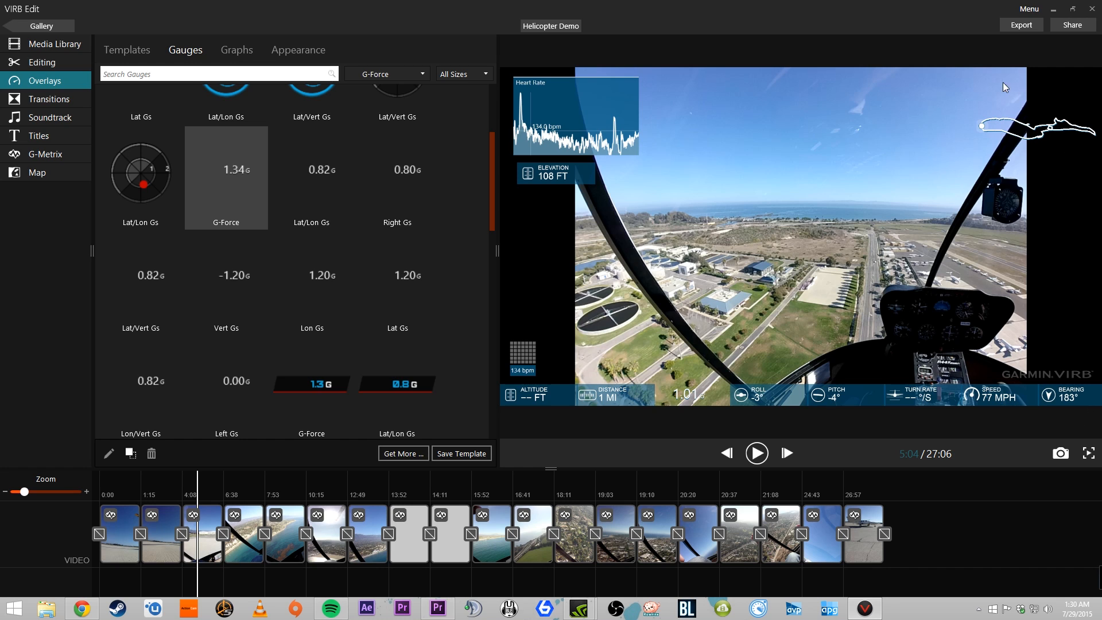
pyautogui.moveTo(587, 378)
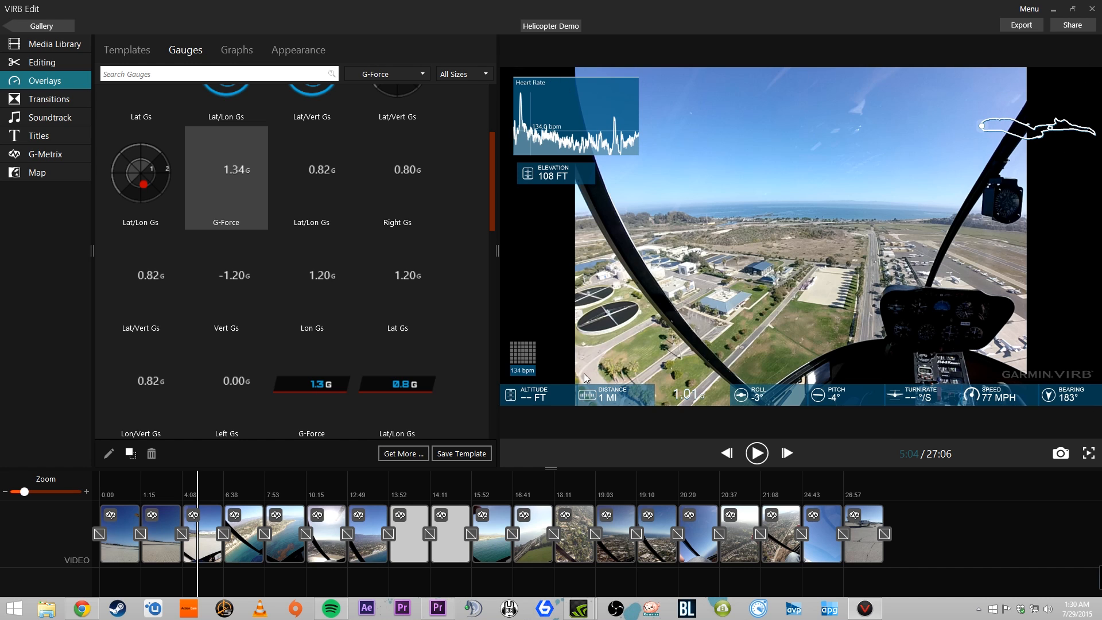
pyautogui.moveTo(526, 139)
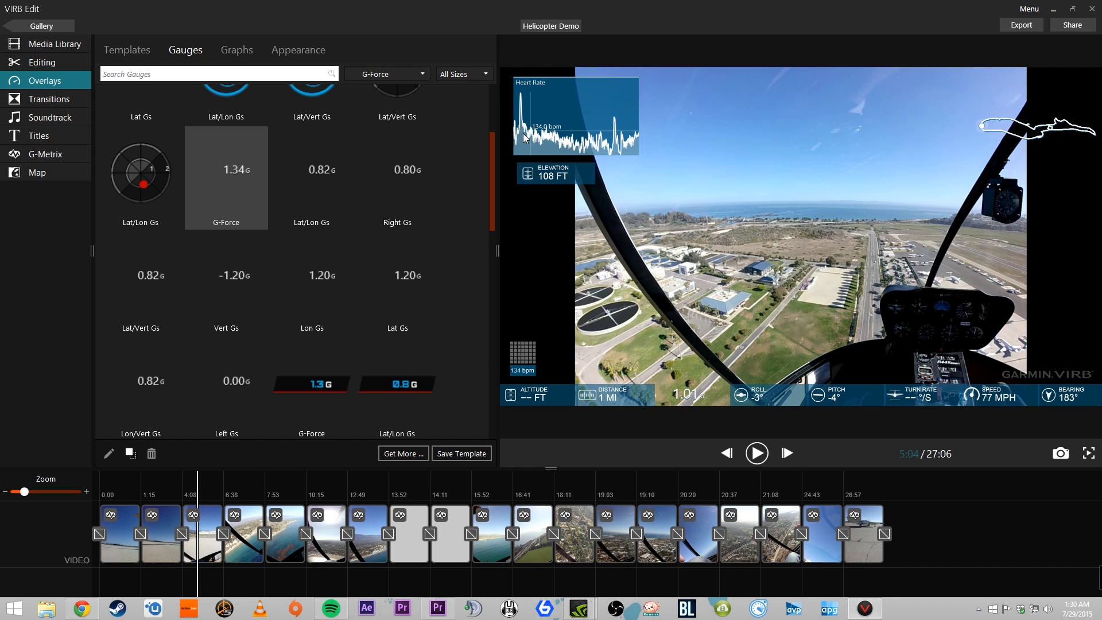
pyautogui.moveTo(692, 92)
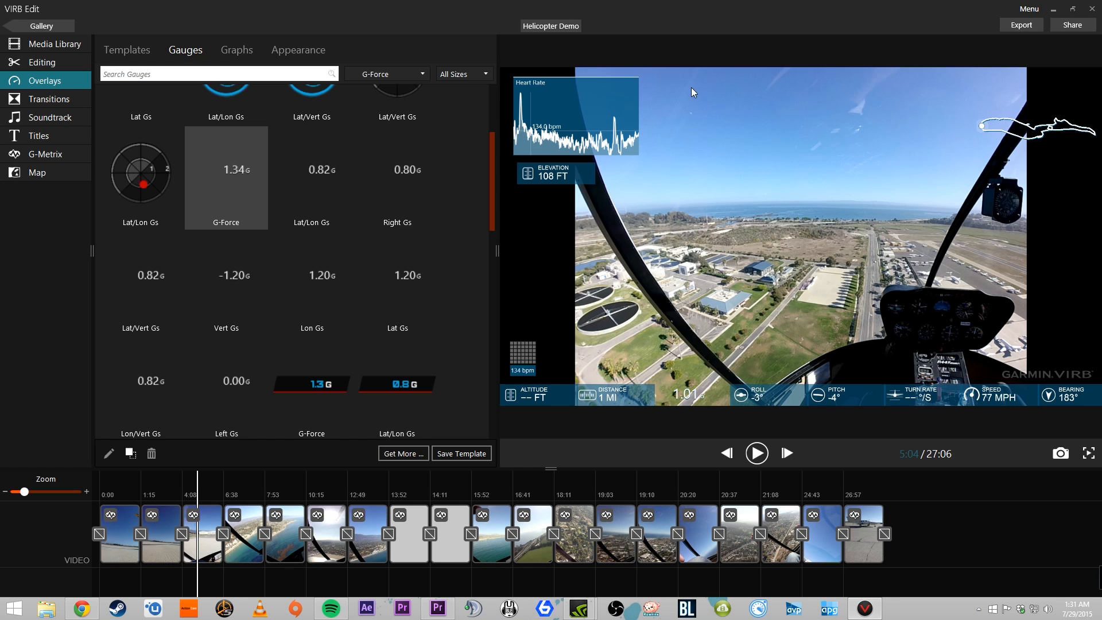
pyautogui.moveTo(588, 75)
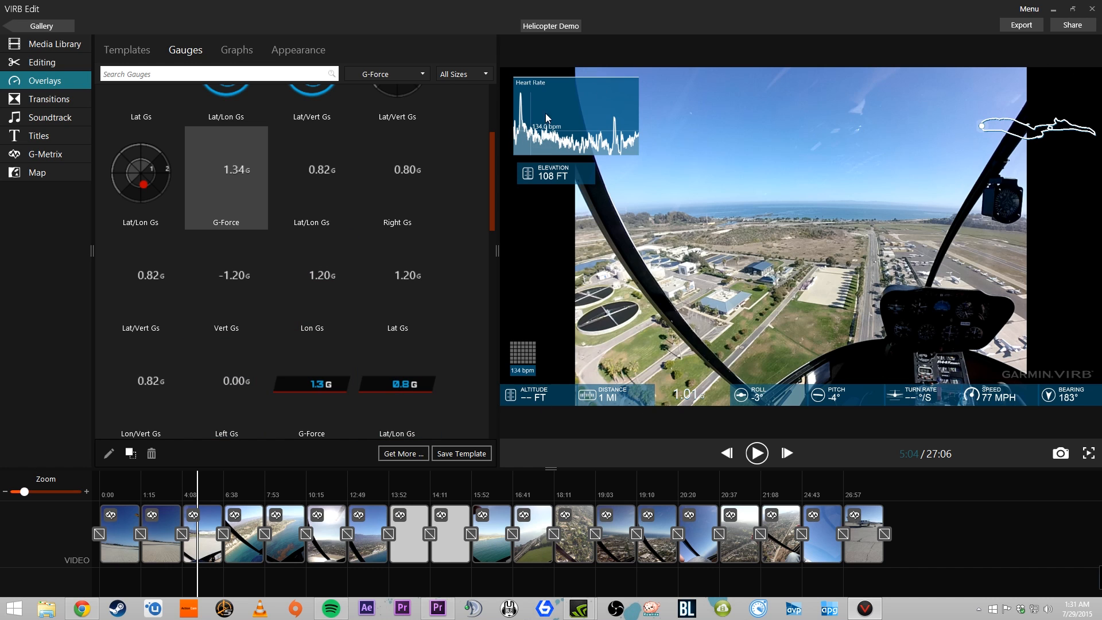
pyautogui.moveTo(953, 263)
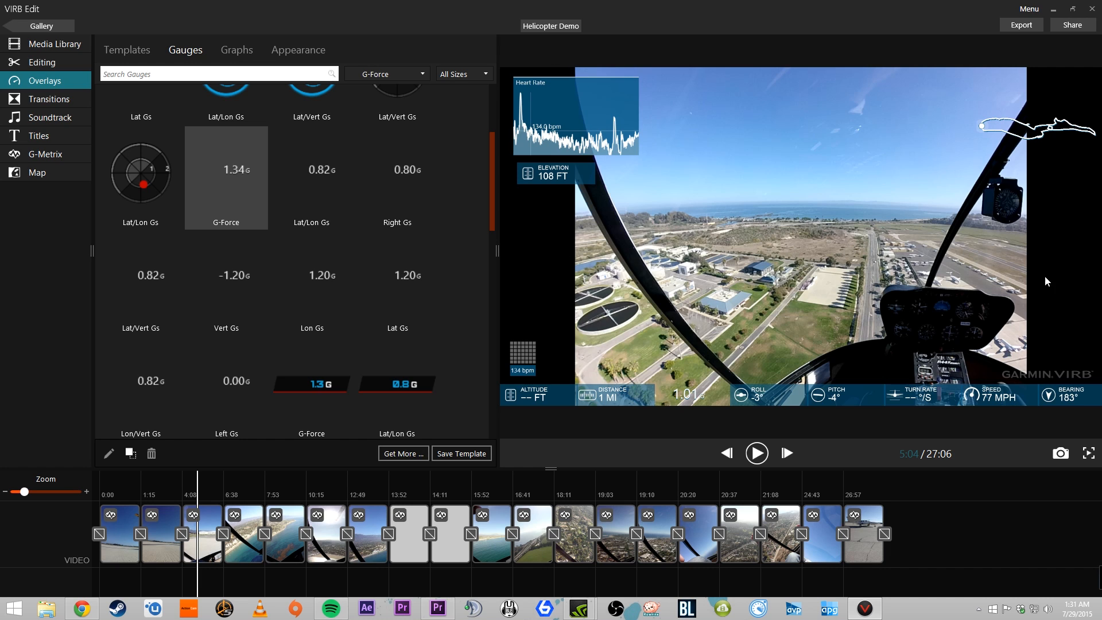
pyautogui.moveTo(764, 235)
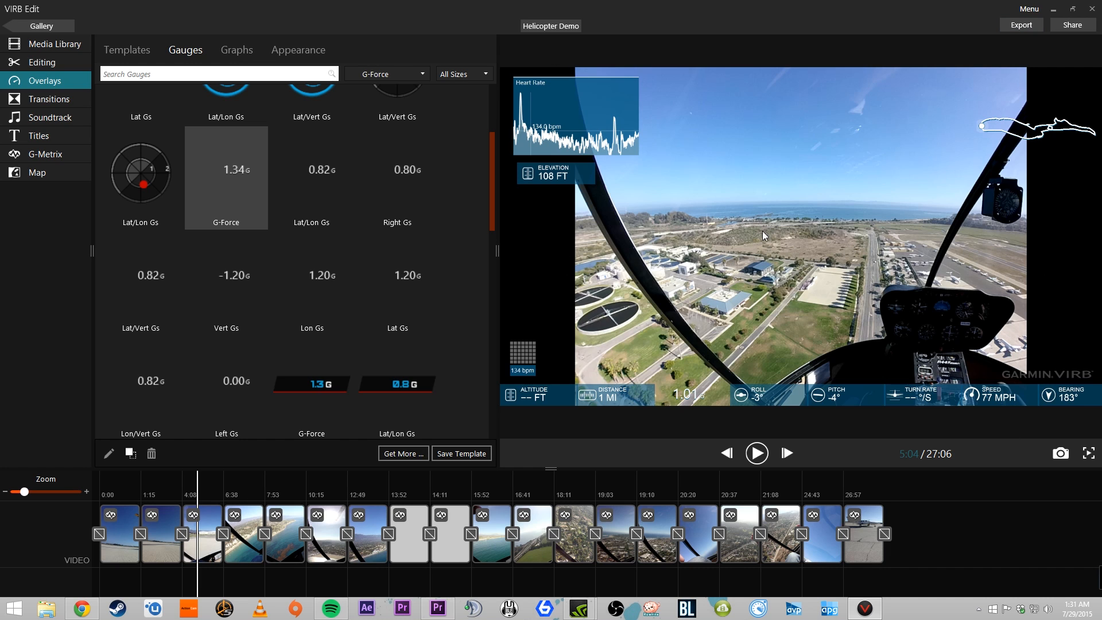
pyautogui.click(244, 534)
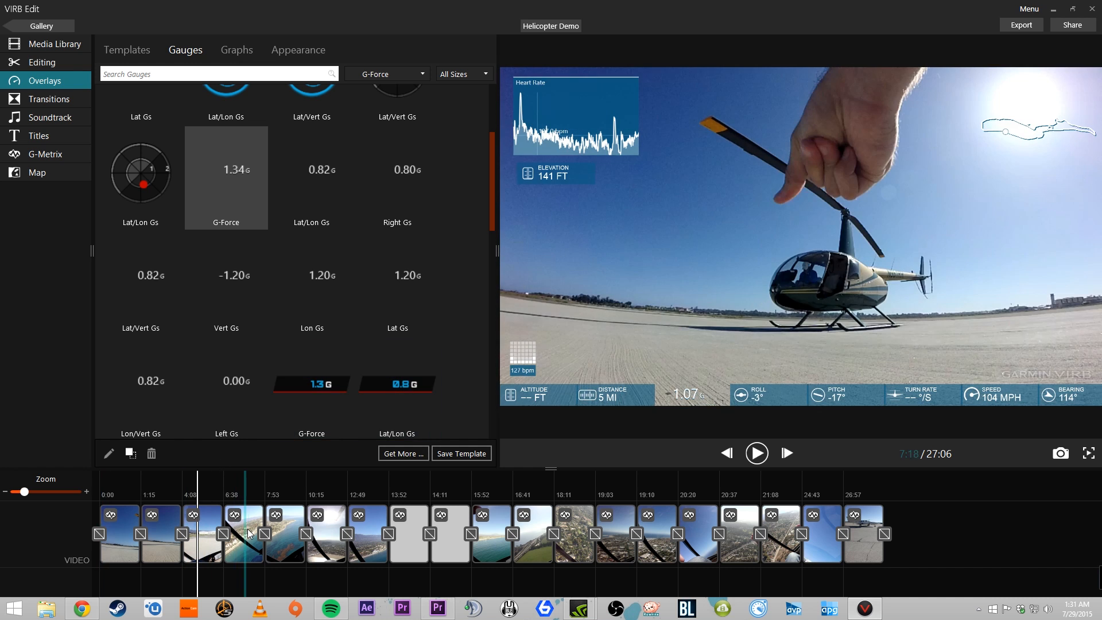
# Step: Select the VIRB0087 clip and drag its Volume to 0%
pyautogui.click(245, 532)
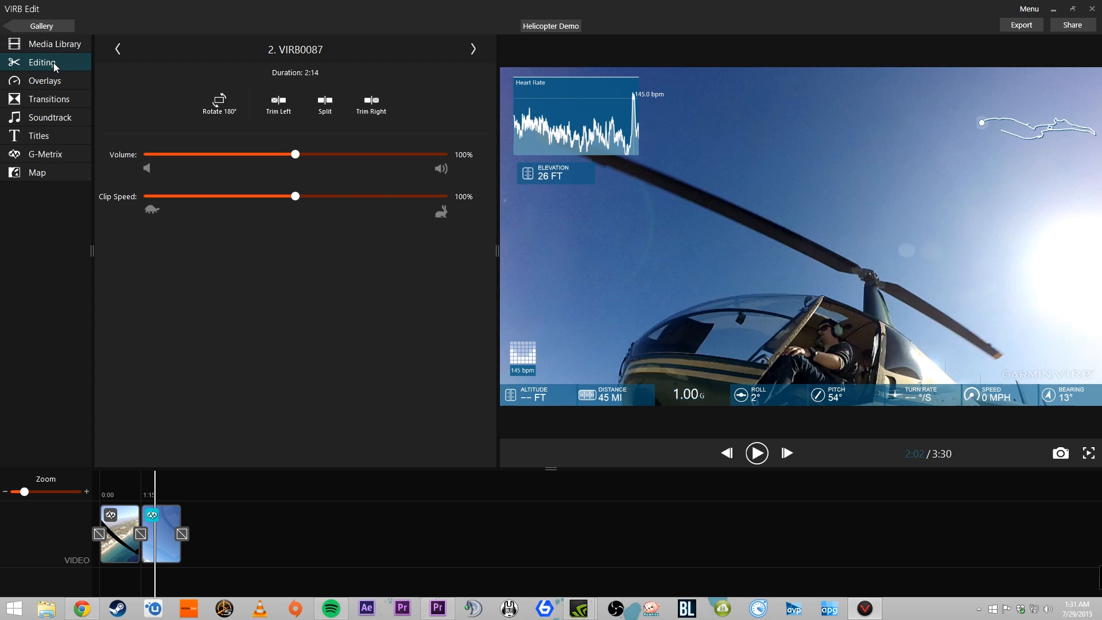
pyautogui.moveTo(295, 196); pyautogui.dragTo(196, 196)
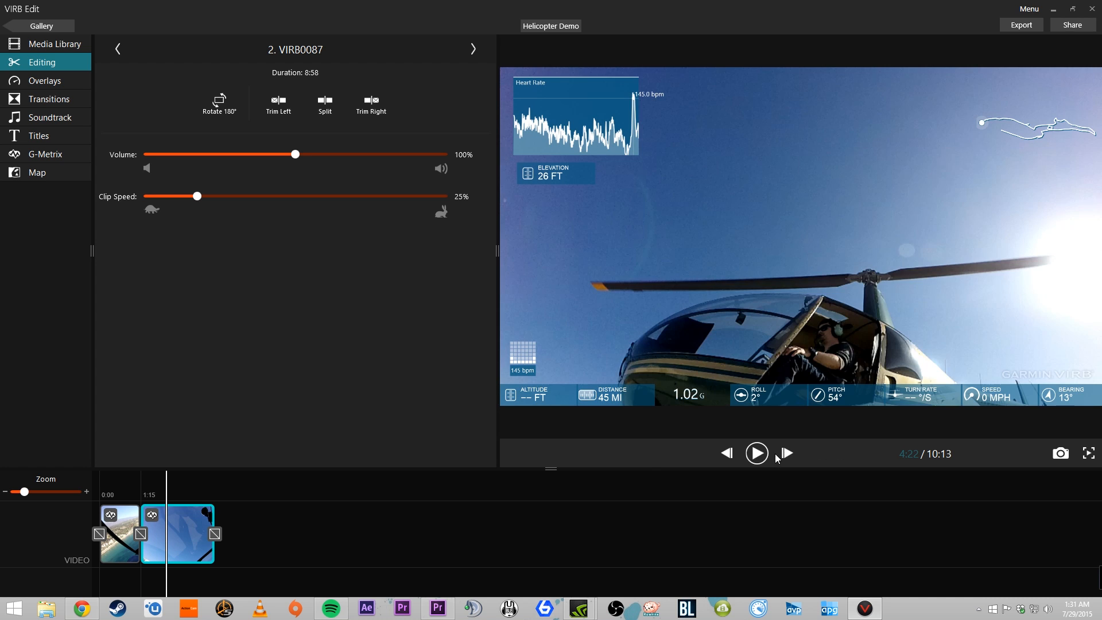
pyautogui.moveTo(295, 154); pyautogui.dragTo(148, 154)
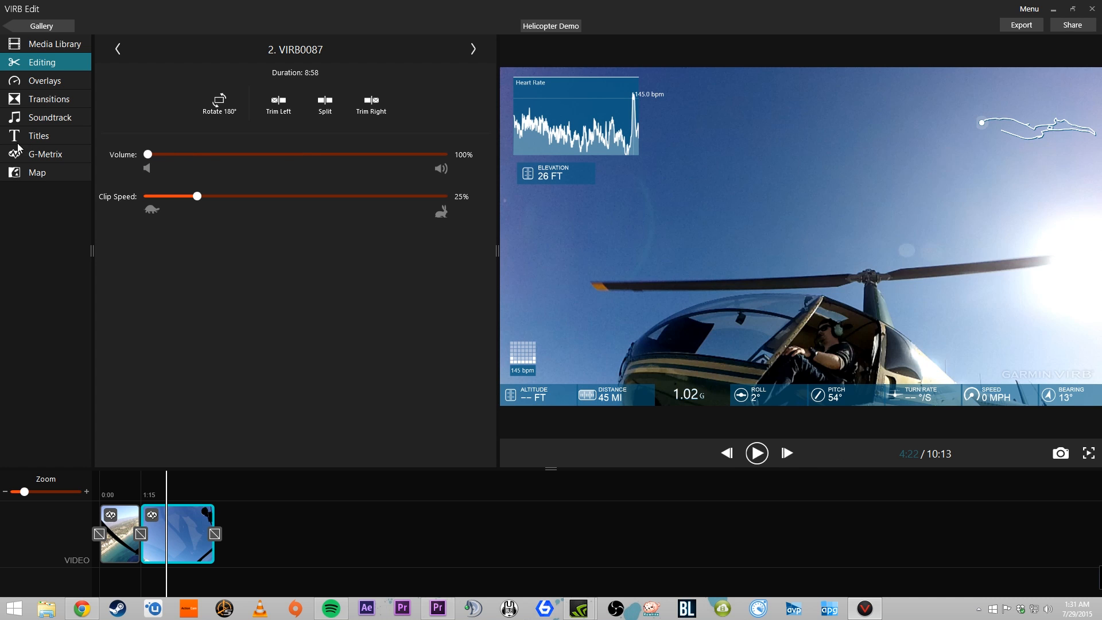
# Step: Play the clip while trying speeds of 150%, 75%, 100% and back down
pyautogui.click(756, 452)
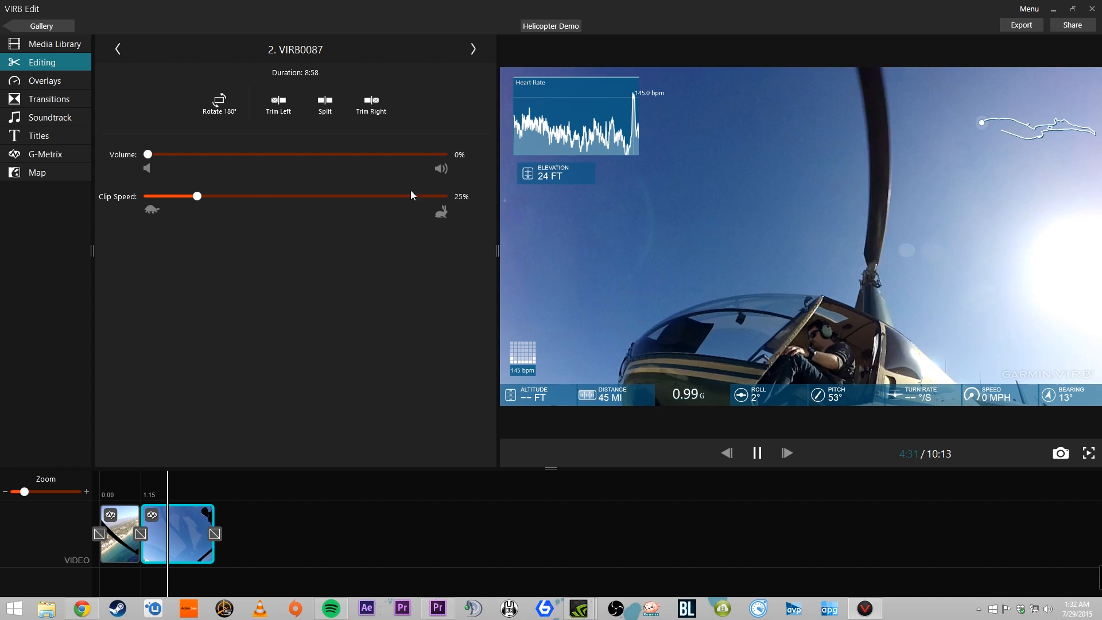
pyautogui.moveTo(197, 196); pyautogui.dragTo(323, 196)
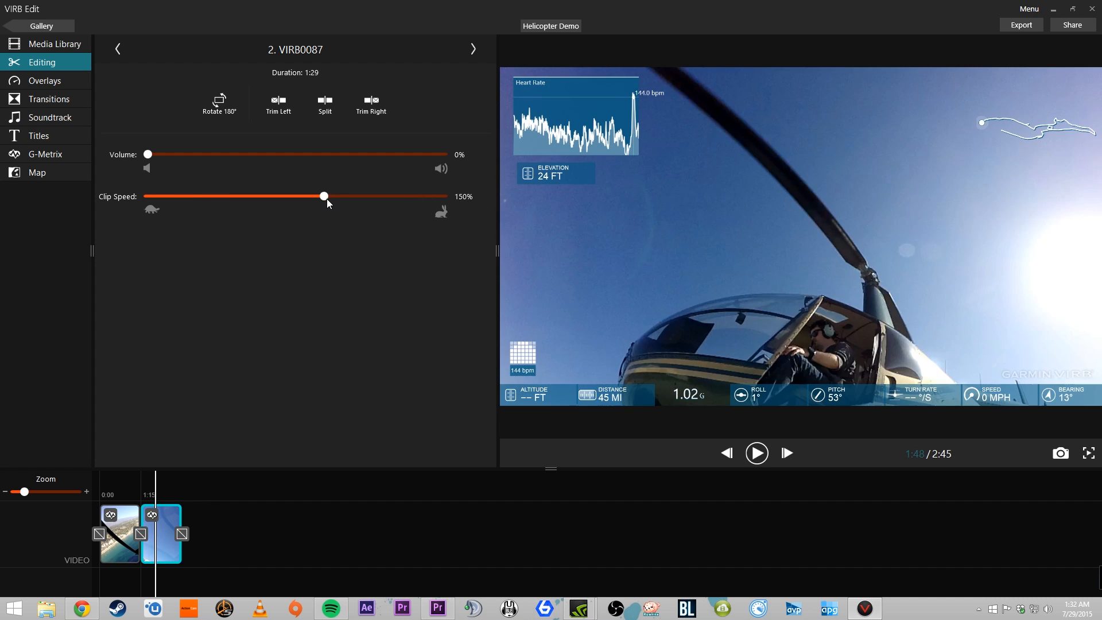
pyautogui.moveTo(323, 196); pyautogui.dragTo(274, 197)
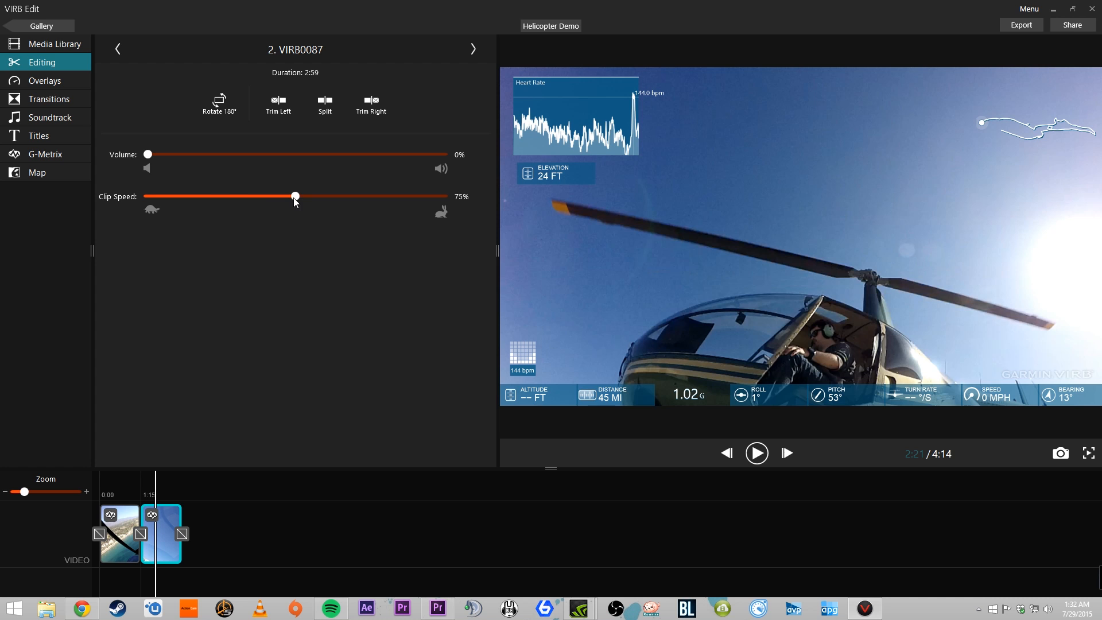
pyautogui.moveTo(295, 196); pyautogui.dragTo(295, 197)
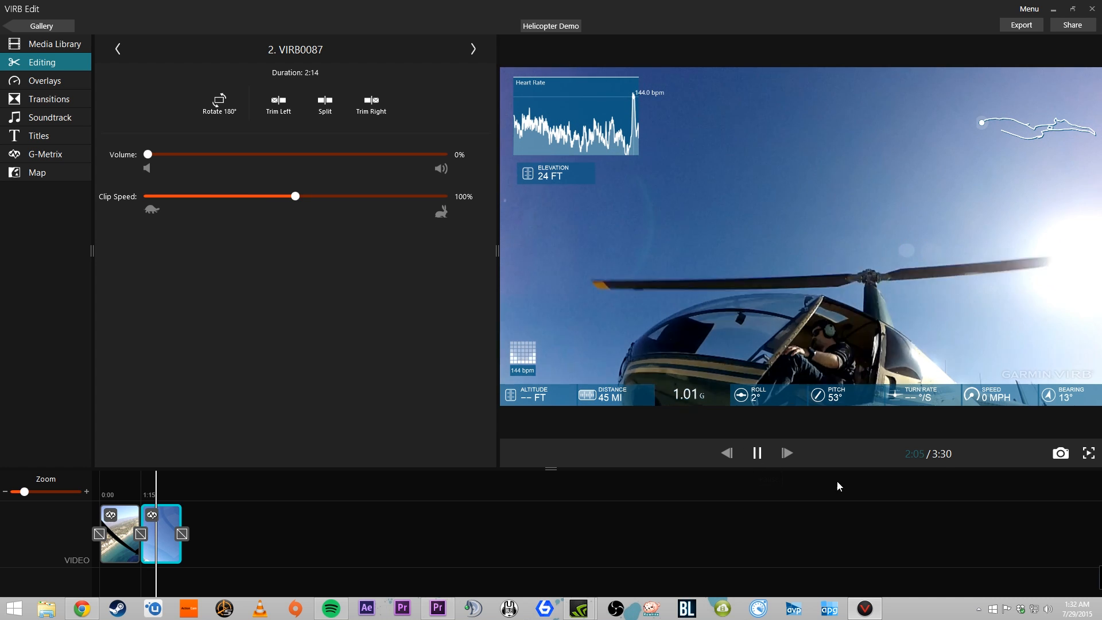
pyautogui.moveTo(295, 196); pyautogui.dragTo(196, 196)
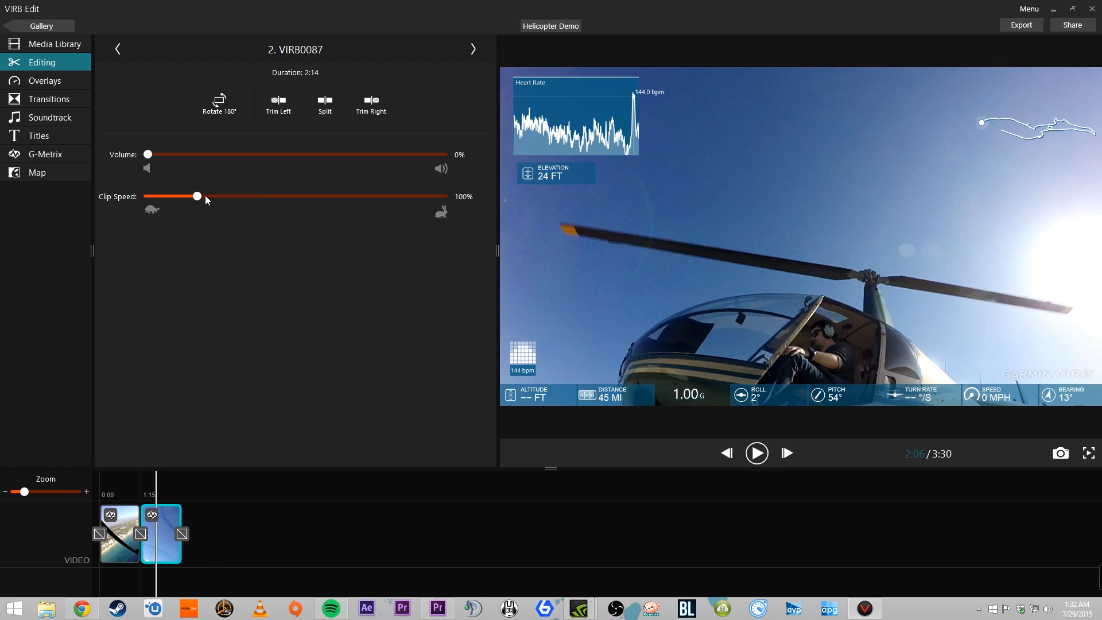
pyautogui.moveTo(196, 196); pyautogui.dragTo(196, 197)
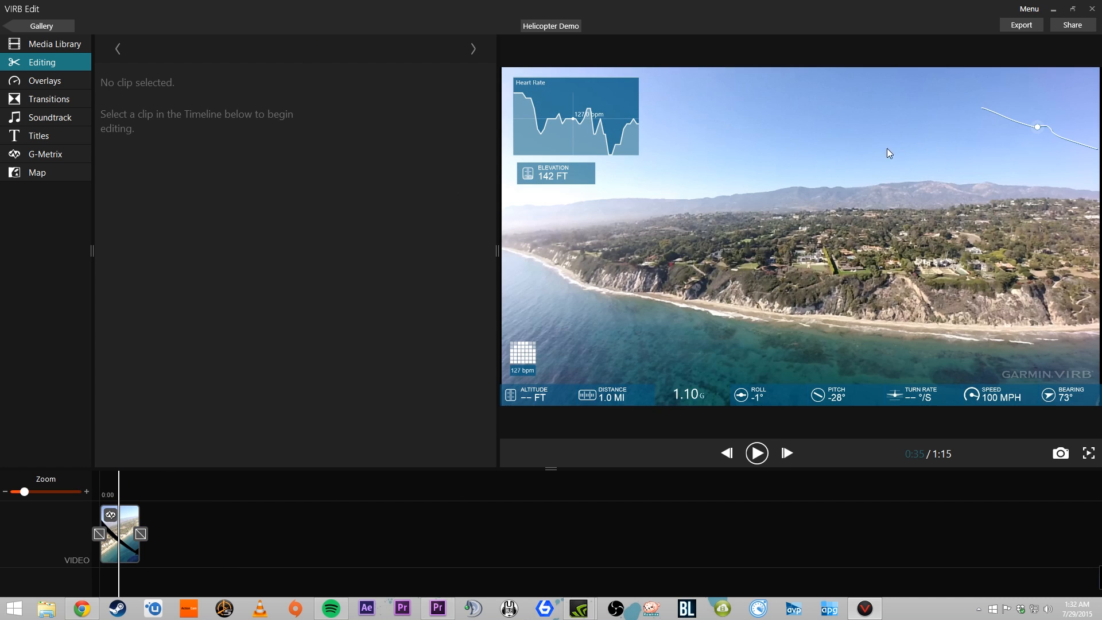
pyautogui.moveTo(806, 130)
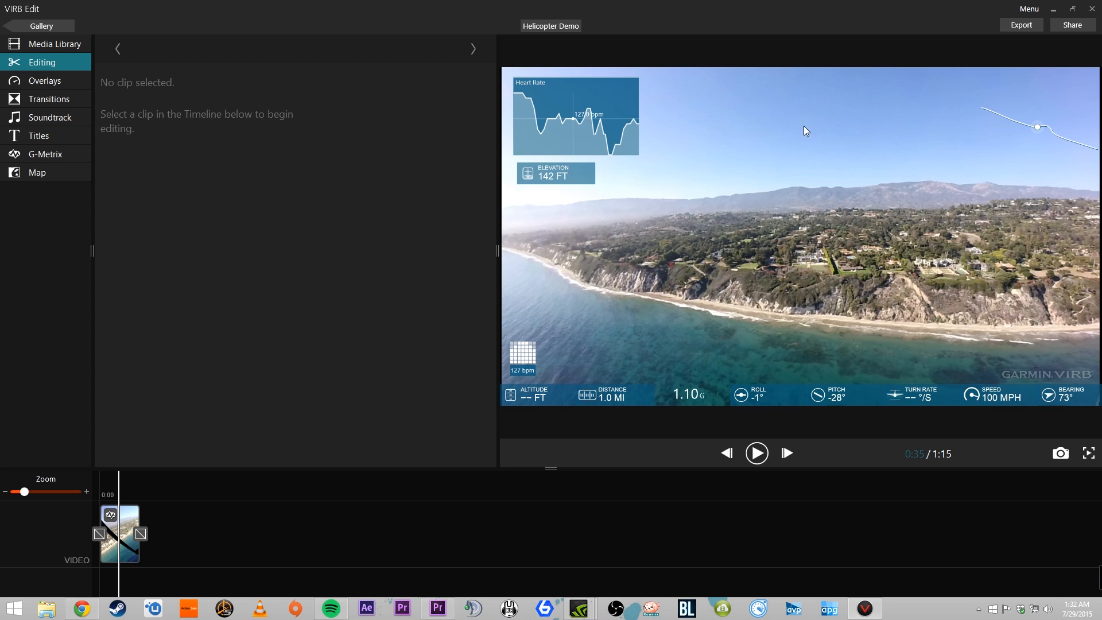
pyautogui.moveTo(1072, 24)
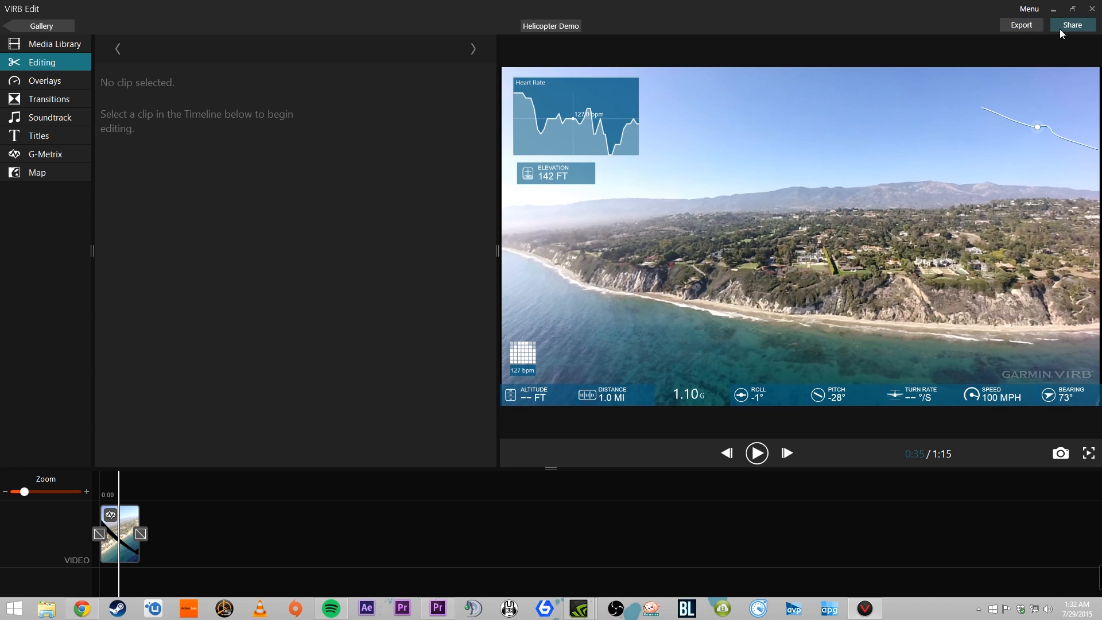
# Step: Bring up the Export Video to MP4 screen for Helicopter Demo
pyautogui.click(1071, 24)
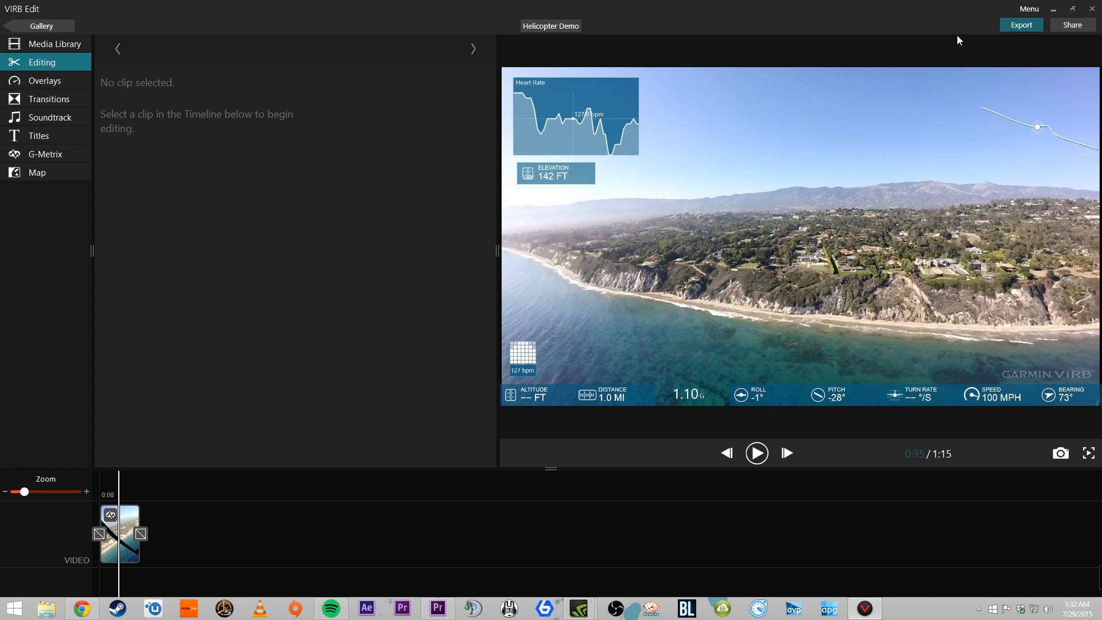
pyautogui.click(1020, 24)
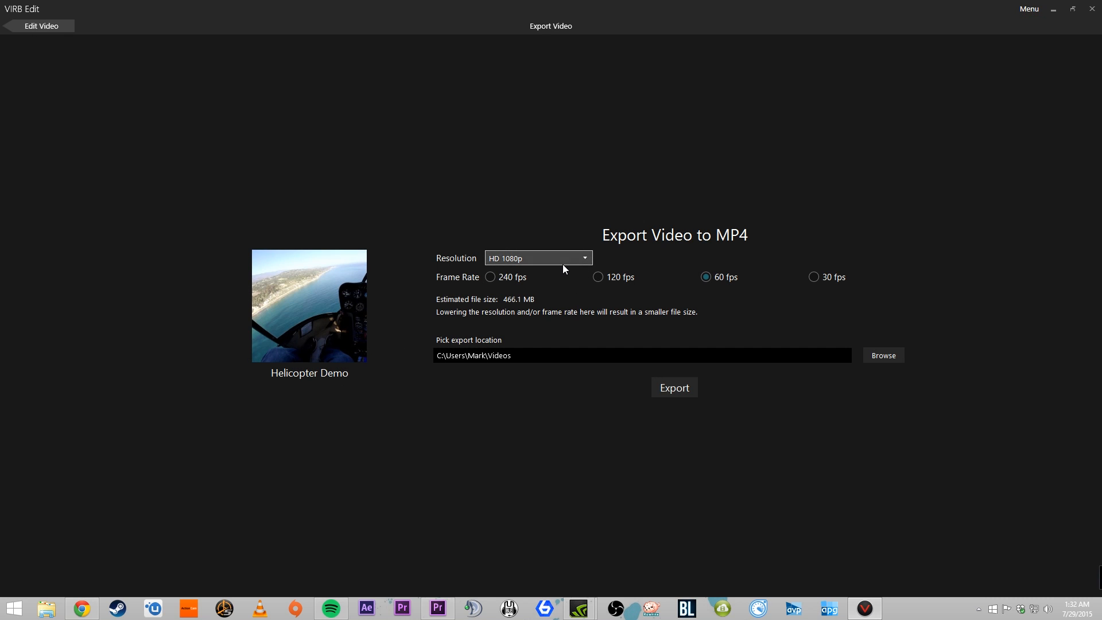
# Step: Export to MP4 at HD 1080p, 60 fps, saving to the Desktop
pyautogui.click(537, 257)
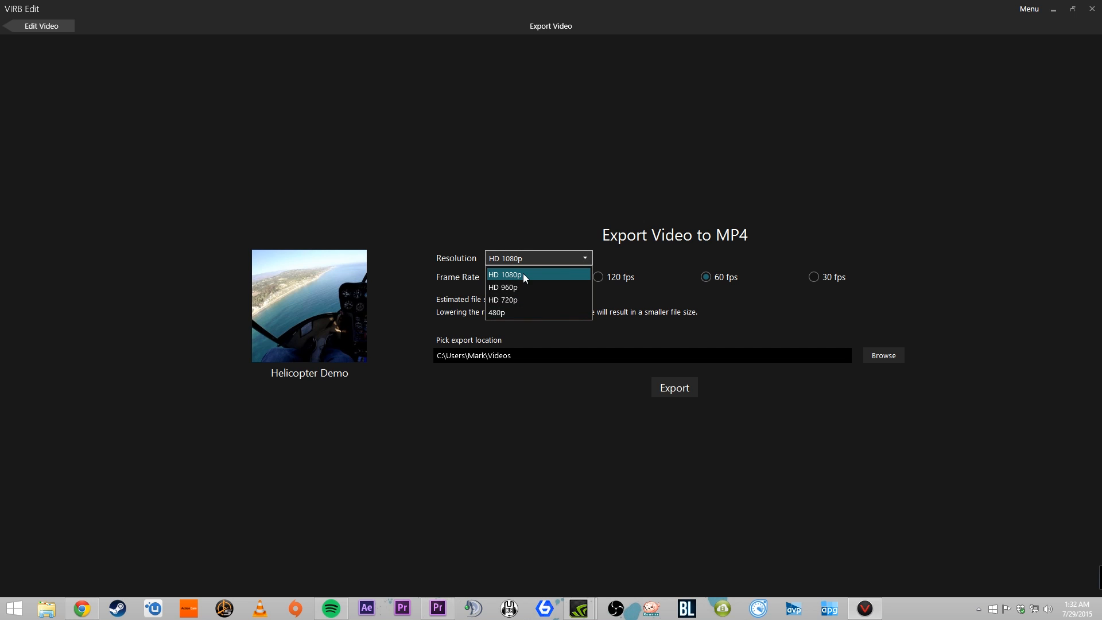
pyautogui.click(505, 274)
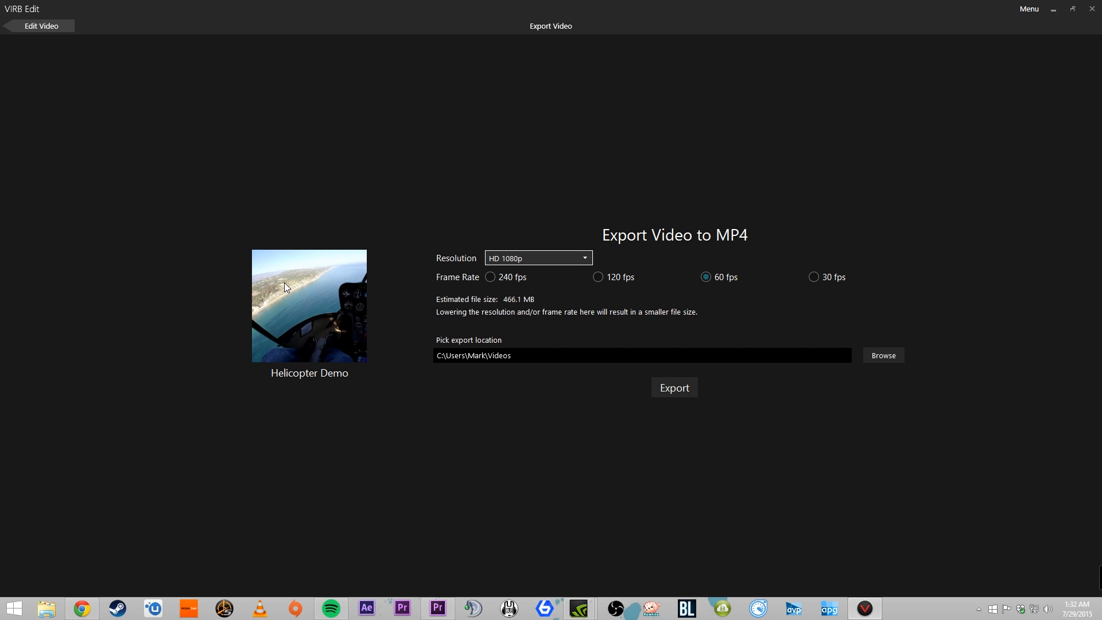
pyautogui.moveTo(337, 365)
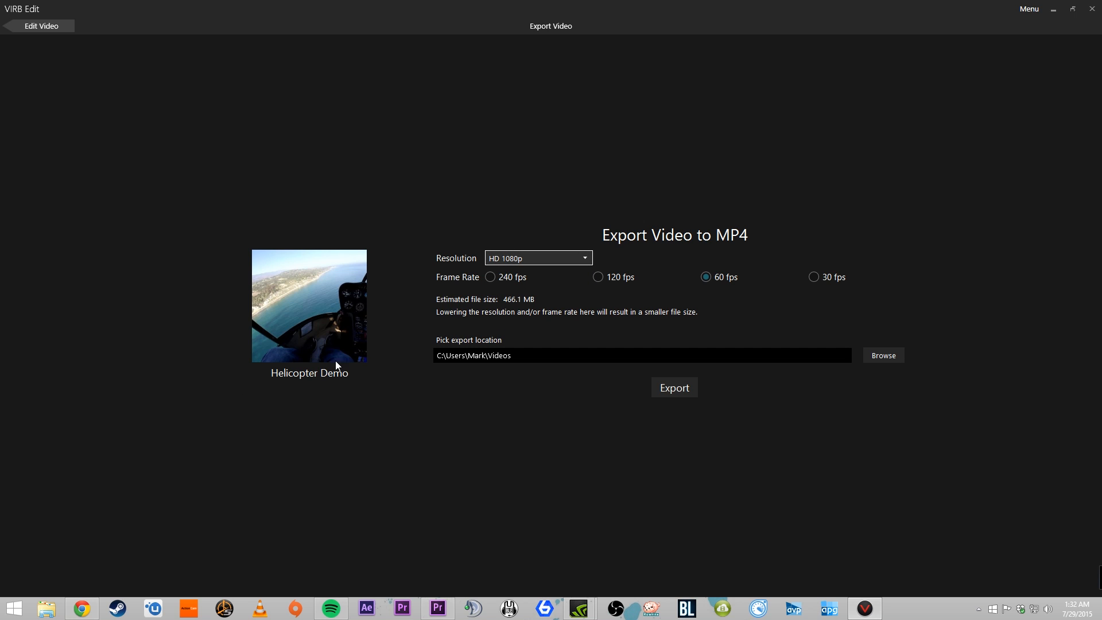
pyautogui.moveTo(478, 371)
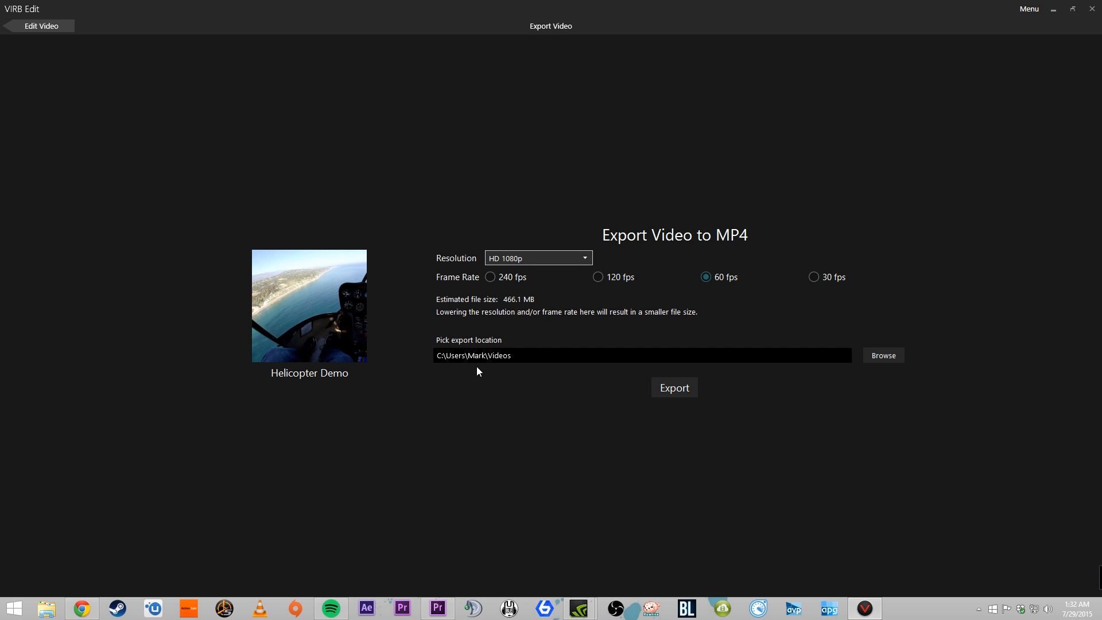
pyautogui.click(883, 355)
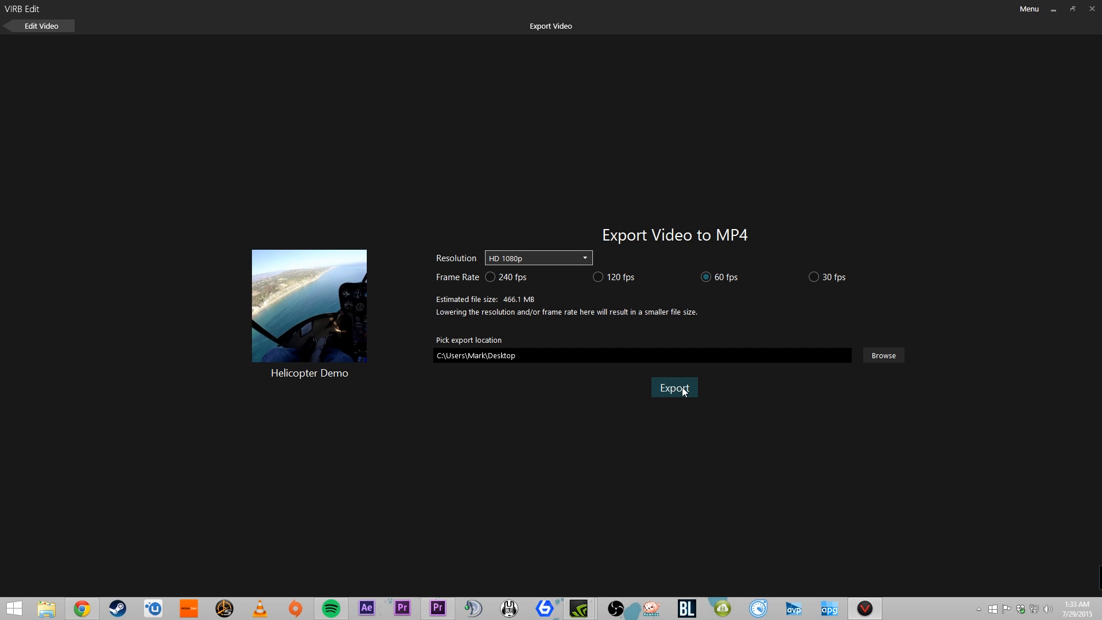
pyautogui.click(674, 387)
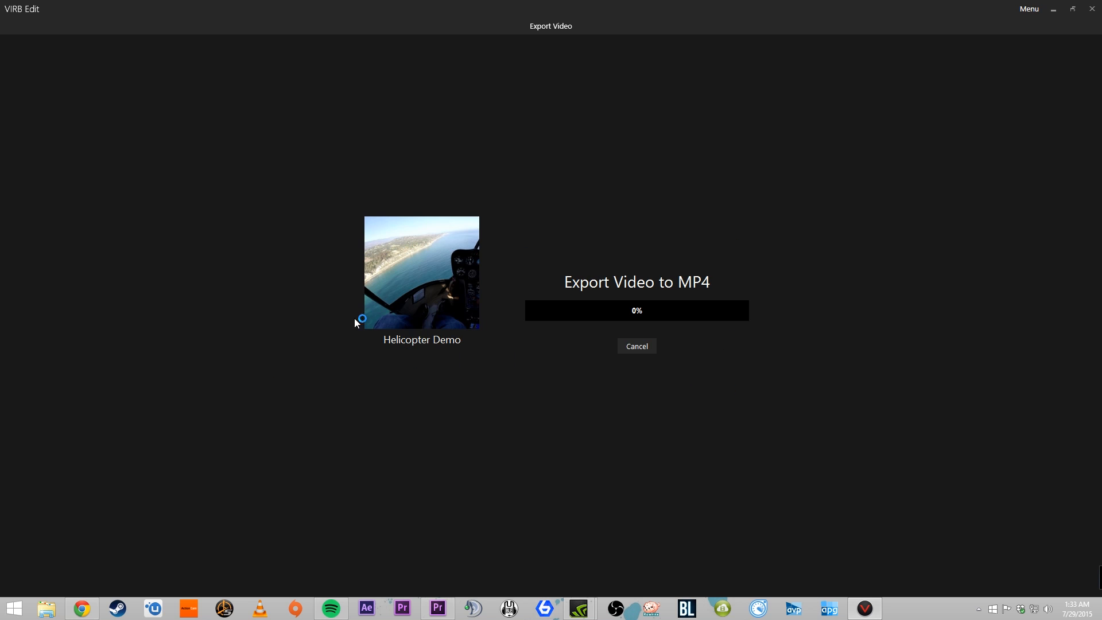
pyautogui.moveTo(393, 267)
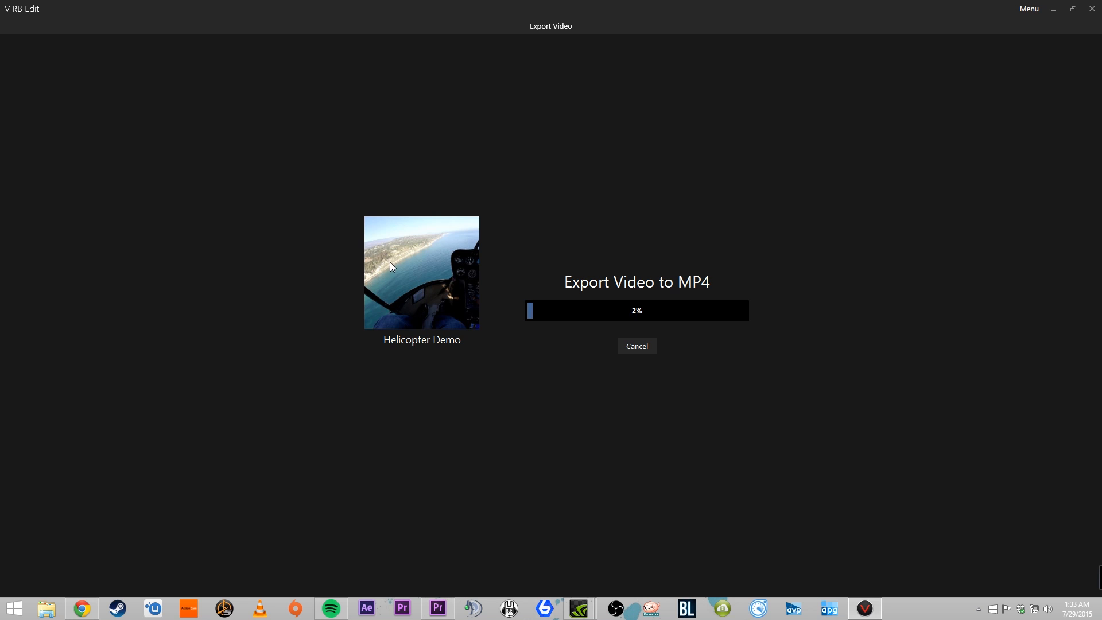
pyautogui.moveTo(273, 192)
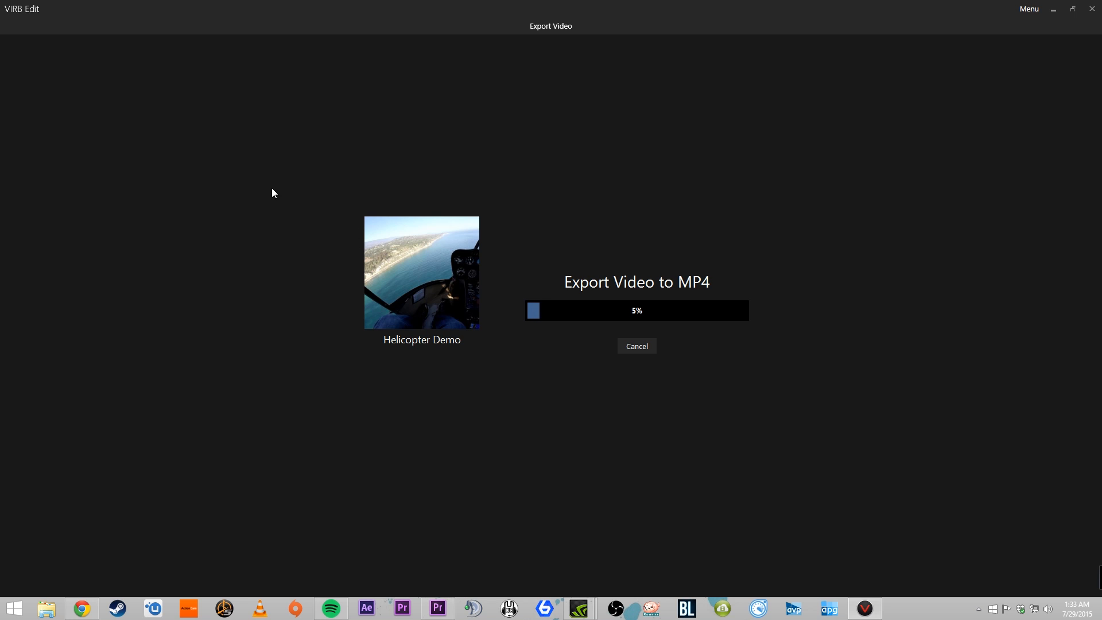
pyautogui.moveTo(580, 312)
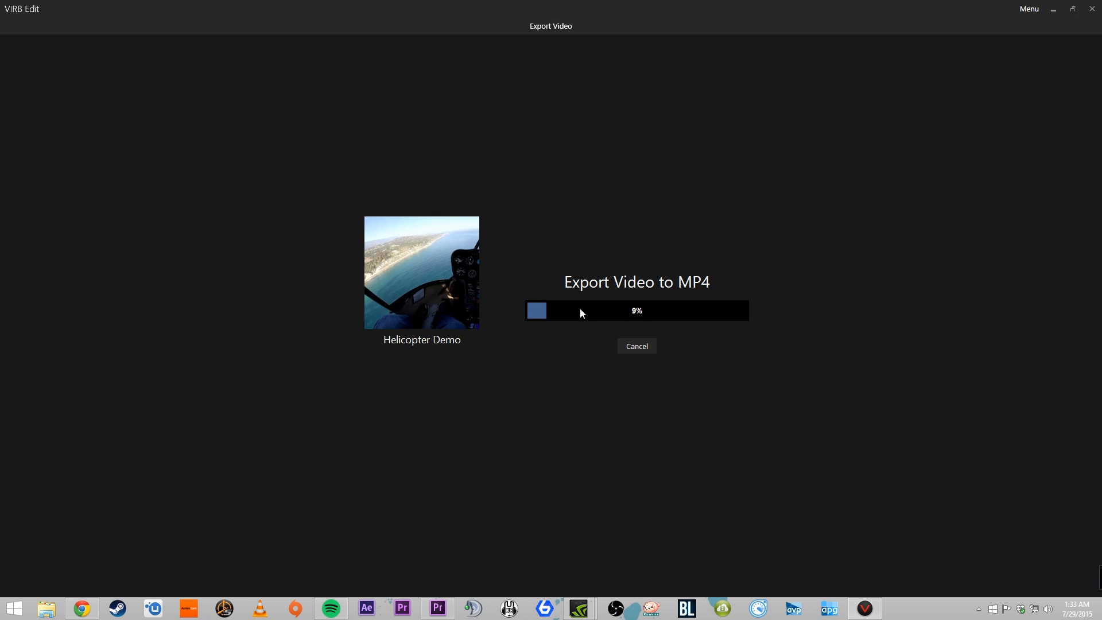
pyautogui.moveTo(797, 165)
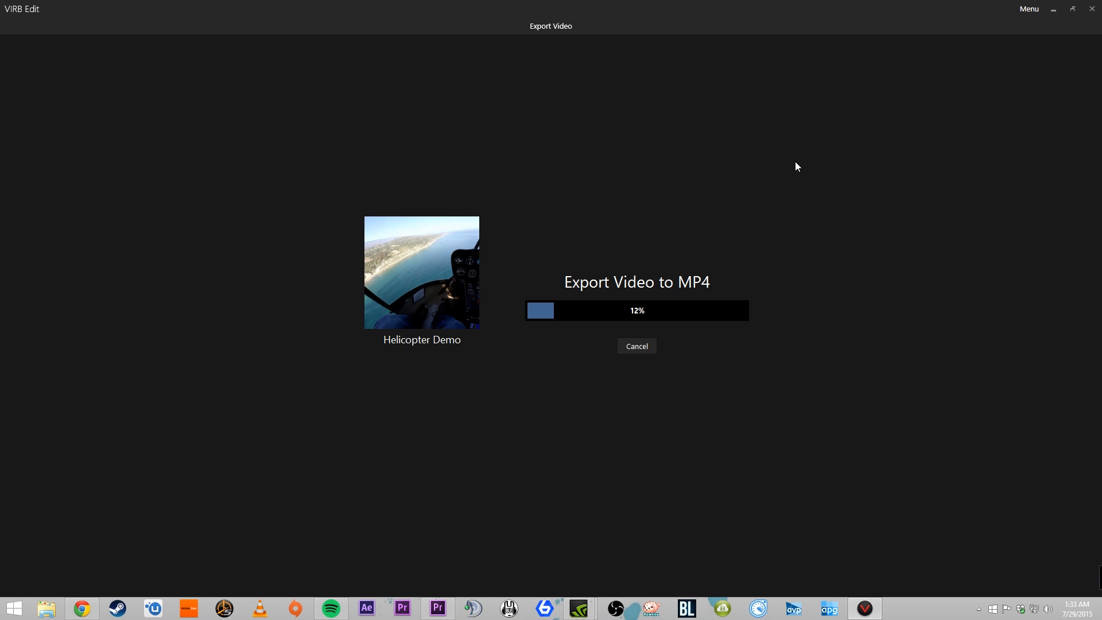
pyautogui.moveTo(878, 377)
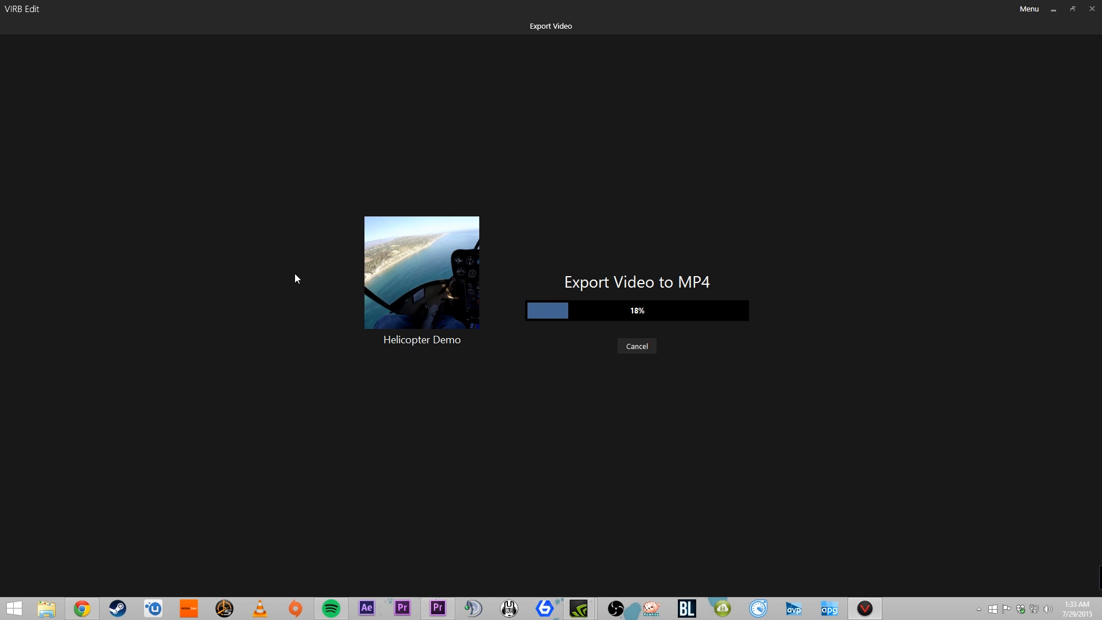
pyautogui.moveTo(850, 290)
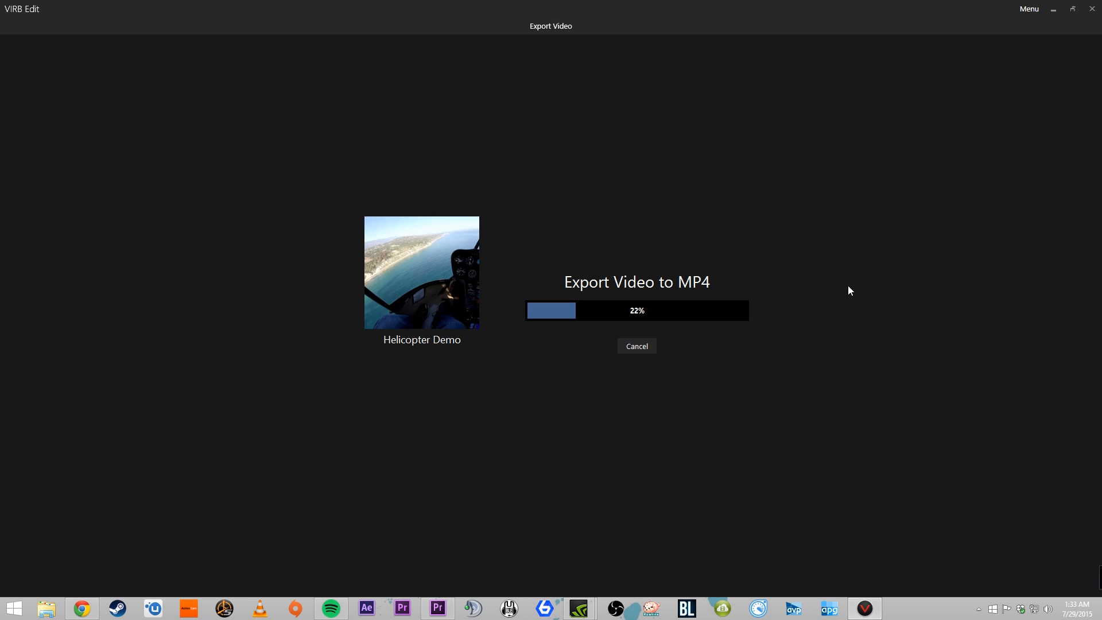
pyautogui.moveTo(274, 255)
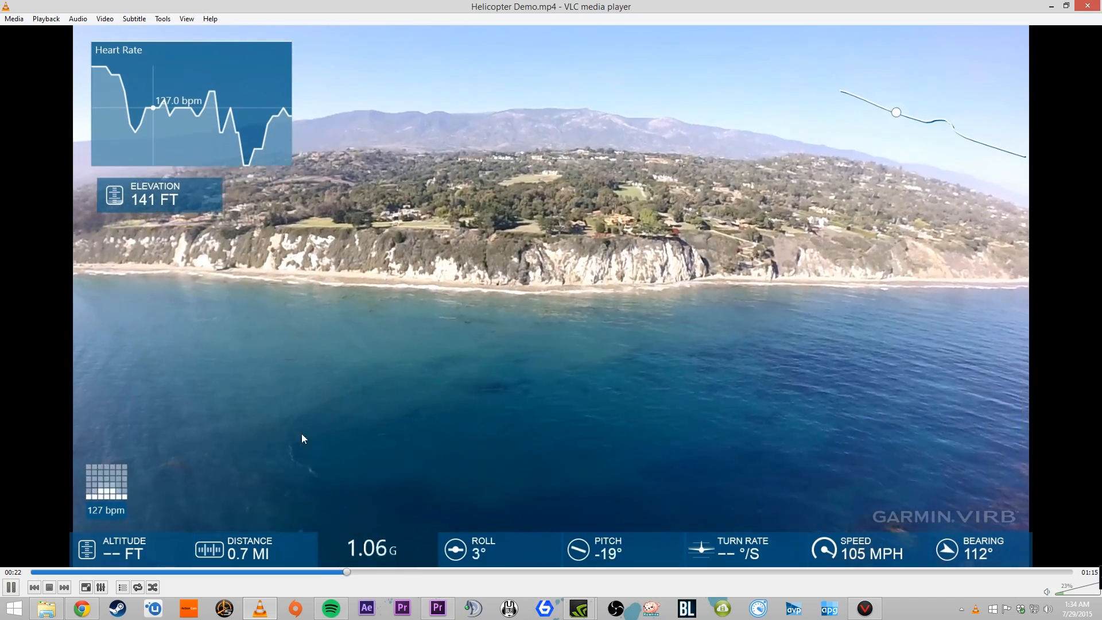
pyautogui.moveTo(806, 247)
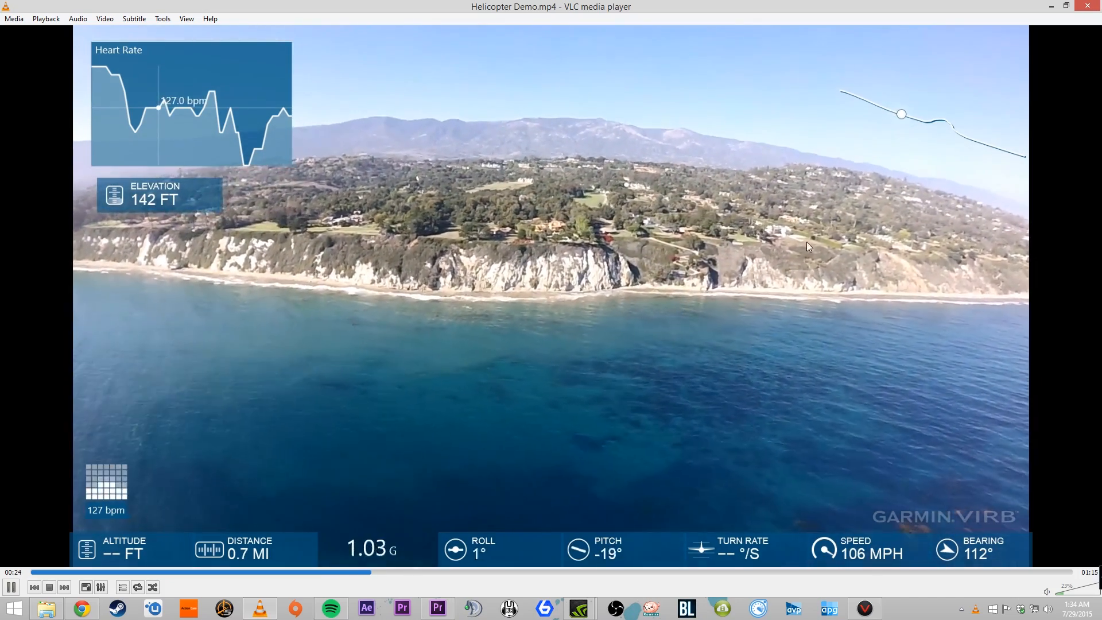